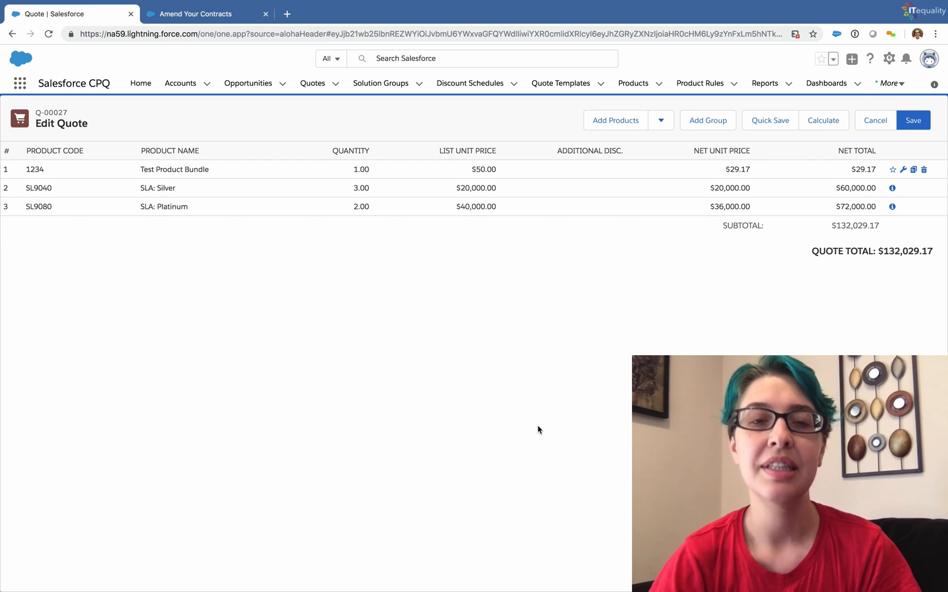
{"action": "mouse_move", "coordinate": [591, 264]}
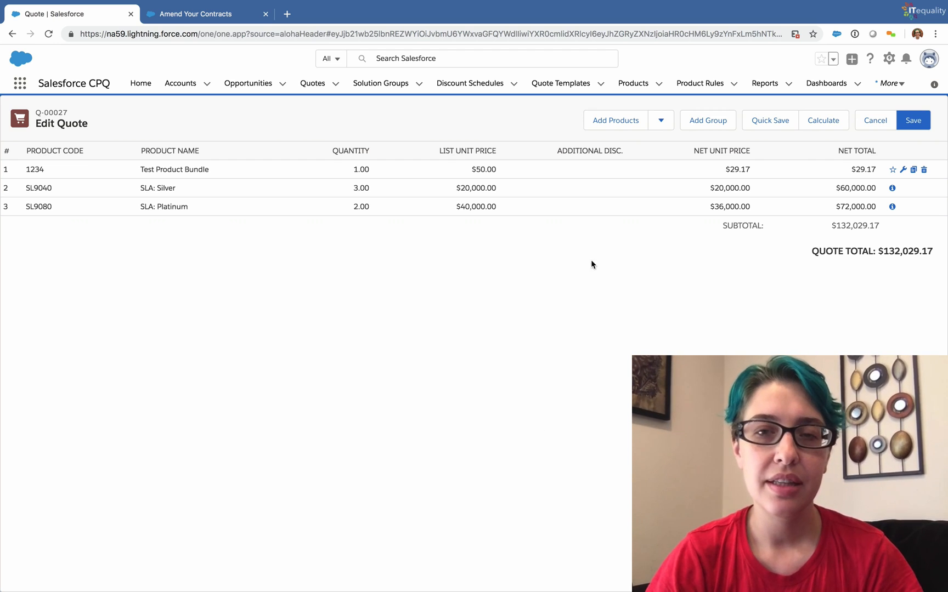
{"action": "mouse_move", "coordinate": [582, 251]}
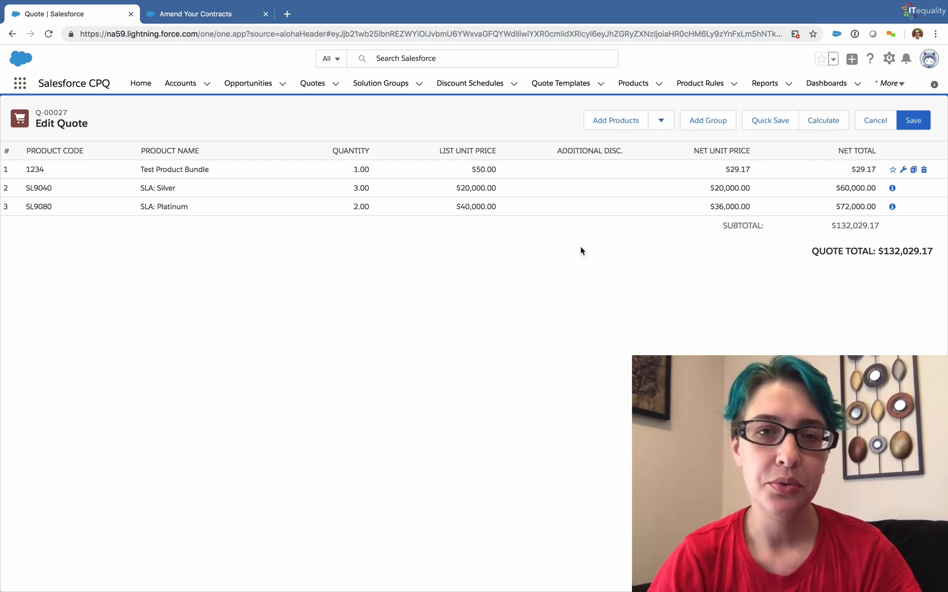
{"action": "mouse_move", "coordinate": [556, 251]}
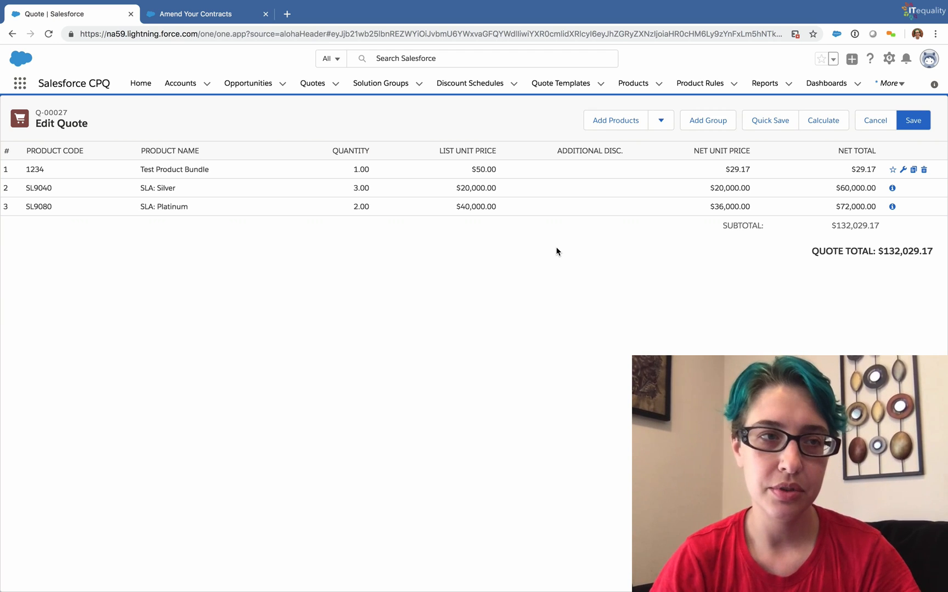
{"action": "mouse_move", "coordinate": [325, 259]}
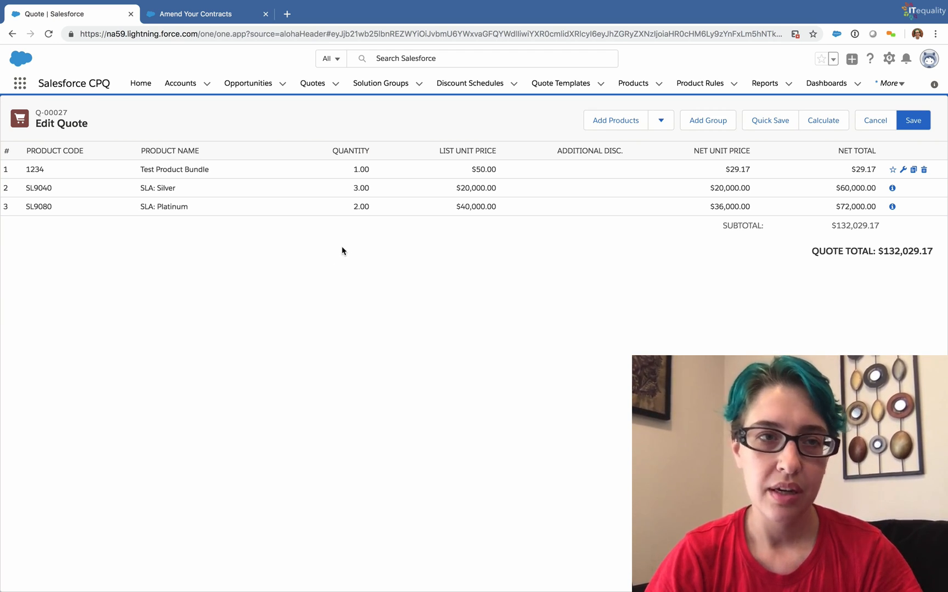
{"action": "mouse_move", "coordinate": [306, 221]}
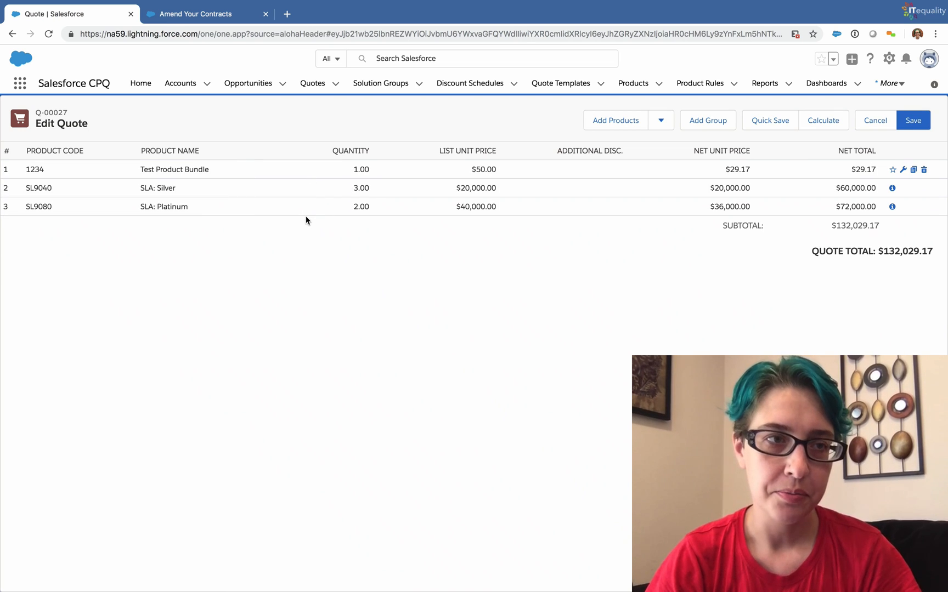
{"action": "mouse_move", "coordinate": [279, 248]}
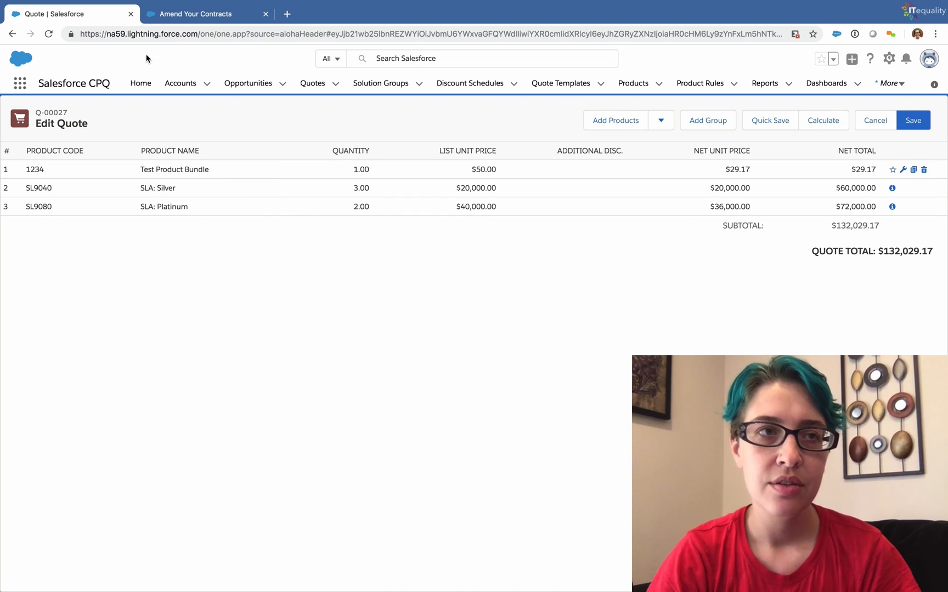
- Duplicate the quote's browser tab and go to Setup home in the copy
{"action": "right_click", "coordinate": [68, 14]}
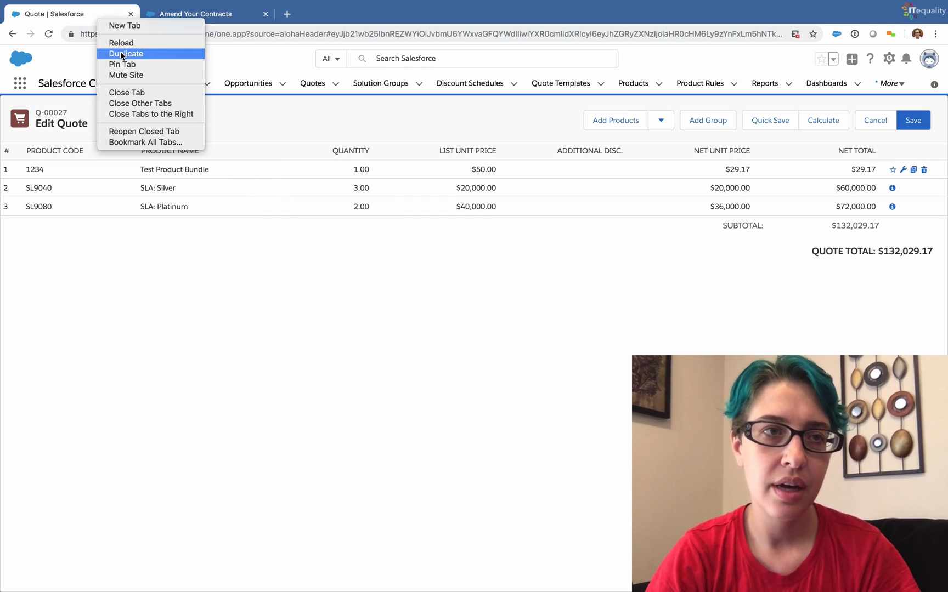
{"action": "left_click", "coordinate": [126, 53]}
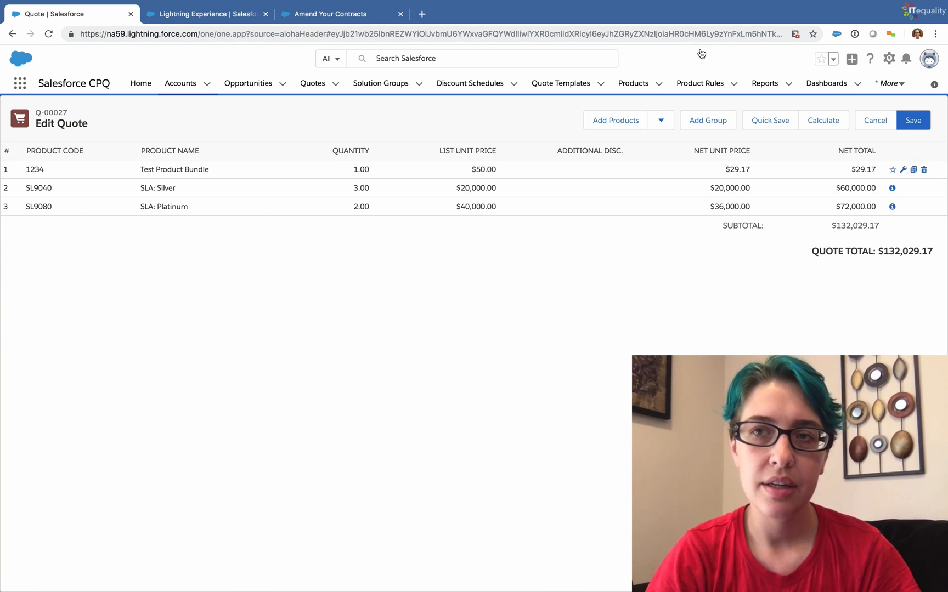
{"action": "left_click", "coordinate": [889, 58]}
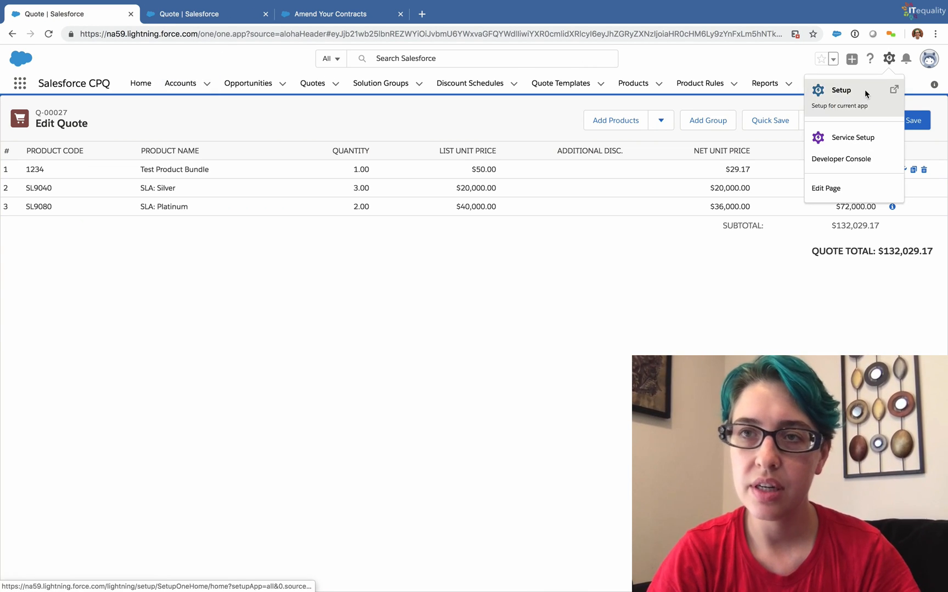
{"action": "left_click", "coordinate": [840, 90]}
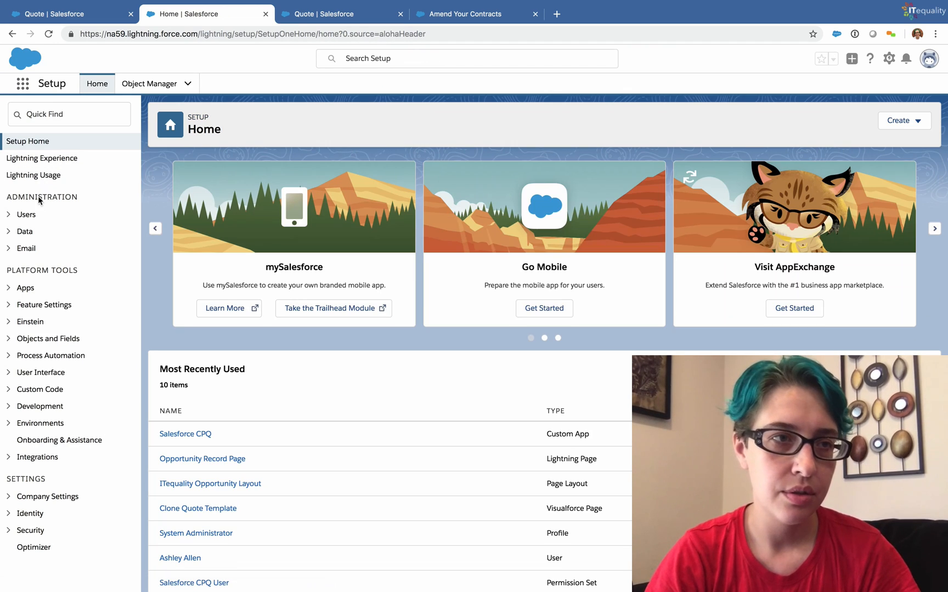
- Find 'ins' in Quick Find and open the Installed Packages page
{"action": "type", "text": "ins"}
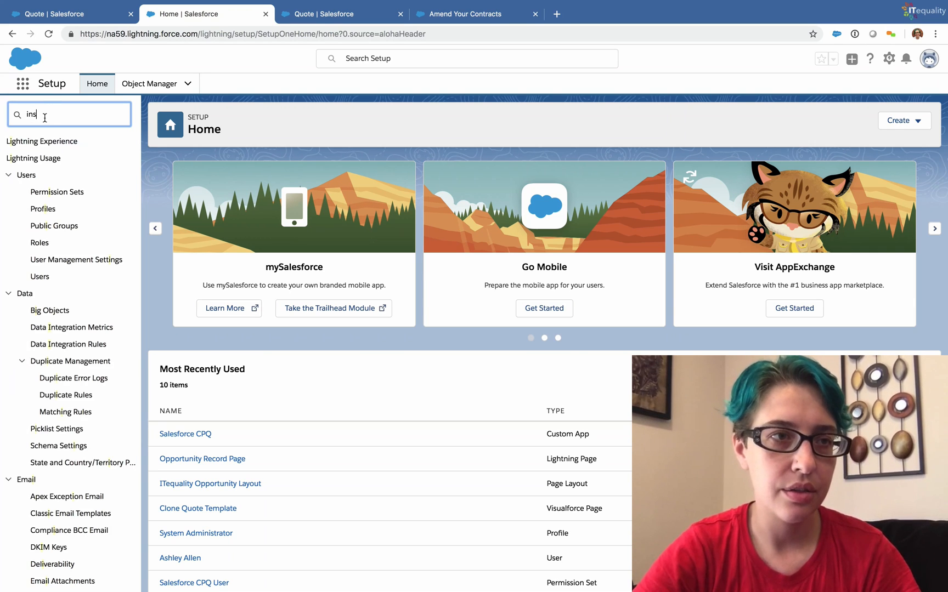
{"action": "type", "text": "ins"}
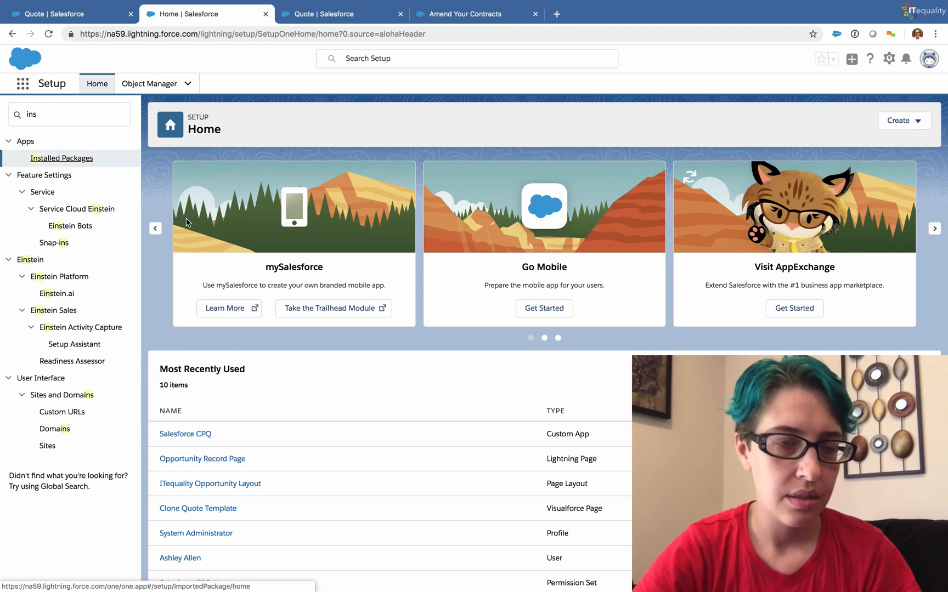
{"action": "left_click", "coordinate": [62, 158]}
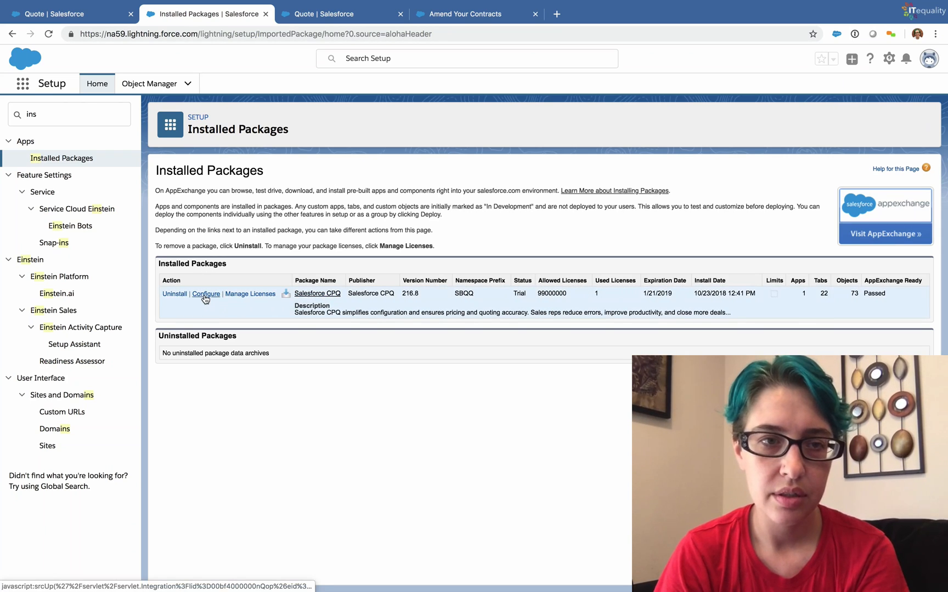
- Configure the Salesforce CPQ package: enable Visualize Product Hierarchy under Line Editor and save
{"action": "left_click", "coordinate": [205, 294]}
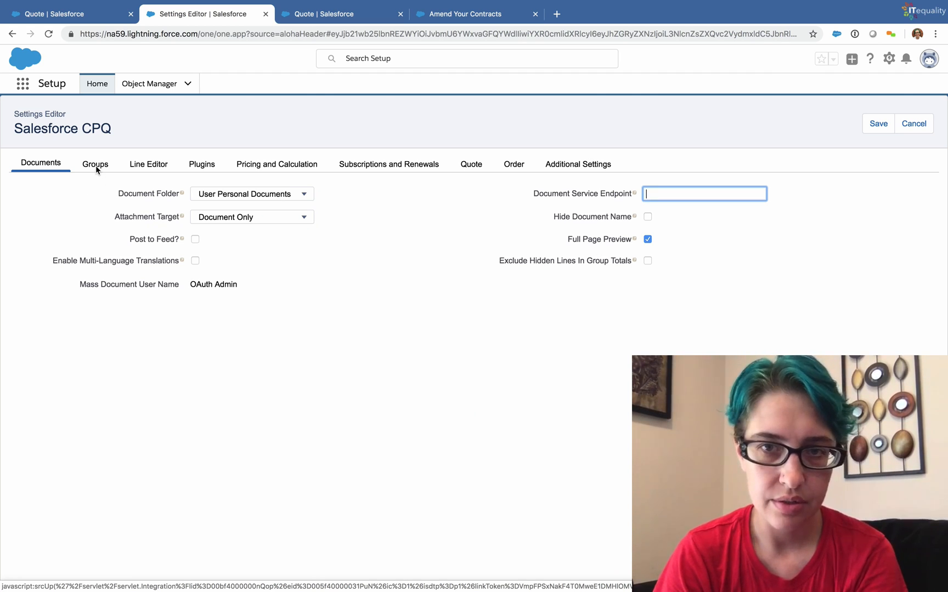
{"action": "left_click", "coordinate": [95, 163]}
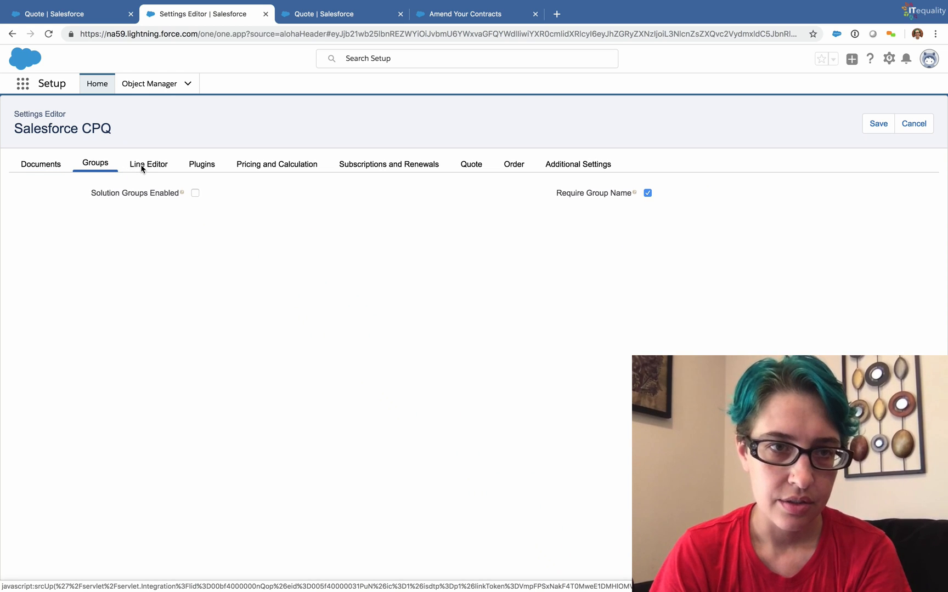
{"action": "left_click", "coordinate": [149, 164]}
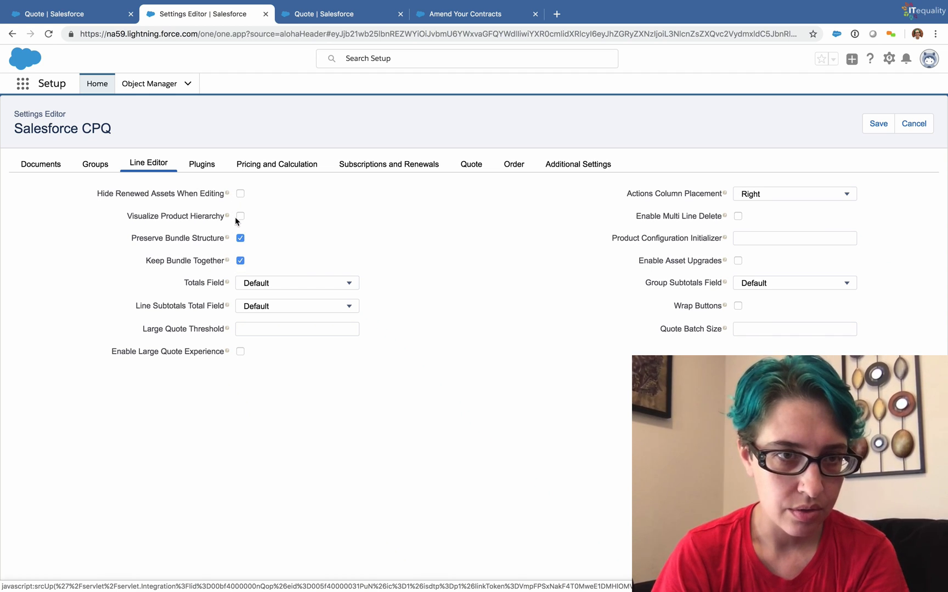
{"action": "mouse_move", "coordinate": [228, 216]}
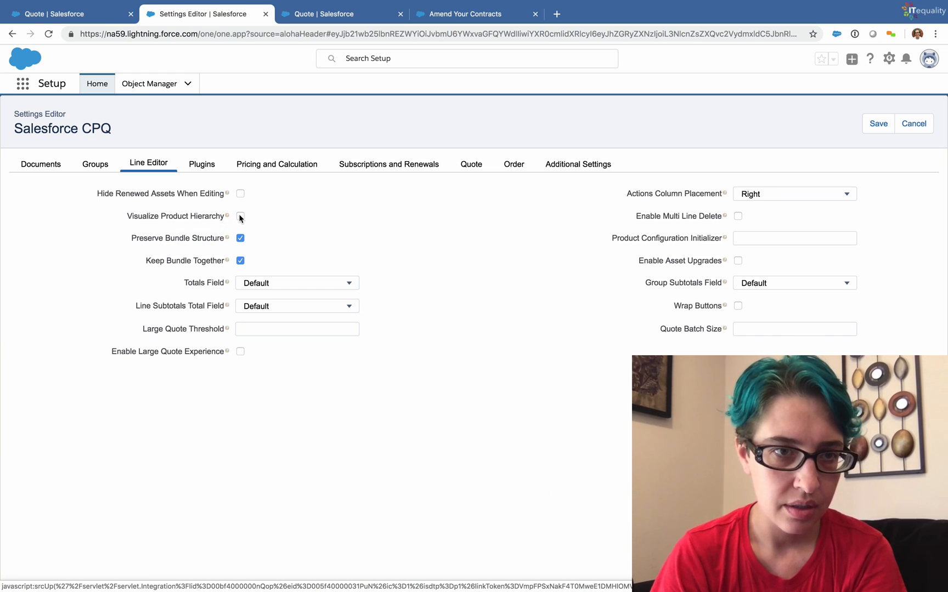
{"action": "left_click", "coordinate": [240, 216]}
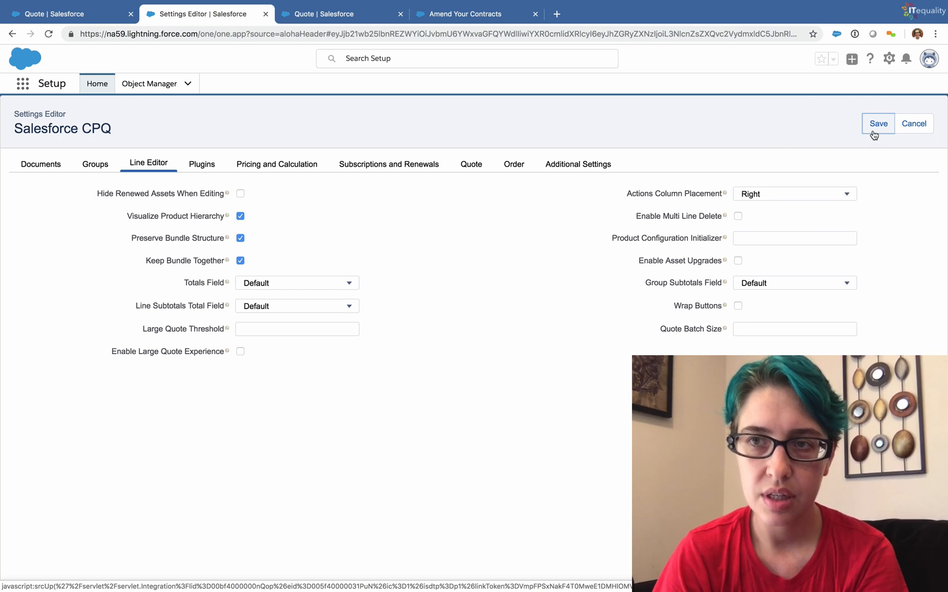
{"action": "left_click", "coordinate": [794, 238]}
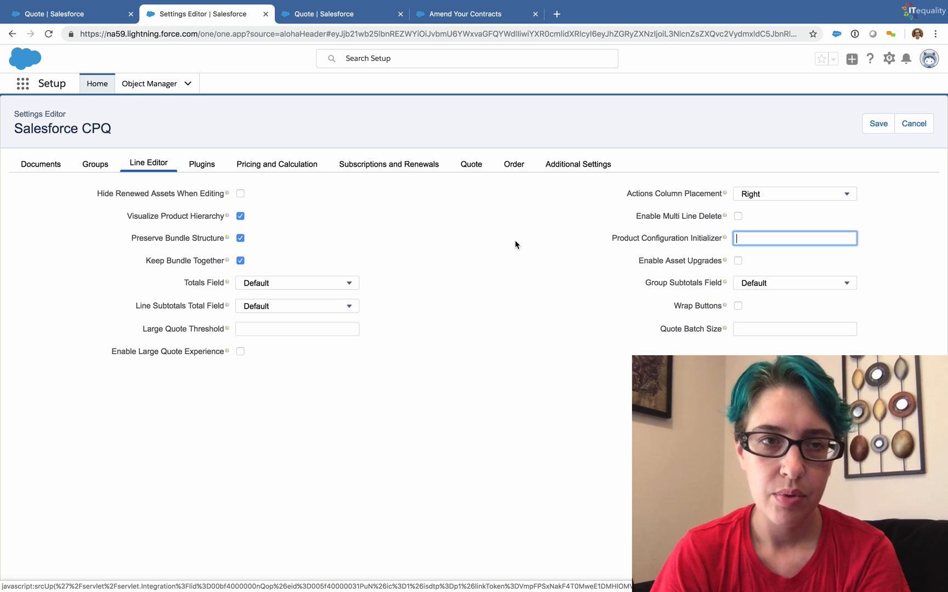
{"action": "mouse_move", "coordinate": [91, 25]}
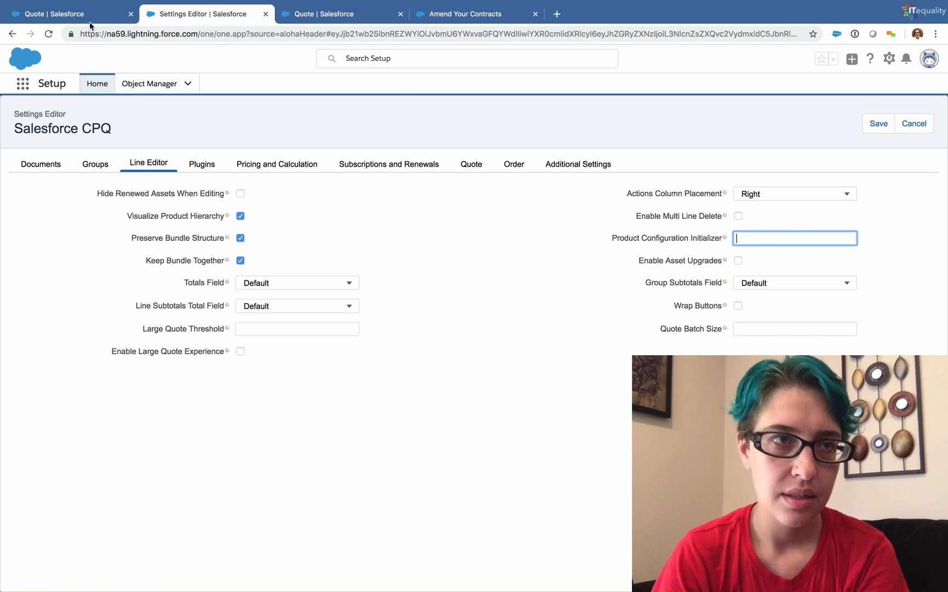
- Back on quote Q-00027, collapse and re-expand Test Product Bundle's nested SLA lines
{"action": "left_click", "coordinate": [67, 13]}
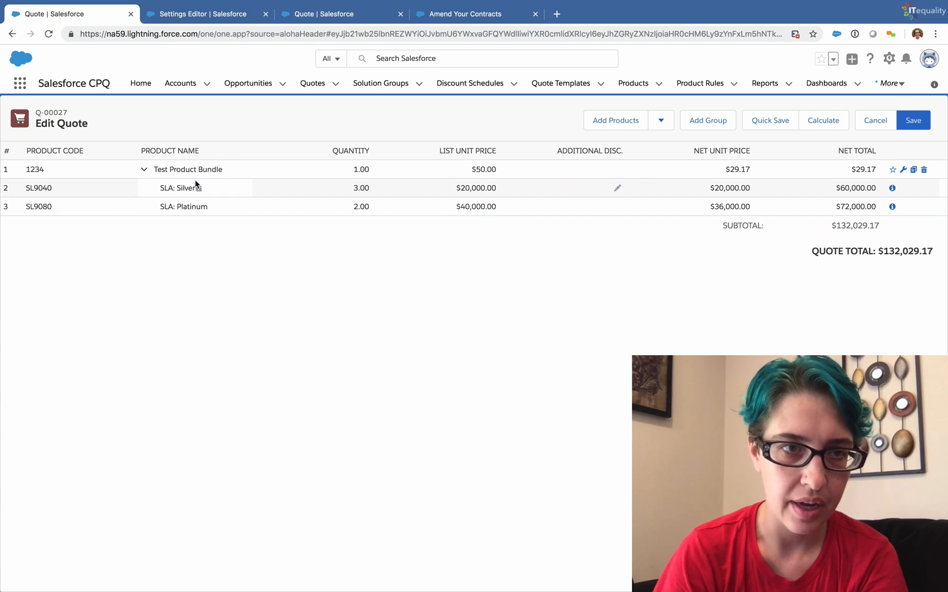
{"action": "left_click", "coordinate": [341, 150]}
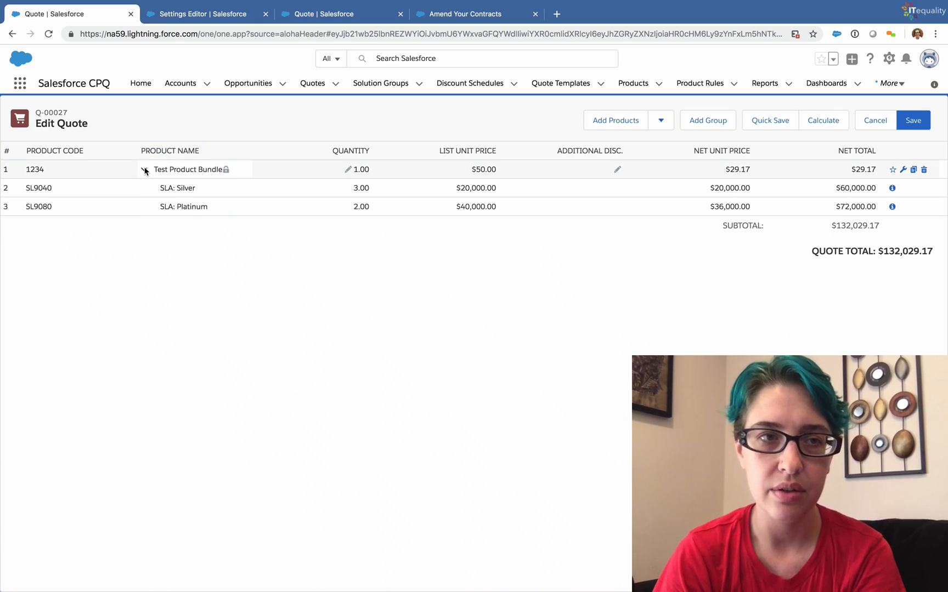
{"action": "left_click", "coordinate": [188, 169]}
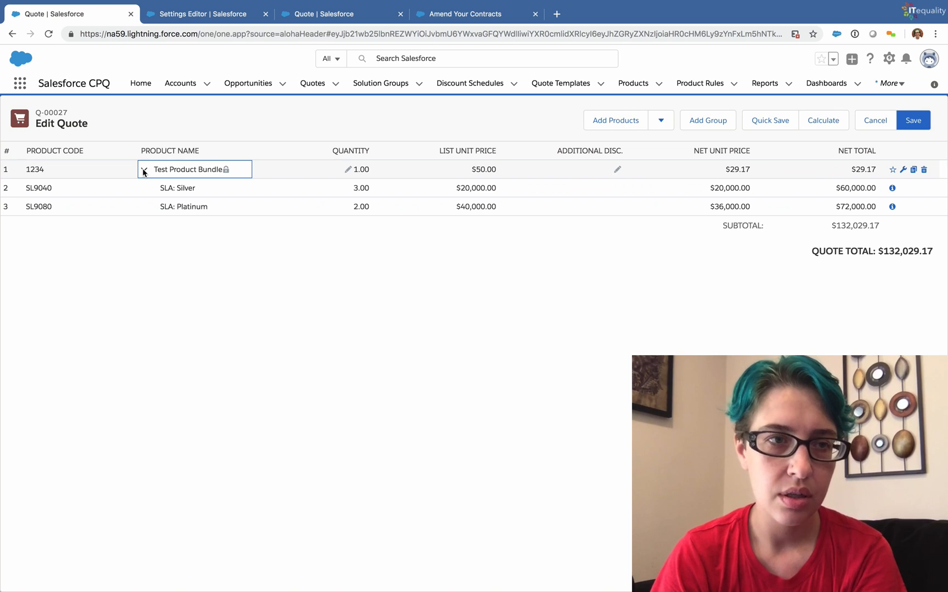
{"action": "left_click", "coordinate": [79, 169]}
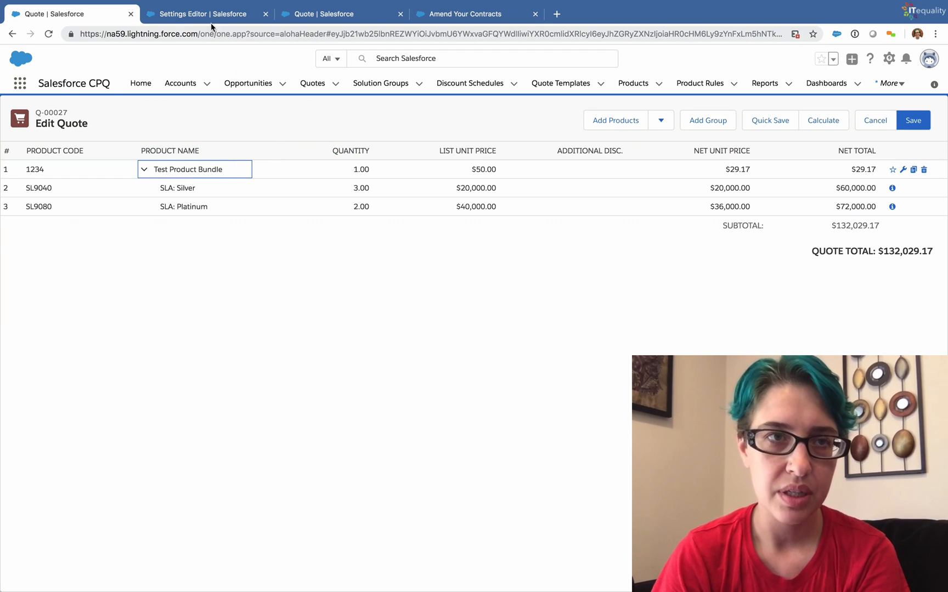
- Set Multiple Bundles View to Classic in Additional Settings, then return to quote Q-00027
{"action": "left_click", "coordinate": [201, 13]}
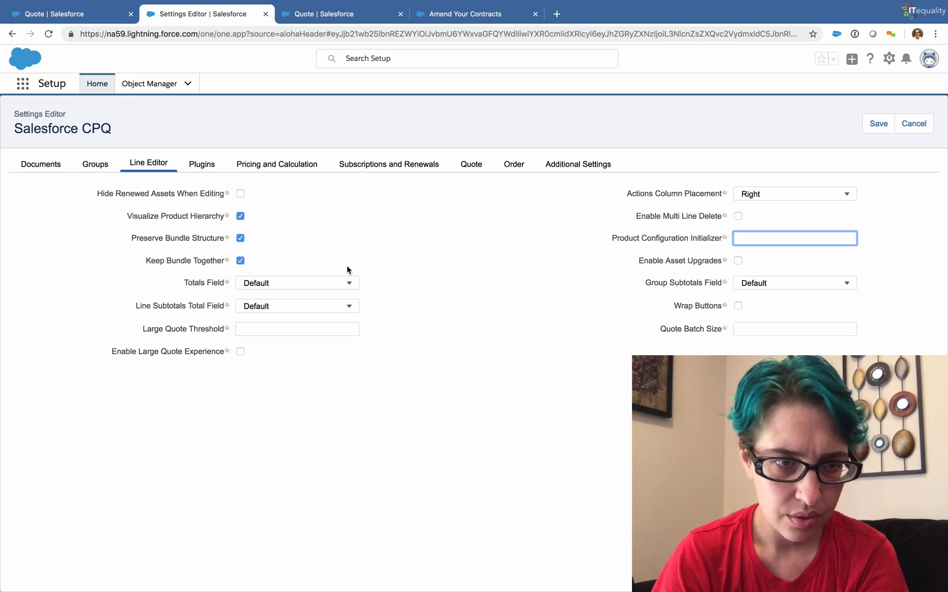
{"action": "mouse_move", "coordinate": [633, 307]}
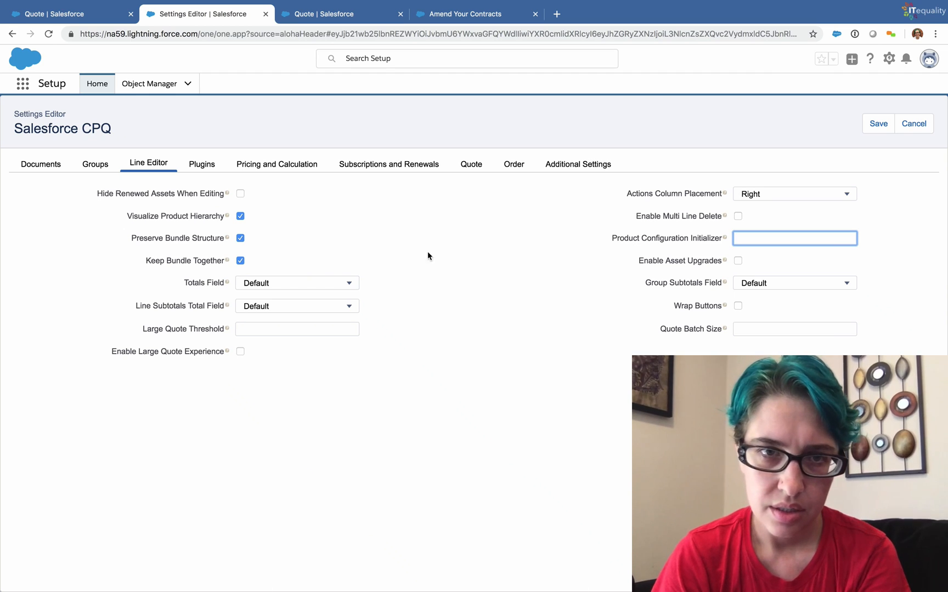
{"action": "mouse_move", "coordinate": [517, 204]}
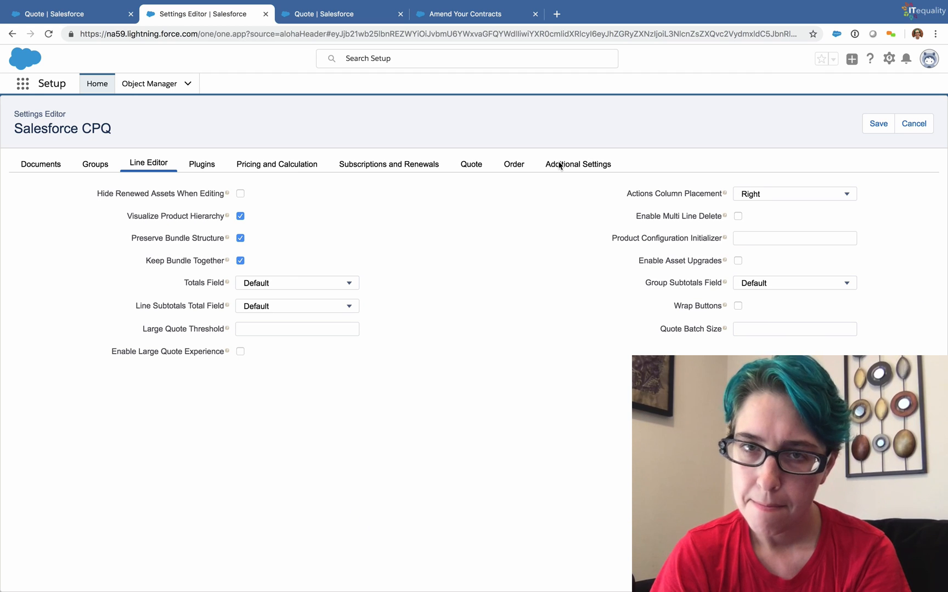
{"action": "left_click", "coordinate": [577, 164]}
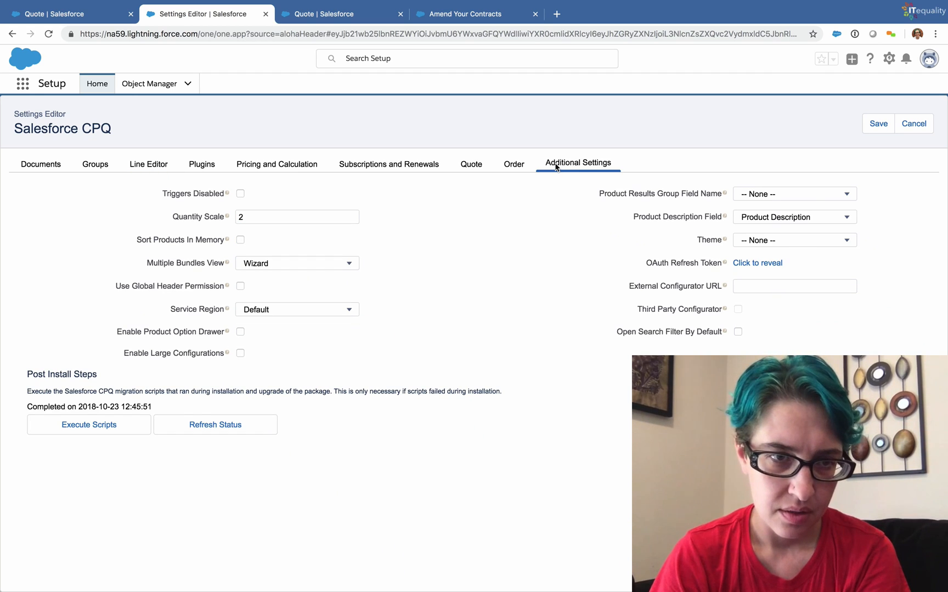
{"action": "mouse_move", "coordinate": [293, 271]}
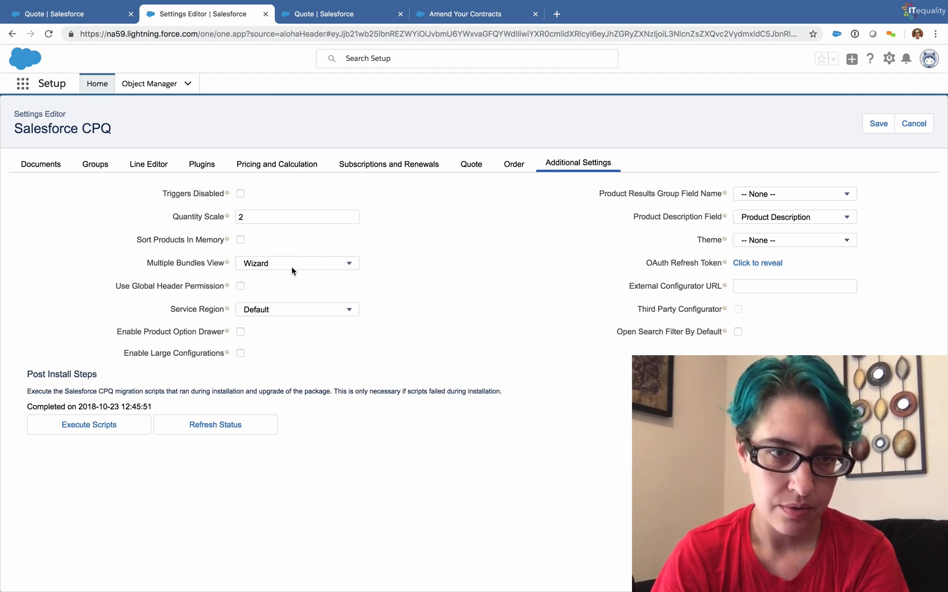
{"action": "left_click", "coordinate": [296, 262]}
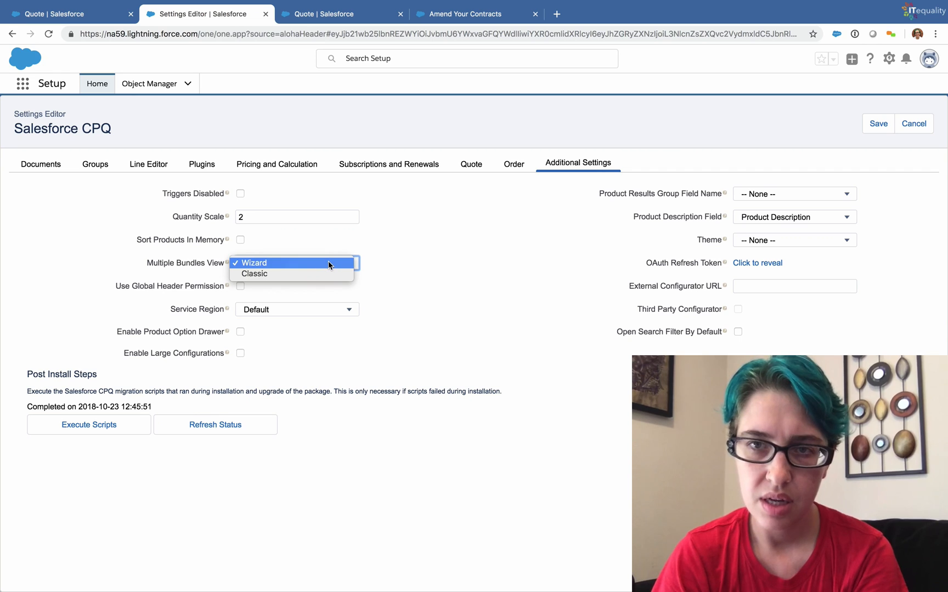
{"action": "mouse_move", "coordinate": [296, 268]}
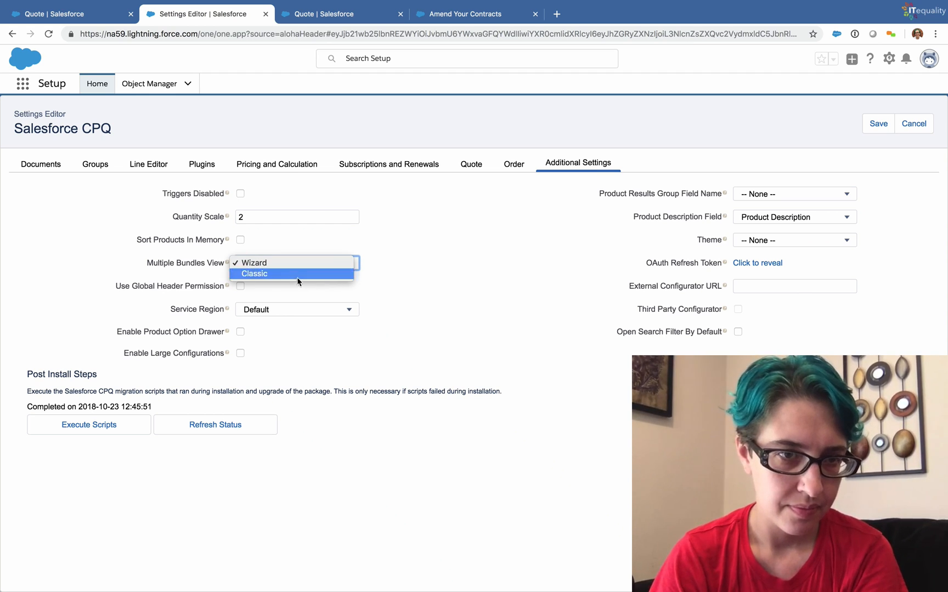
{"action": "left_click", "coordinate": [254, 274]}
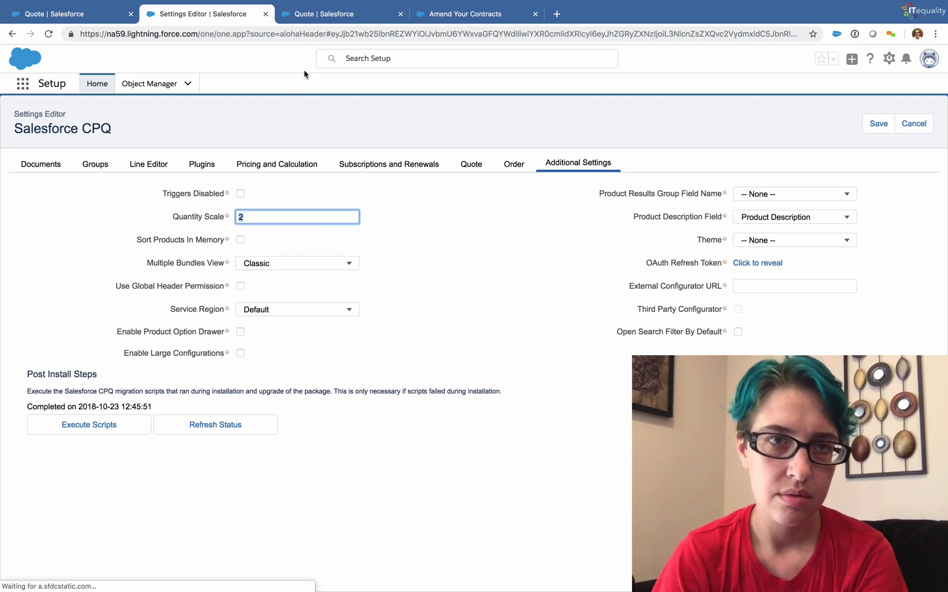
{"action": "left_click", "coordinate": [67, 13]}
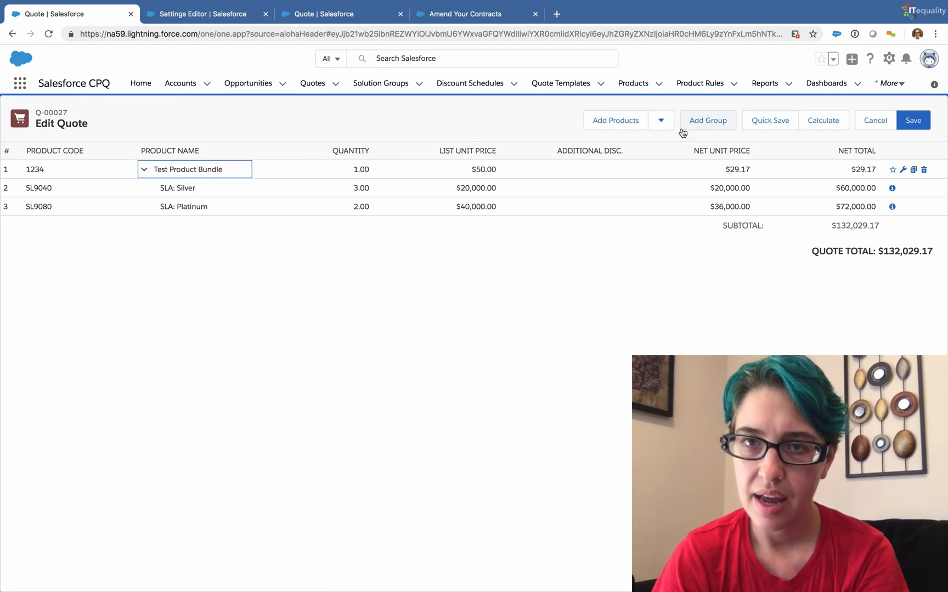
- Add a second Test Product Bundle from the product catalogue to the quote lines
{"action": "left_click", "coordinate": [616, 119]}
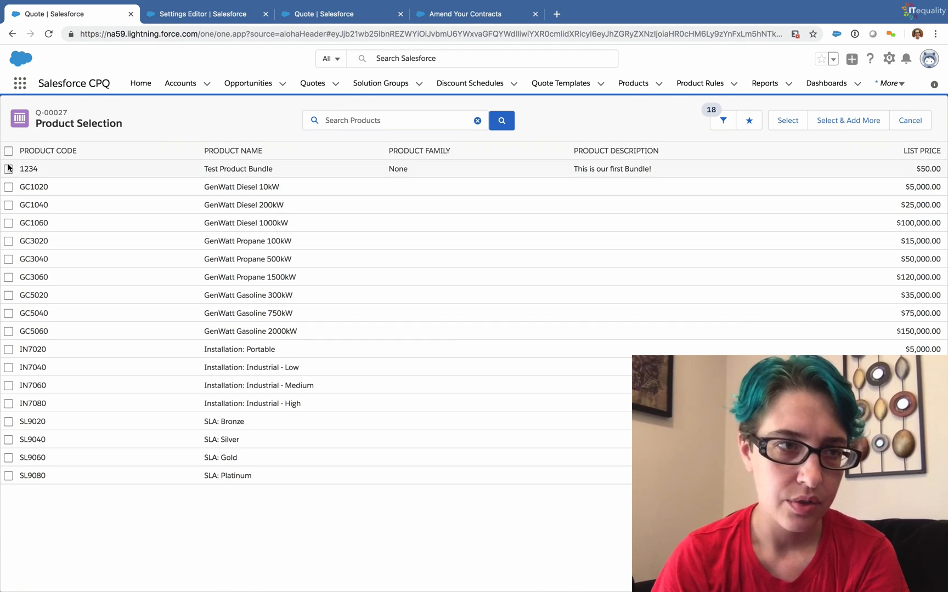
{"action": "left_click", "coordinate": [8, 169]}
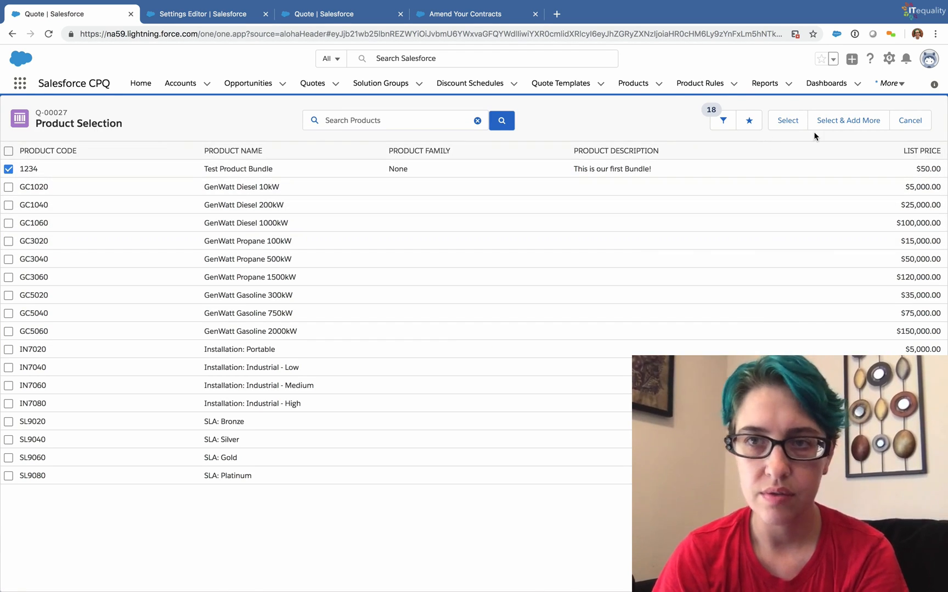
{"action": "left_click", "coordinate": [786, 121]}
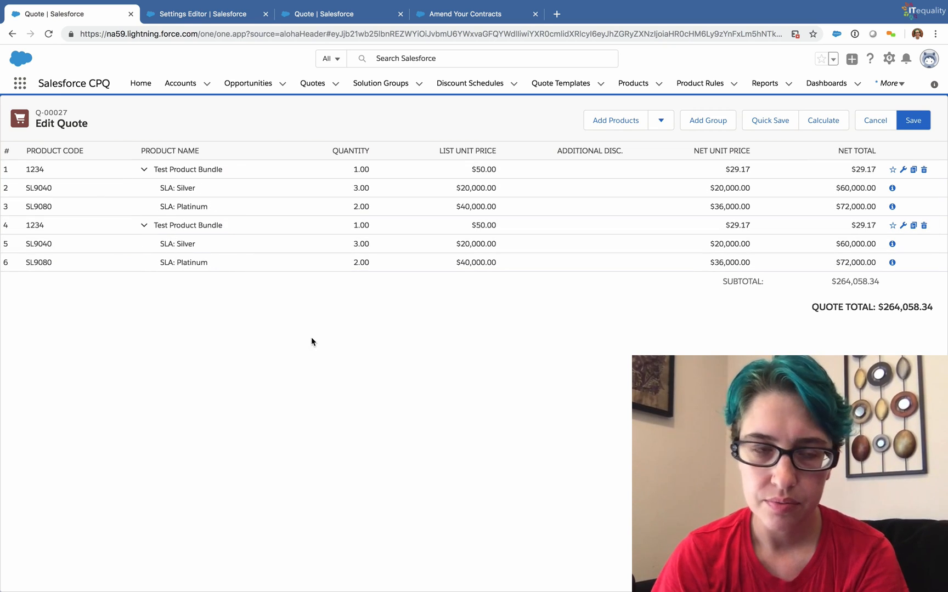
{"action": "mouse_move", "coordinate": [538, 320]}
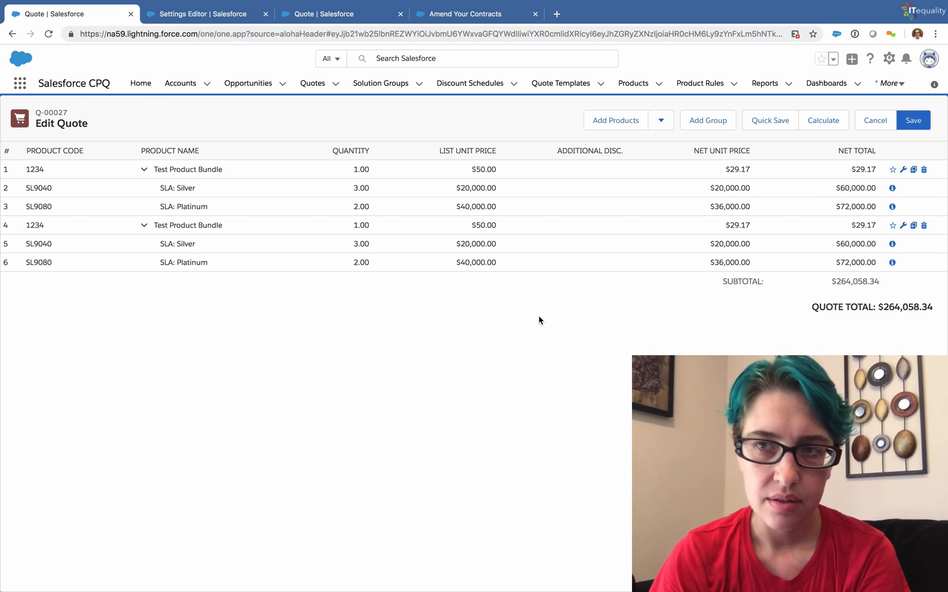
{"action": "mouse_move", "coordinate": [647, 304]}
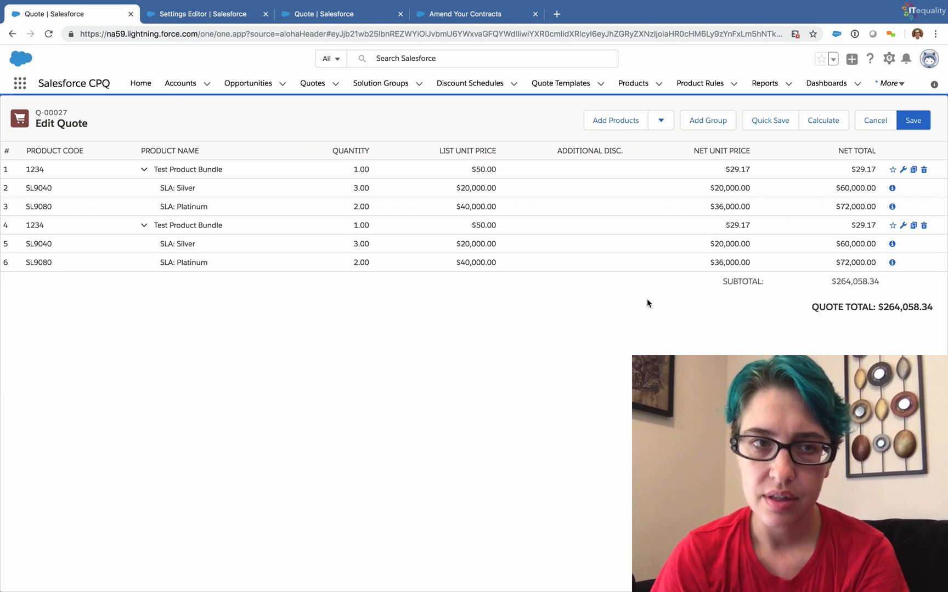
{"action": "mouse_move", "coordinate": [8, 138]}
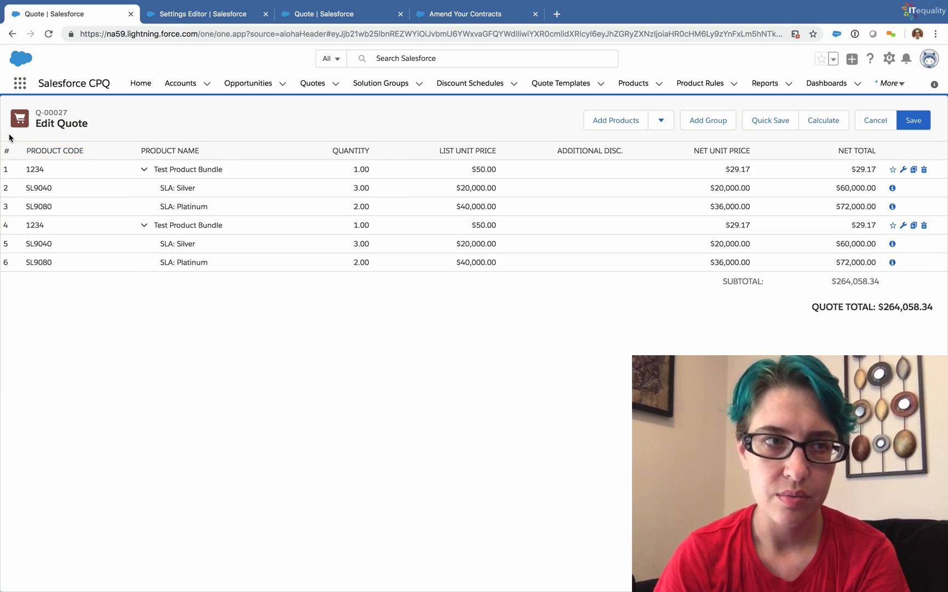
{"action": "mouse_move", "coordinate": [413, 423]}
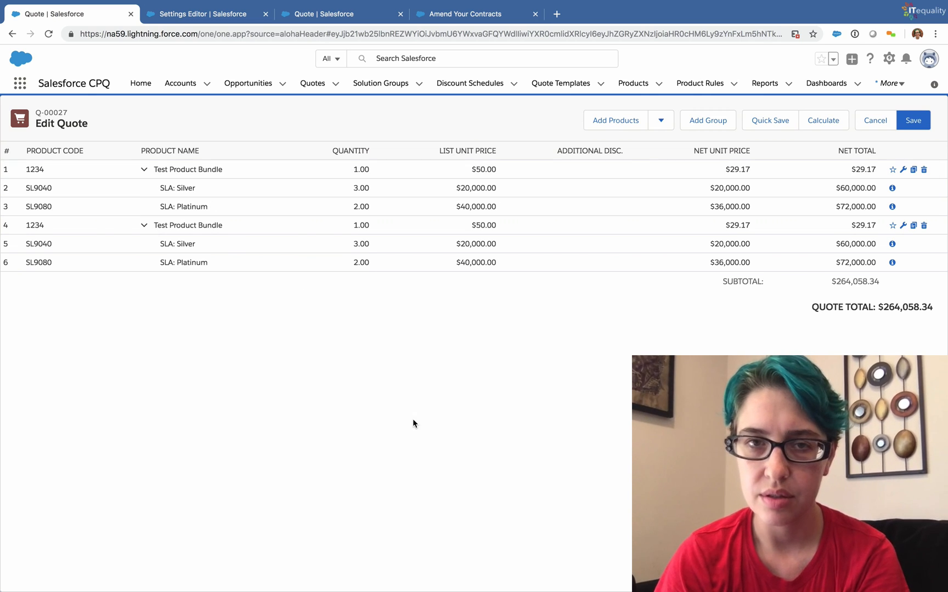
{"action": "mouse_move", "coordinate": [765, 285]}
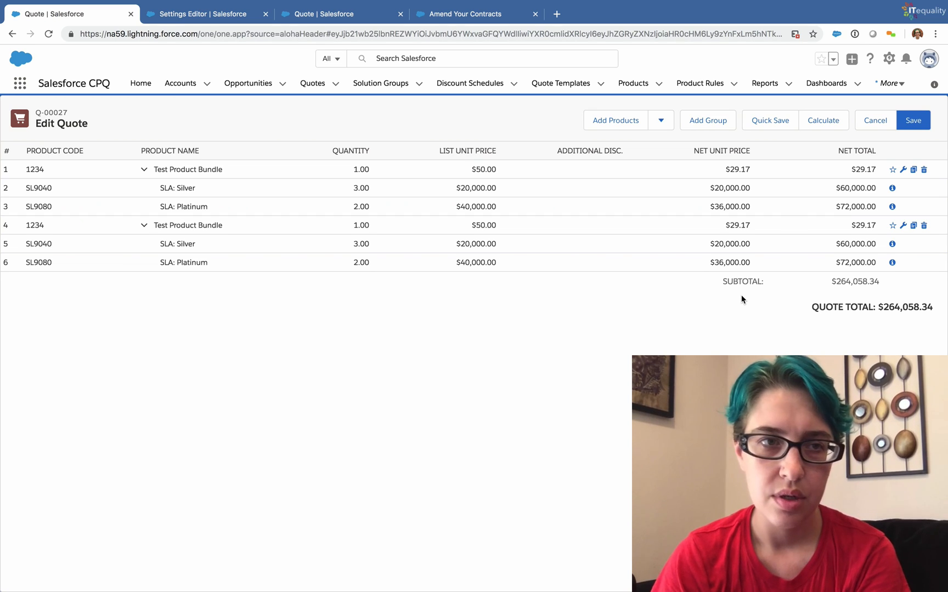
{"action": "mouse_move", "coordinate": [357, 322]}
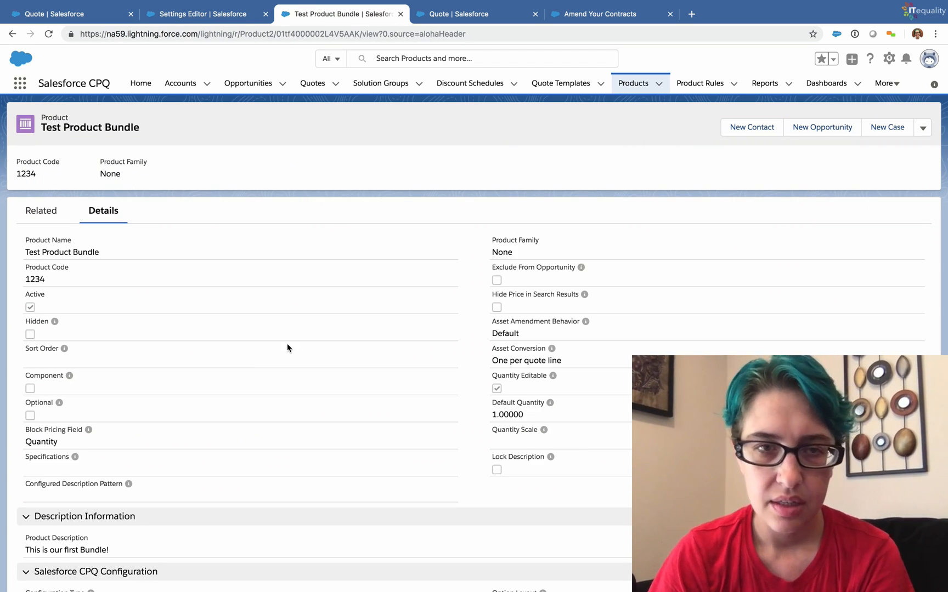
- Scroll through the Test Product Bundle record's details and CPQ pricing fields
{"action": "scroll", "scroll_direction": "down", "scroll_amount": 3}
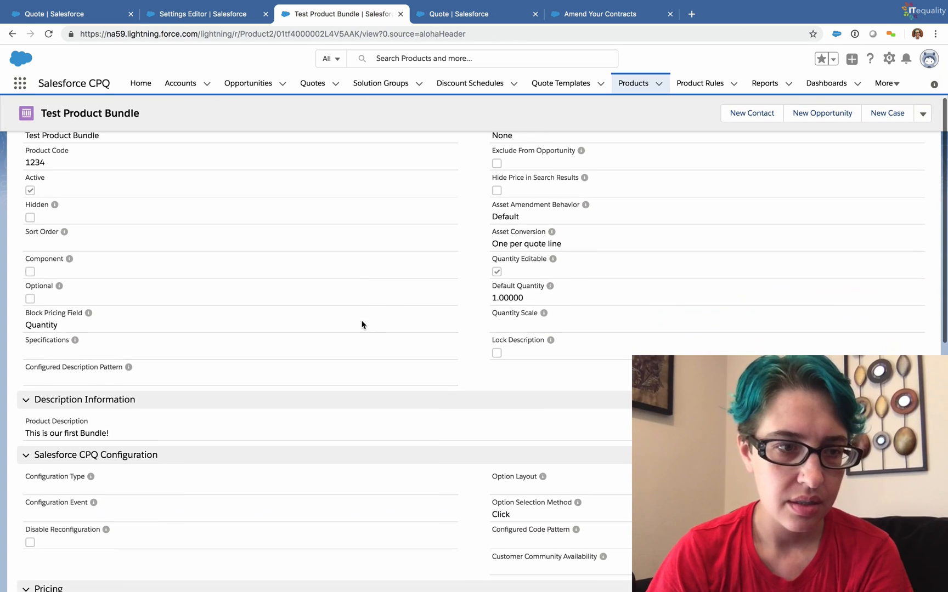
{"action": "scroll", "scroll_direction": "down", "scroll_amount": 3}
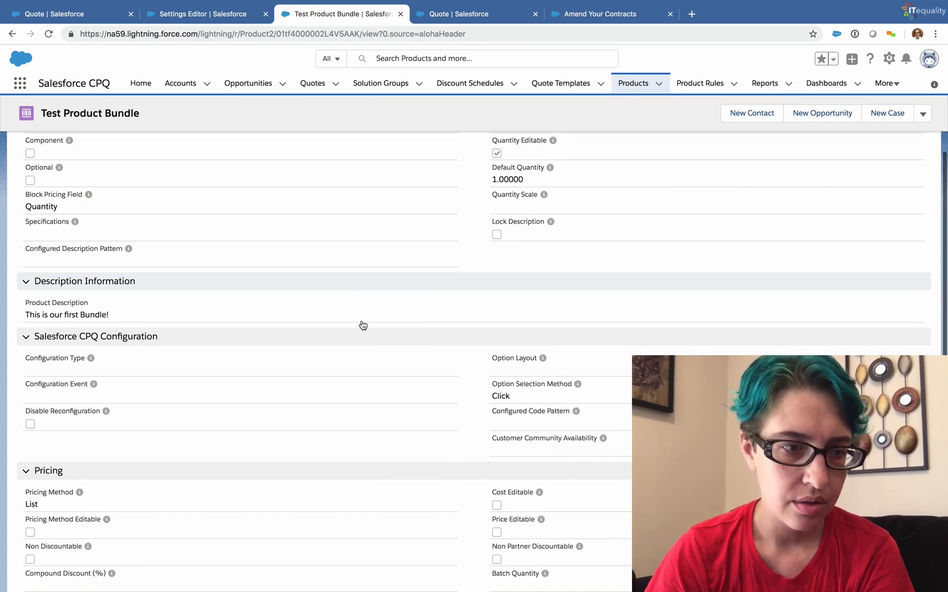
{"action": "scroll", "scroll_direction": "down", "scroll_amount": 3}
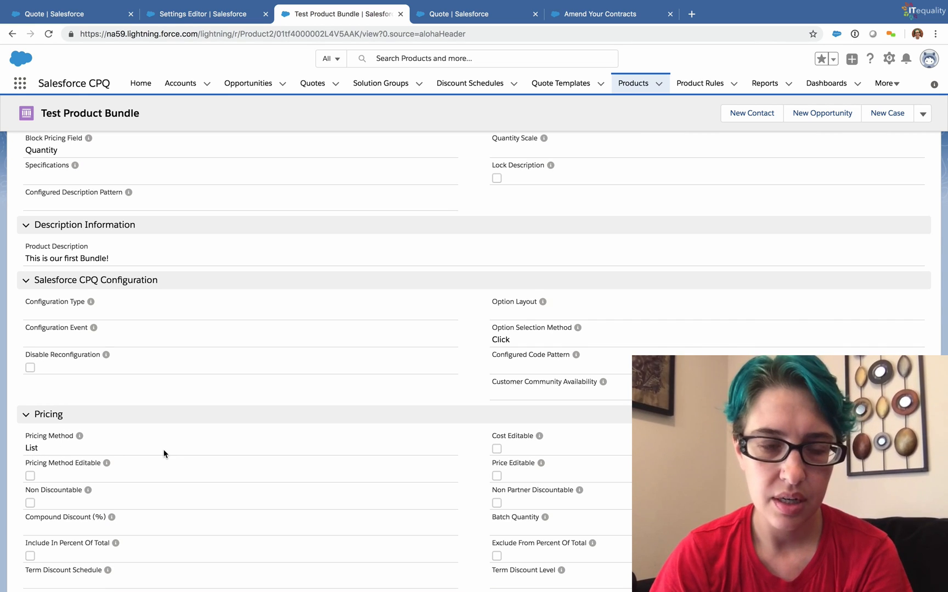
{"action": "mouse_move", "coordinate": [174, 425]}
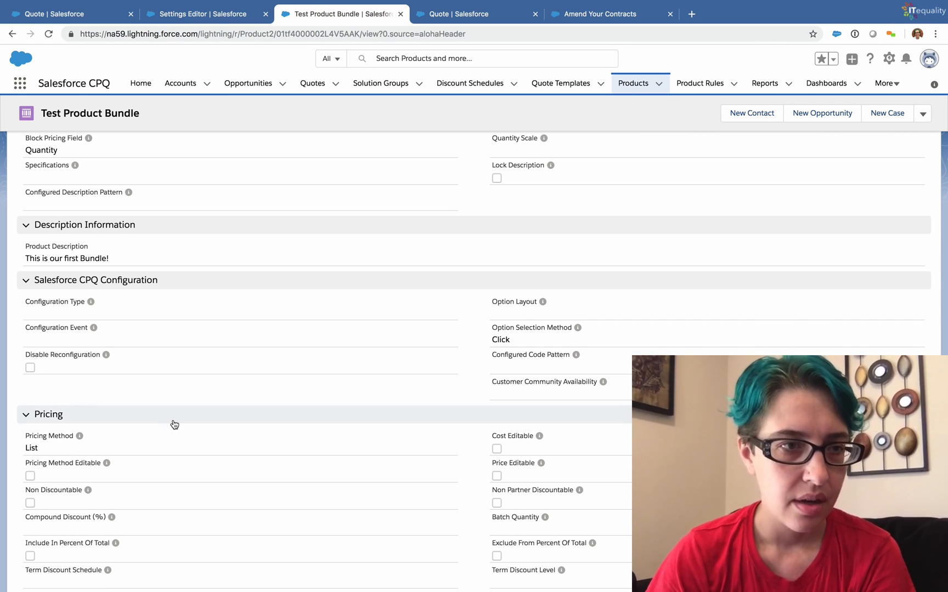
{"action": "scroll", "scroll_direction": "up", "scroll_amount": 3}
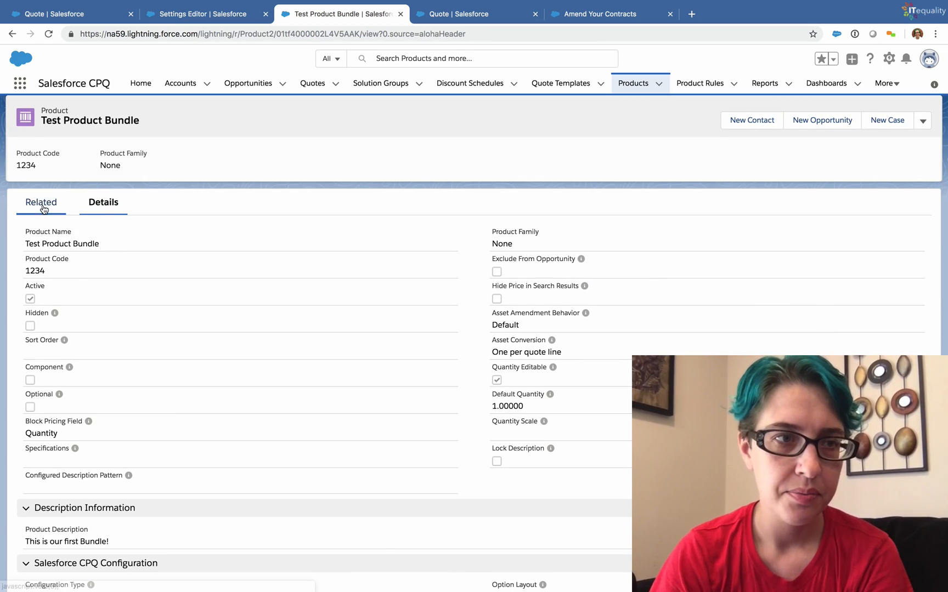
- Show the bundle's Related lists with its SLA: Silver and SLA: Platinum options
{"action": "left_click", "coordinate": [41, 202]}
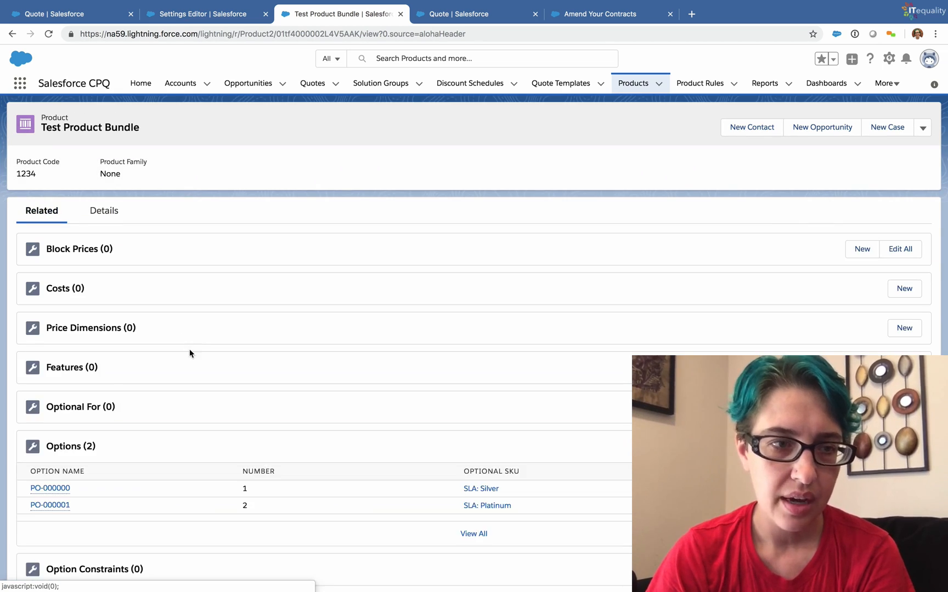
{"action": "mouse_move", "coordinate": [50, 488]}
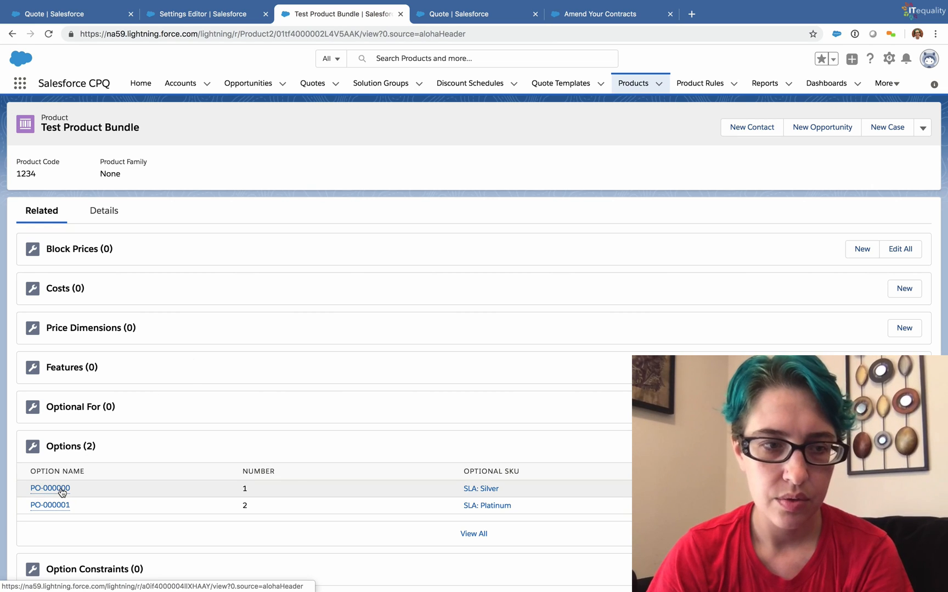
{"action": "mouse_move", "coordinate": [380, 512]}
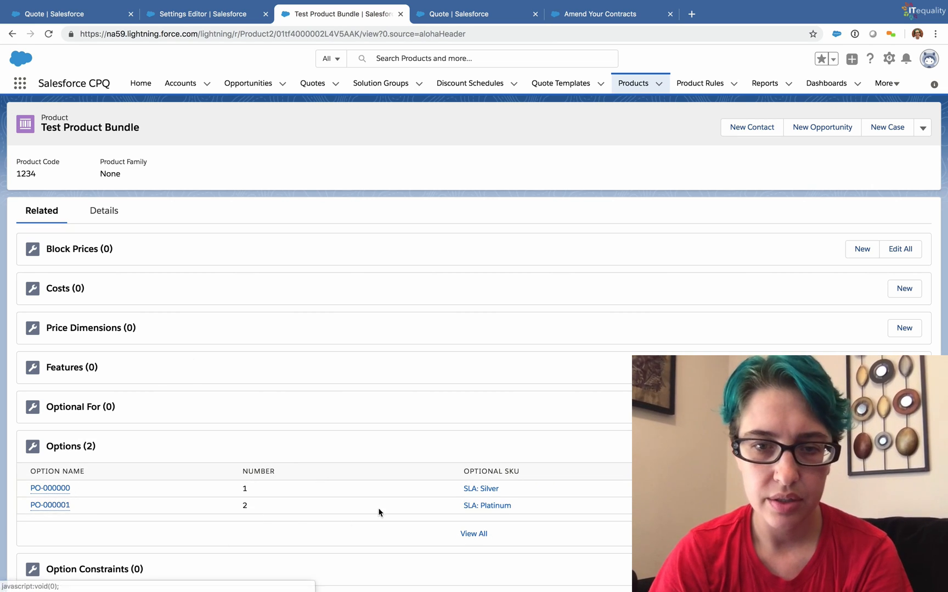
{"action": "mouse_move", "coordinate": [487, 506]}
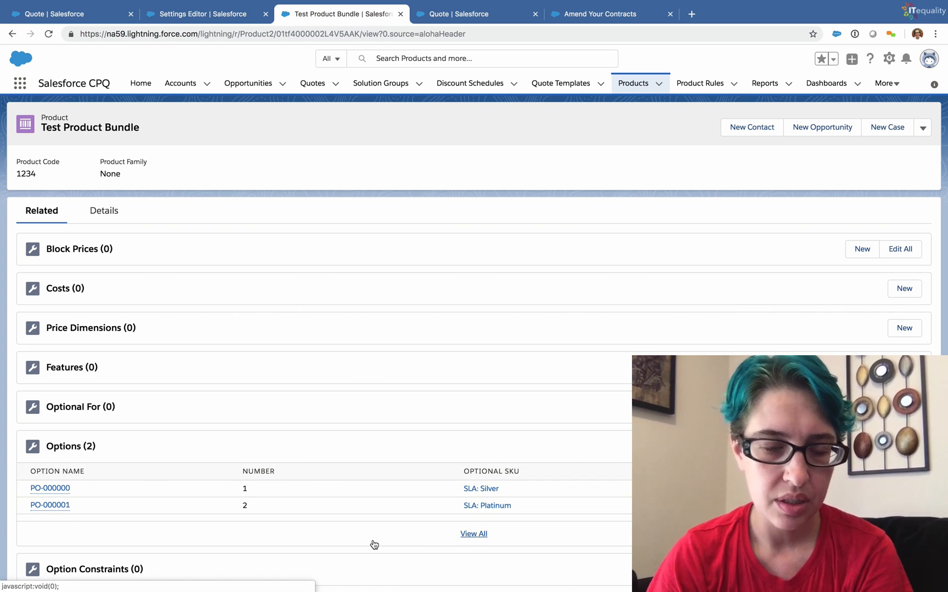
{"action": "mouse_move", "coordinate": [314, 548]}
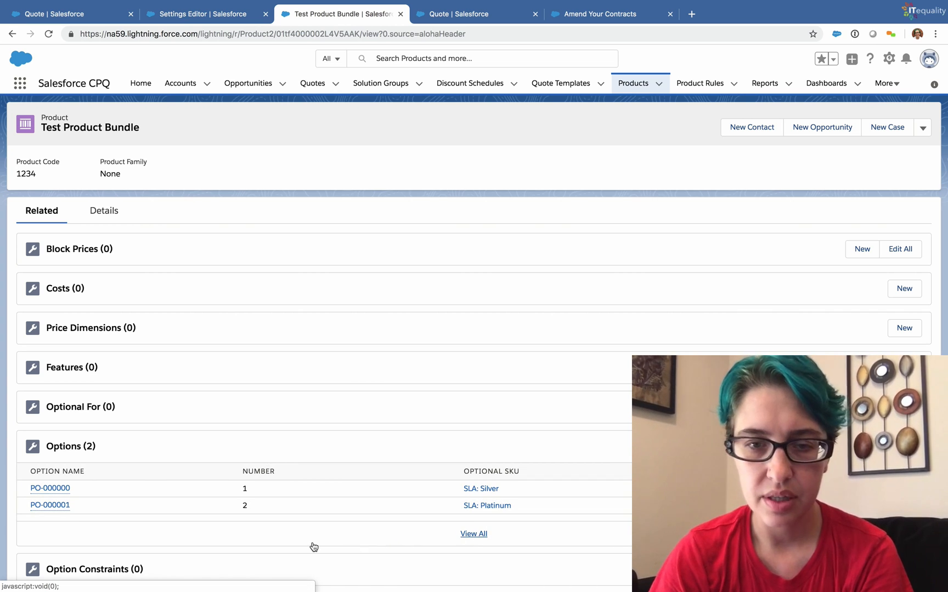
{"action": "mouse_move", "coordinate": [87, 547]}
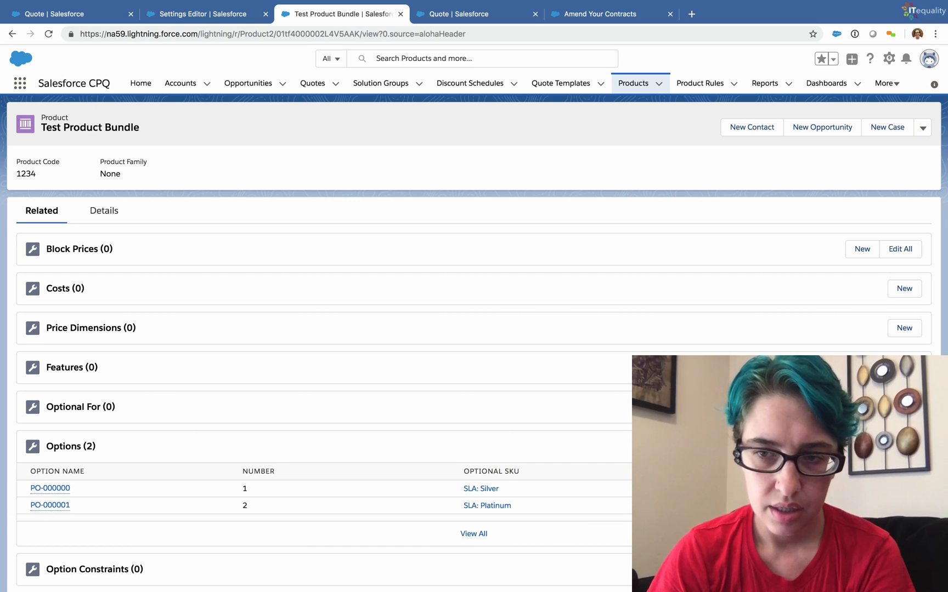
- Start a new product option with SLA: Bronze as optional SKU and browse the Type choices
{"action": "left_click", "coordinate": [49, 488]}
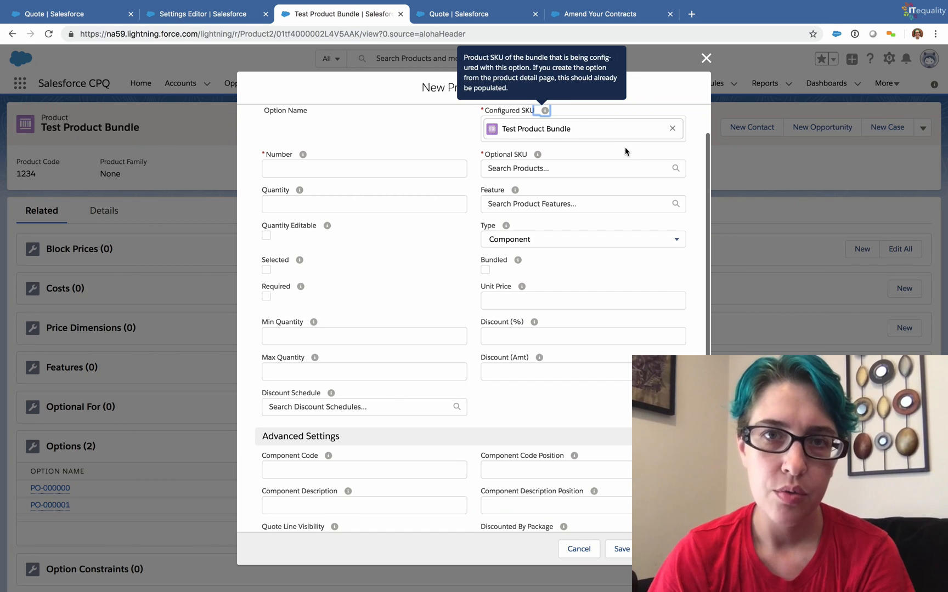
{"action": "mouse_move", "coordinate": [529, 150]}
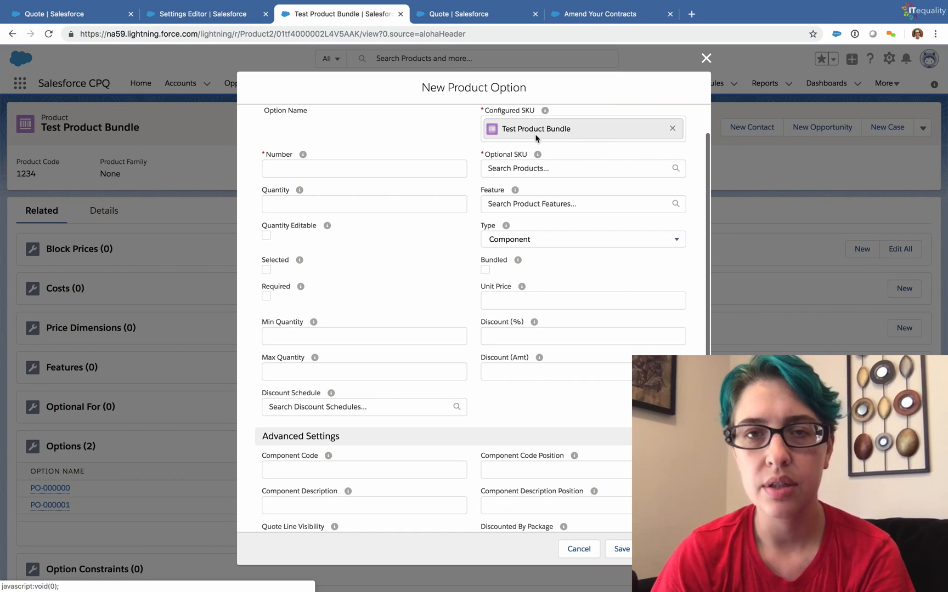
{"action": "left_click", "coordinate": [580, 167]}
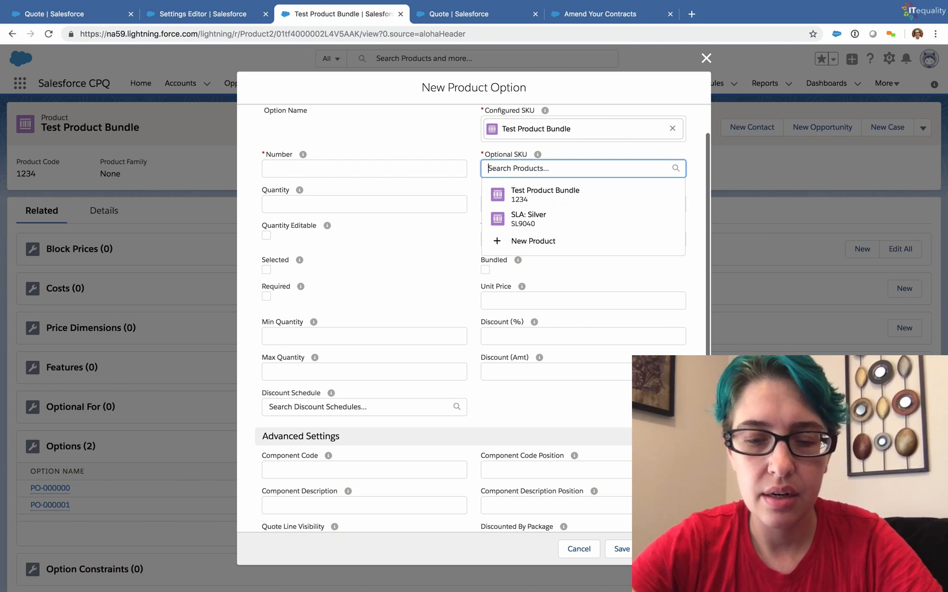
{"action": "type", "text": "sla"}
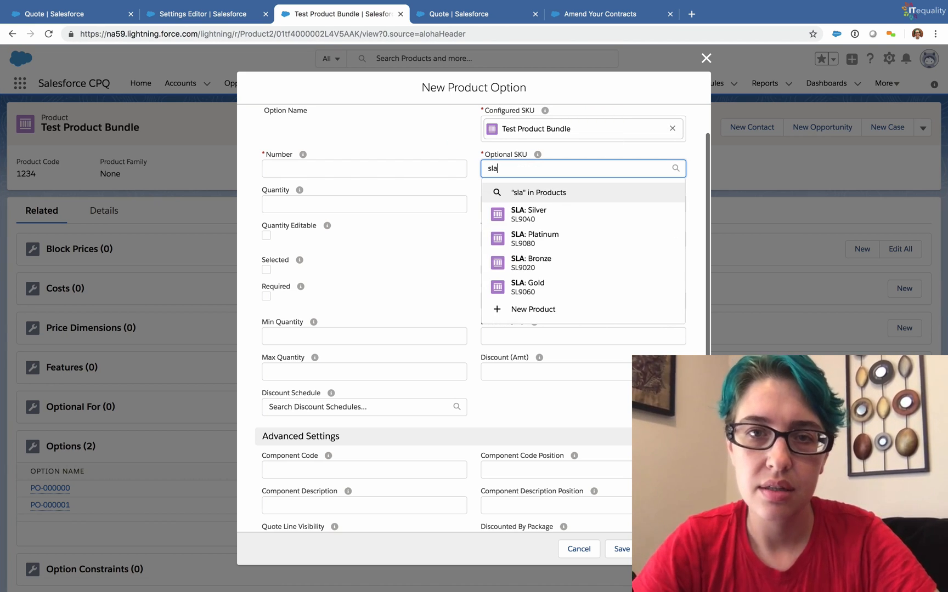
{"action": "mouse_move", "coordinate": [529, 215]}
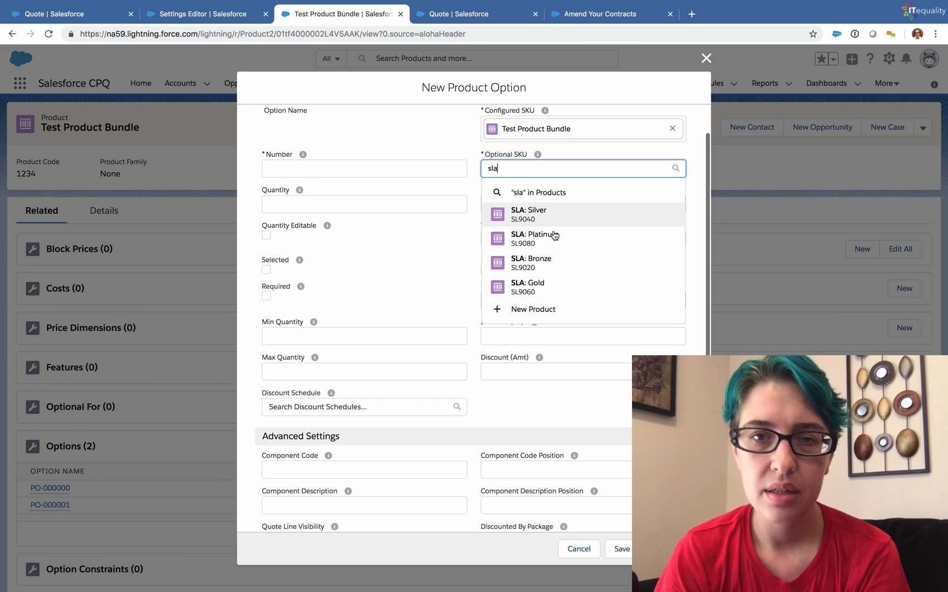
{"action": "left_click", "coordinate": [530, 262]}
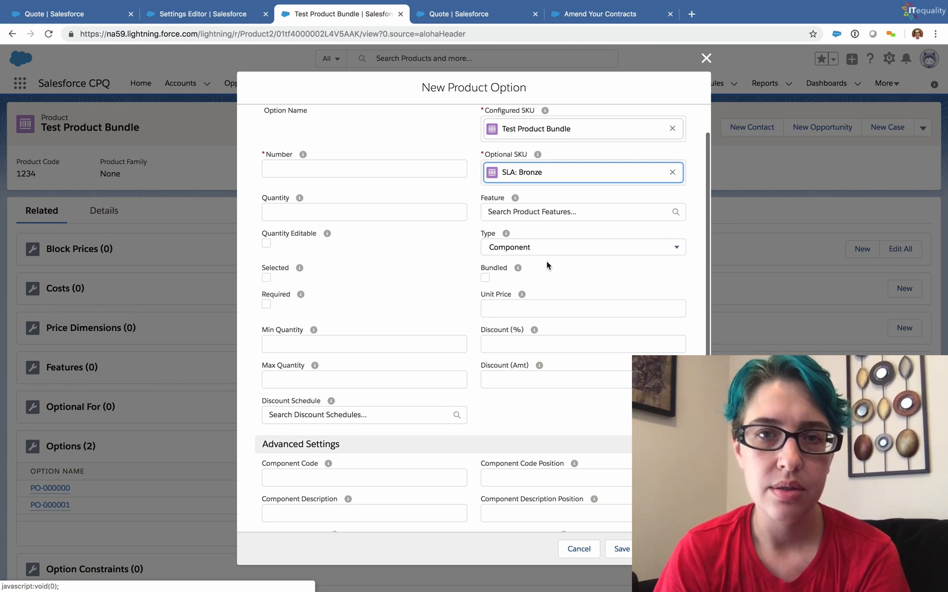
{"action": "mouse_move", "coordinate": [539, 231]}
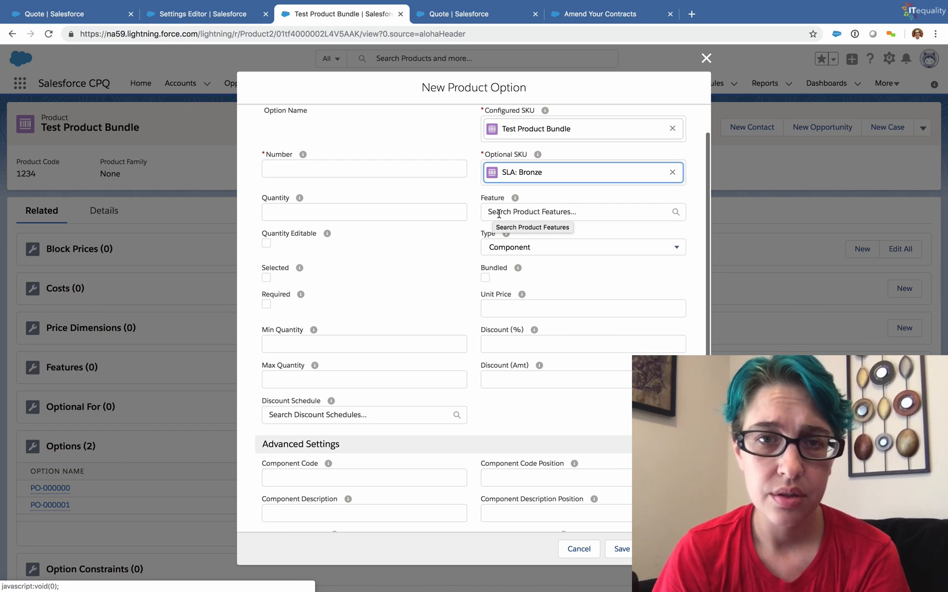
{"action": "mouse_move", "coordinate": [541, 253]}
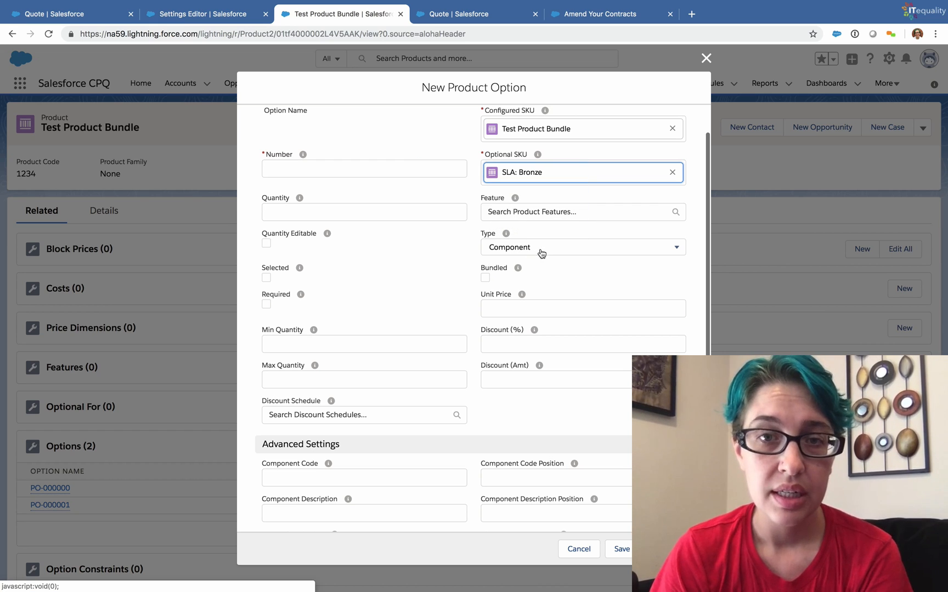
{"action": "left_click", "coordinate": [583, 247]}
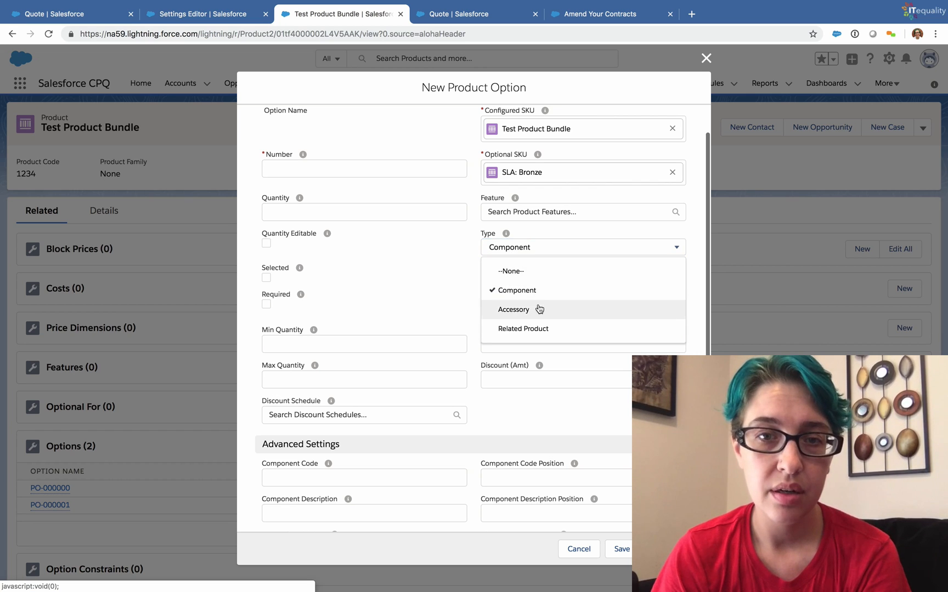
{"action": "scroll", "scroll_direction": "down", "scroll_amount": 3}
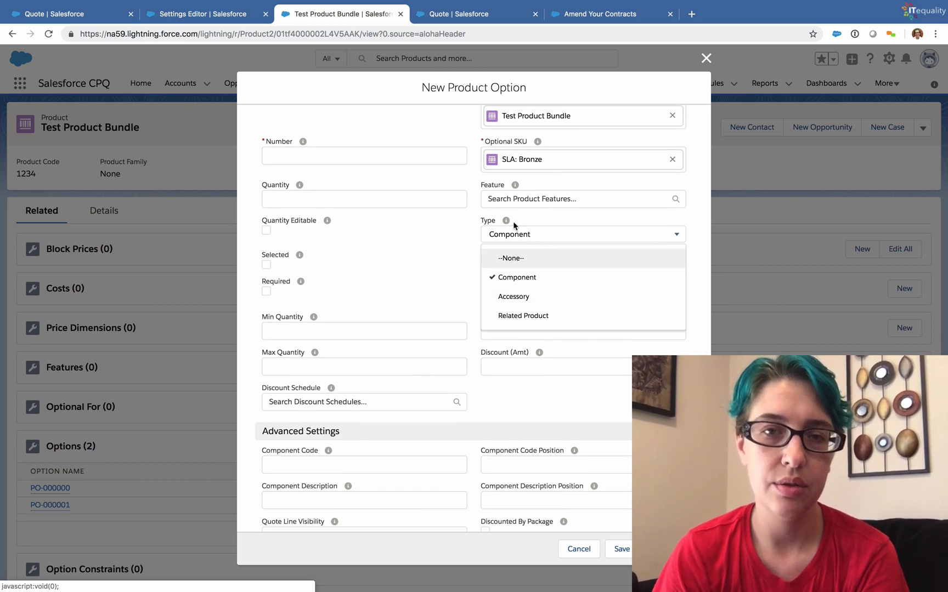
{"action": "mouse_move", "coordinate": [507, 221]}
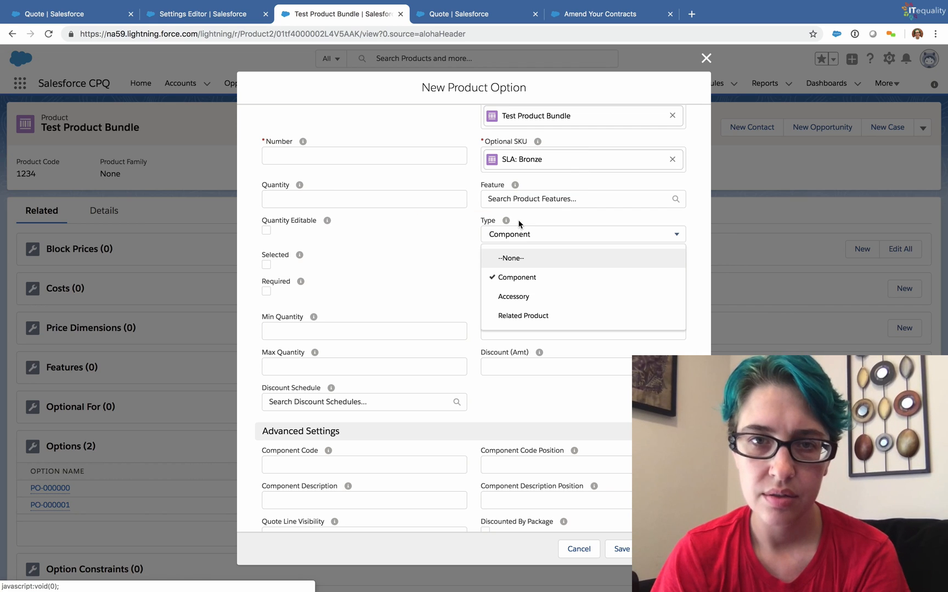
- Keep type Component, enter number 3 and quantity 5, and tick Selected
{"action": "left_click", "coordinate": [516, 276]}
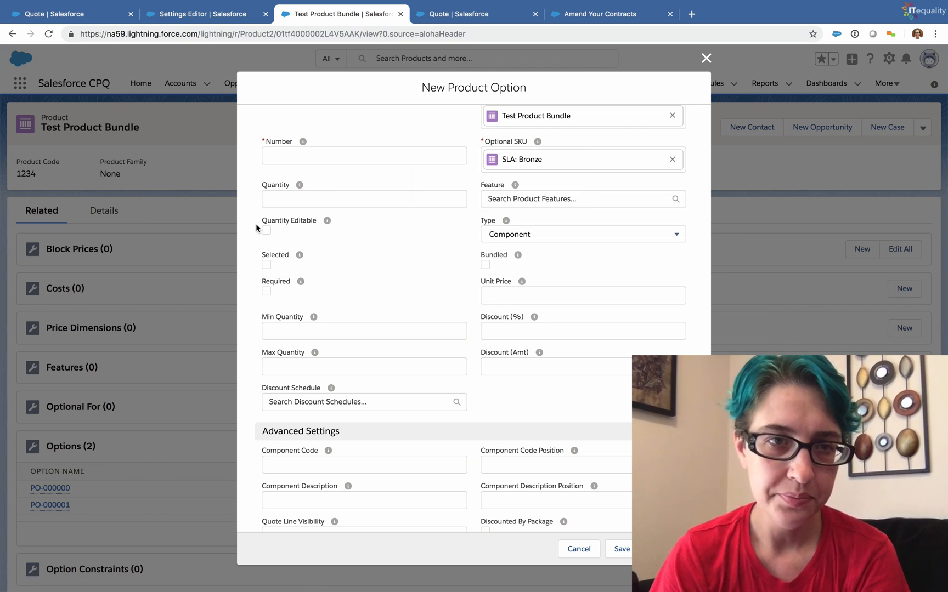
{"action": "left_click", "coordinate": [364, 155]}
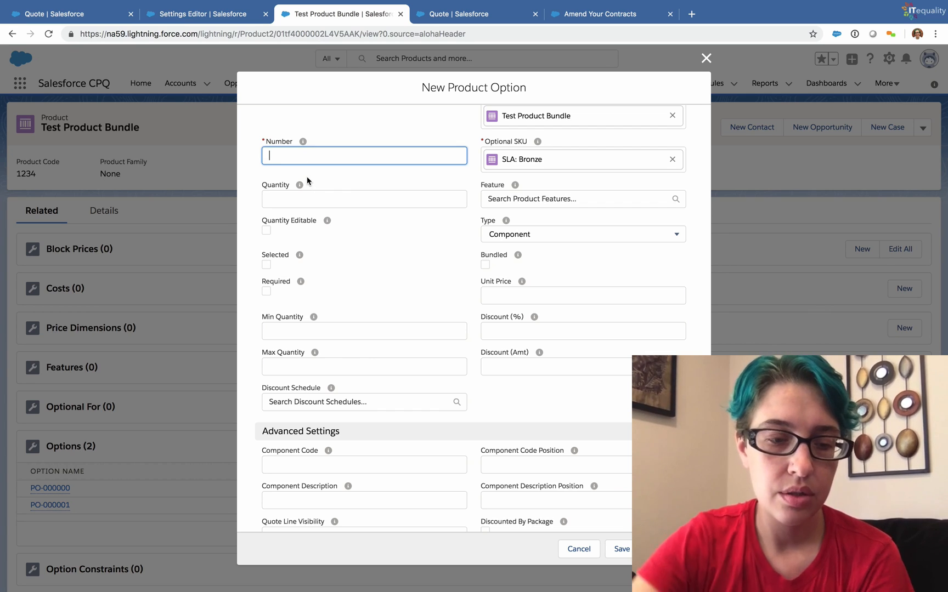
{"action": "type", "text": "3"}
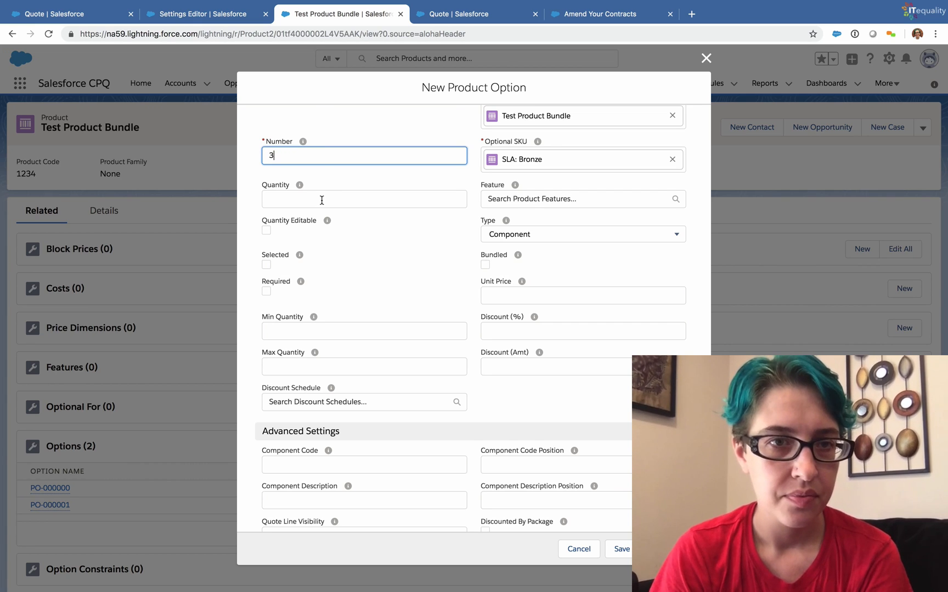
{"action": "mouse_move", "coordinate": [298, 185]}
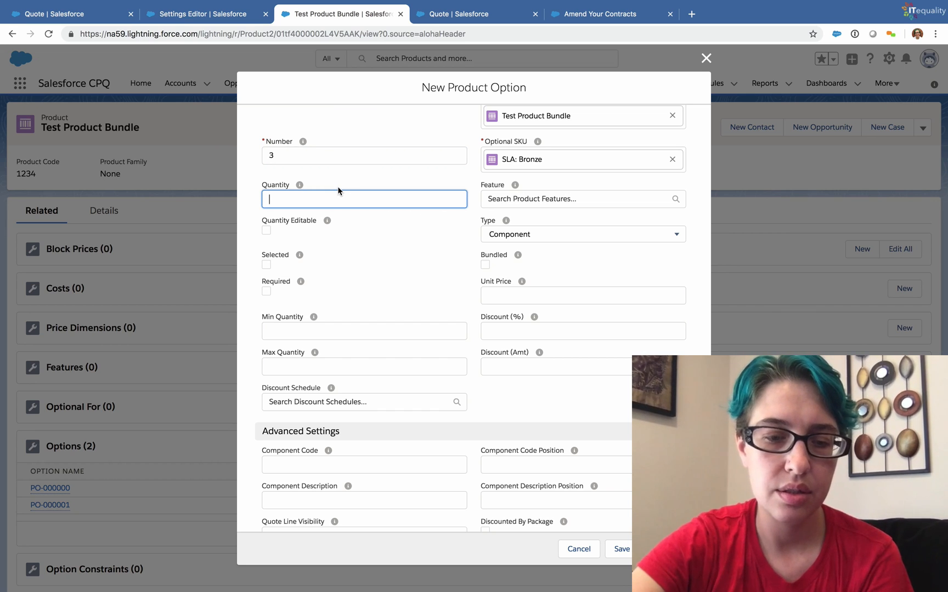
{"action": "type", "text": "5"}
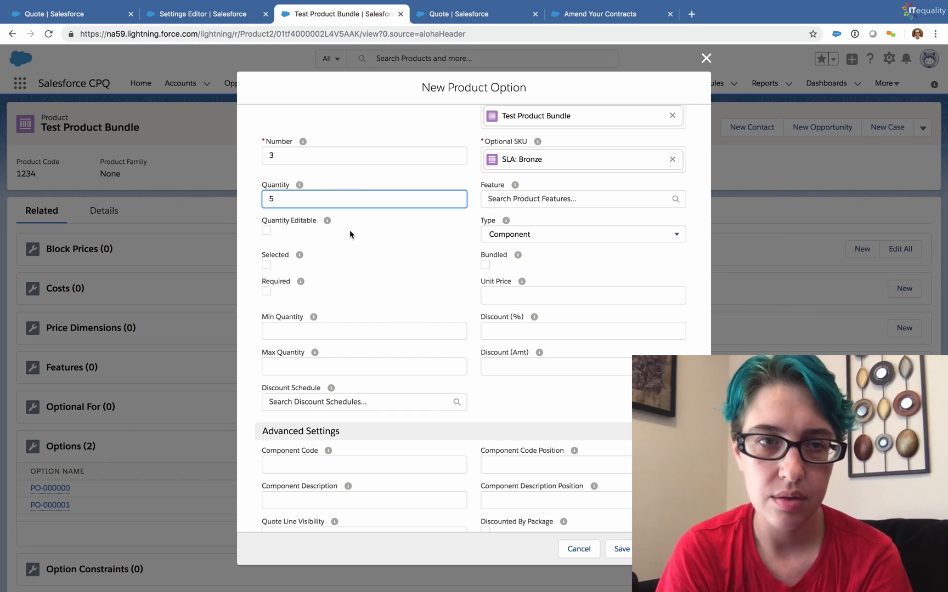
{"action": "mouse_move", "coordinate": [283, 223]}
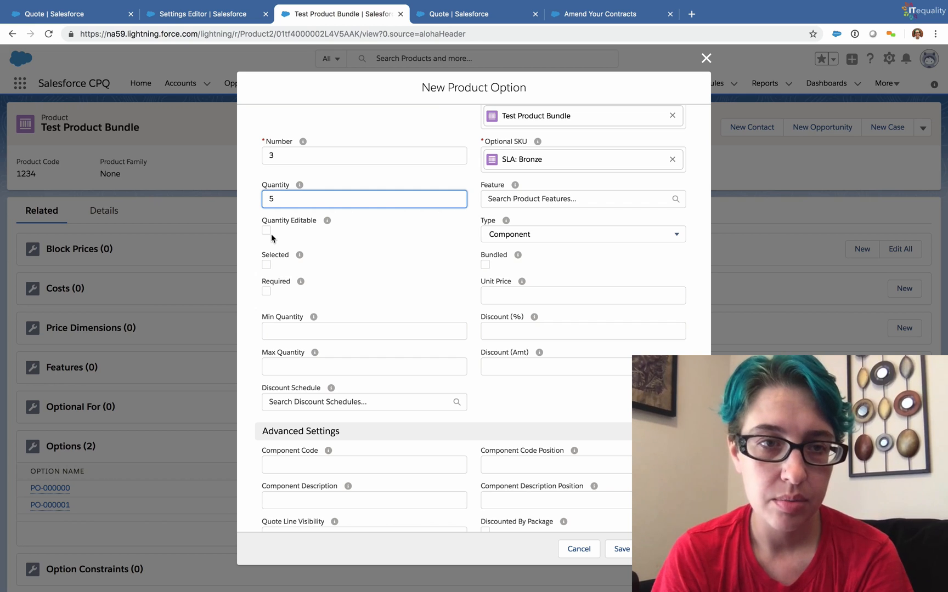
{"action": "mouse_move", "coordinate": [280, 244]}
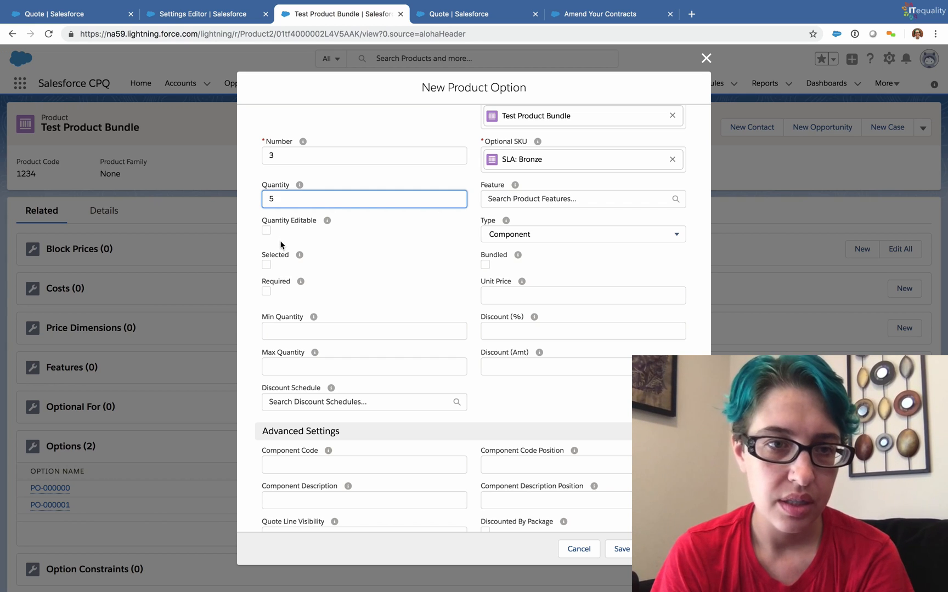
{"action": "mouse_move", "coordinate": [305, 272]}
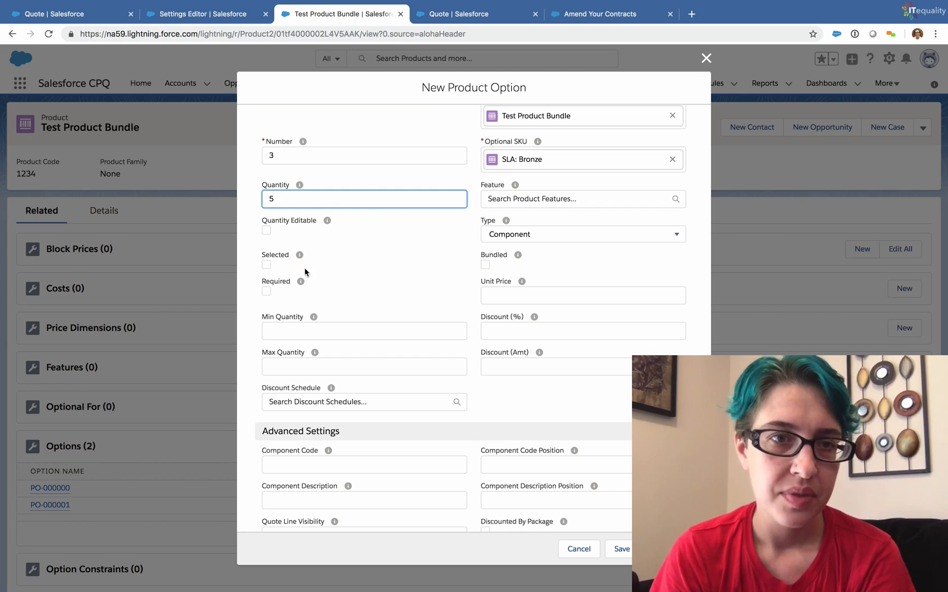
{"action": "mouse_move", "coordinate": [290, 280]}
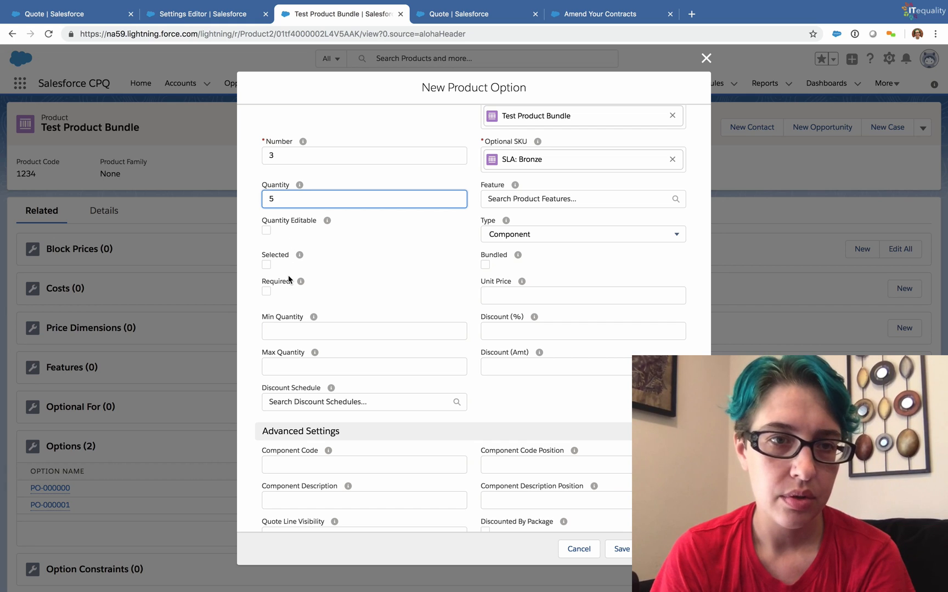
{"action": "mouse_move", "coordinate": [268, 269]}
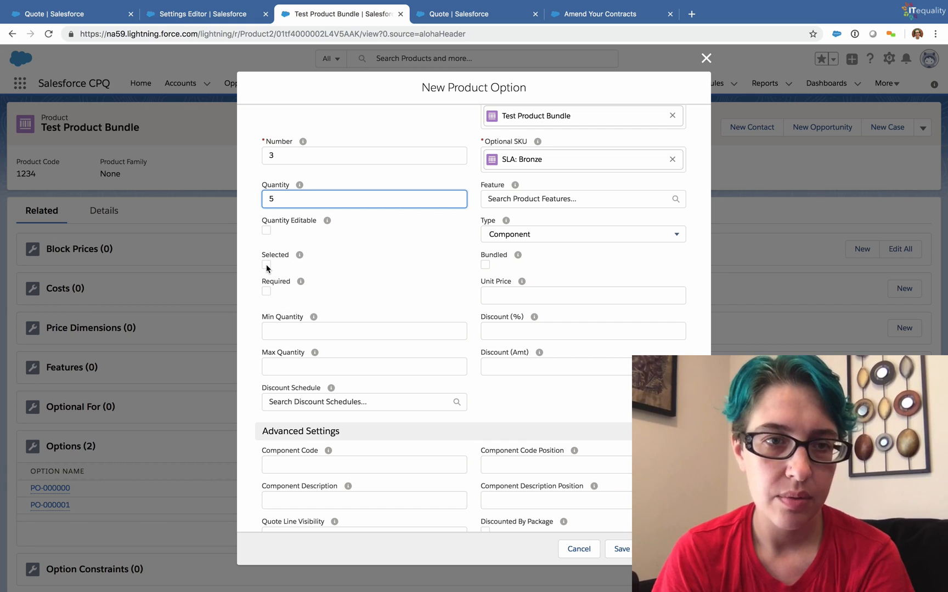
{"action": "left_click", "coordinate": [265, 265]}
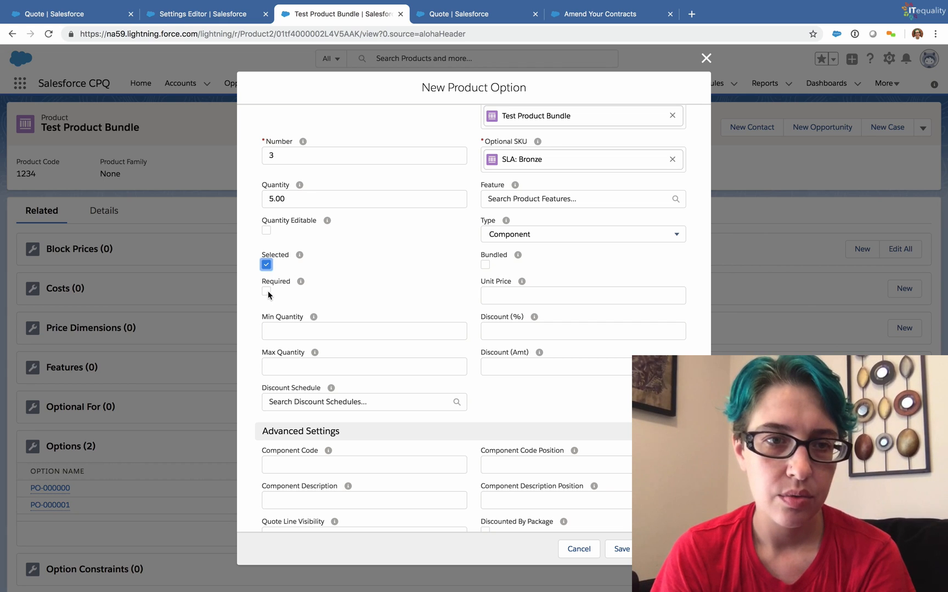
{"action": "mouse_move", "coordinate": [266, 295]}
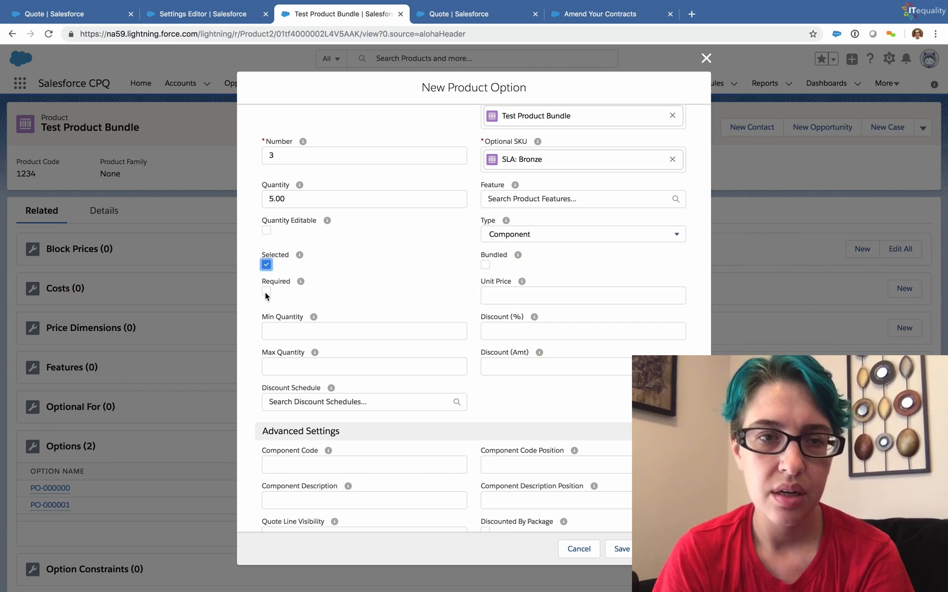
{"action": "mouse_move", "coordinate": [314, 300]}
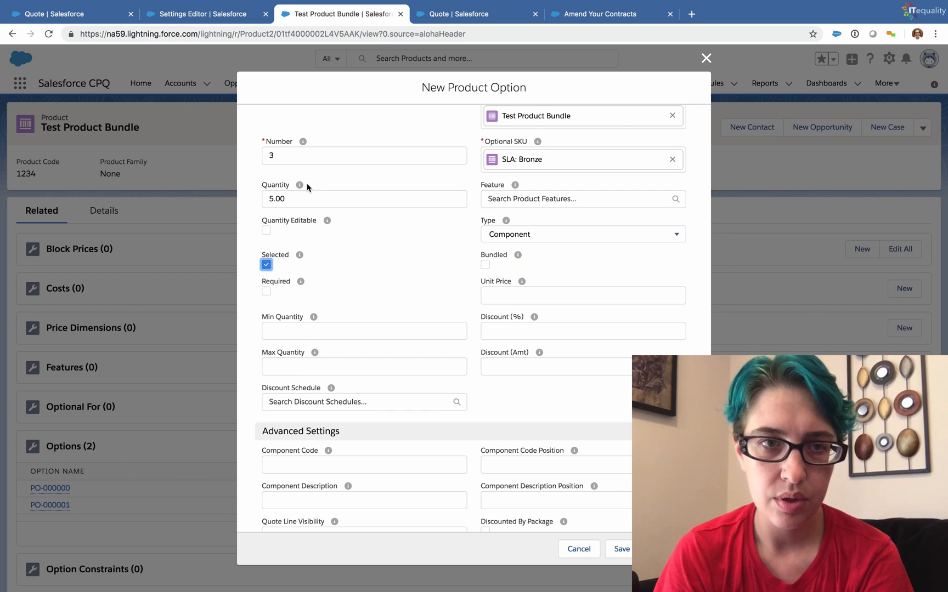
{"action": "mouse_move", "coordinate": [292, 224]}
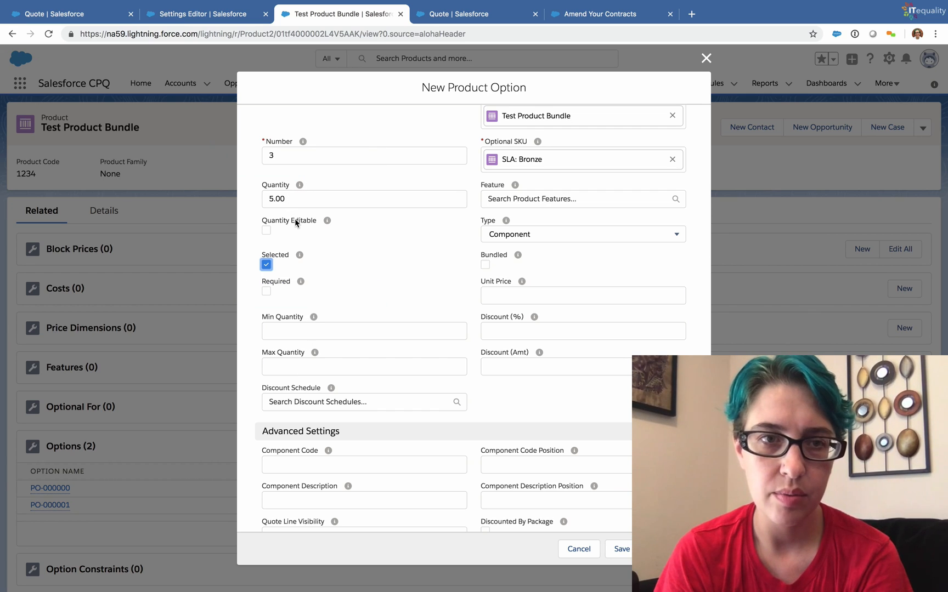
{"action": "mouse_move", "coordinate": [287, 313]}
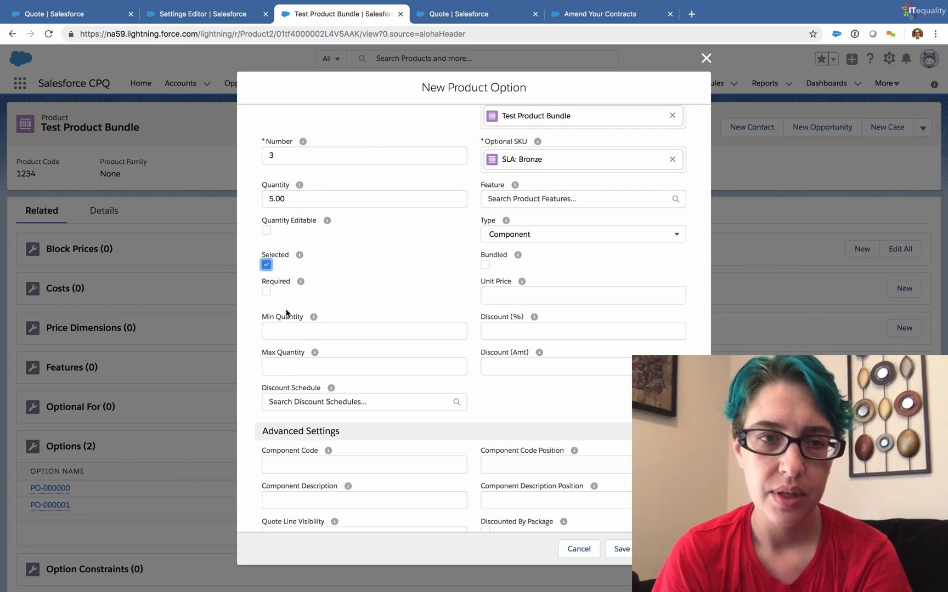
{"action": "mouse_move", "coordinate": [450, 360]}
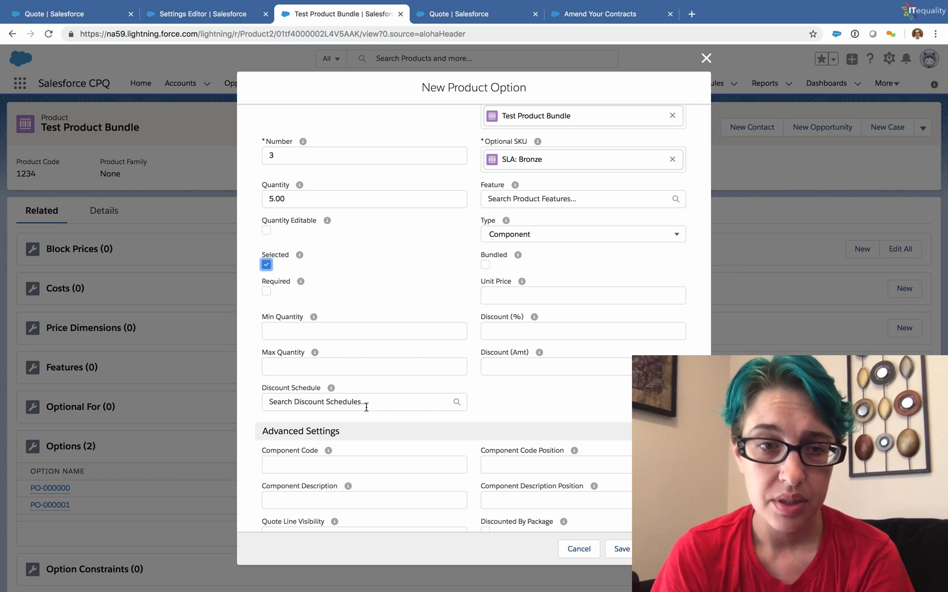
{"action": "mouse_move", "coordinate": [363, 402]}
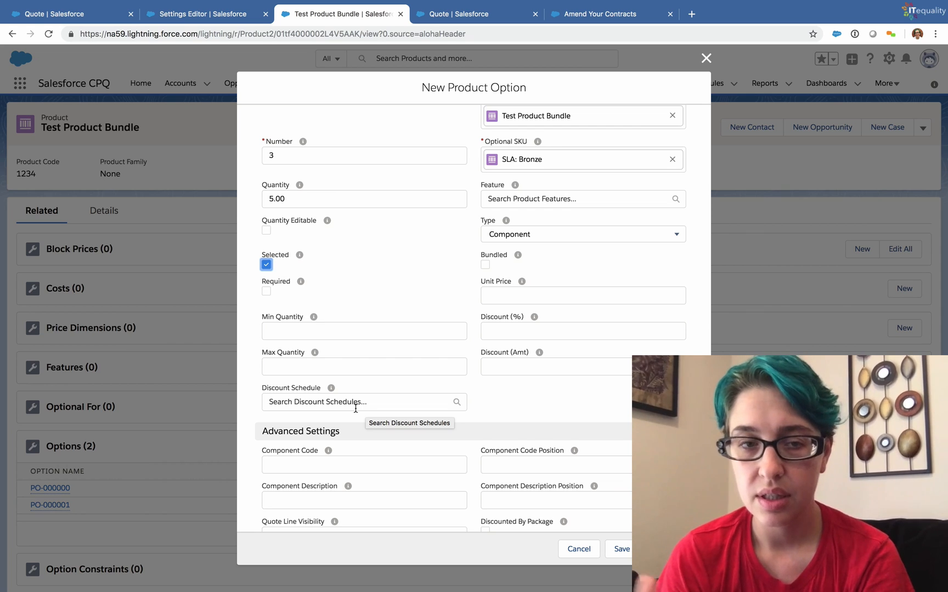
{"action": "mouse_move", "coordinate": [373, 394]}
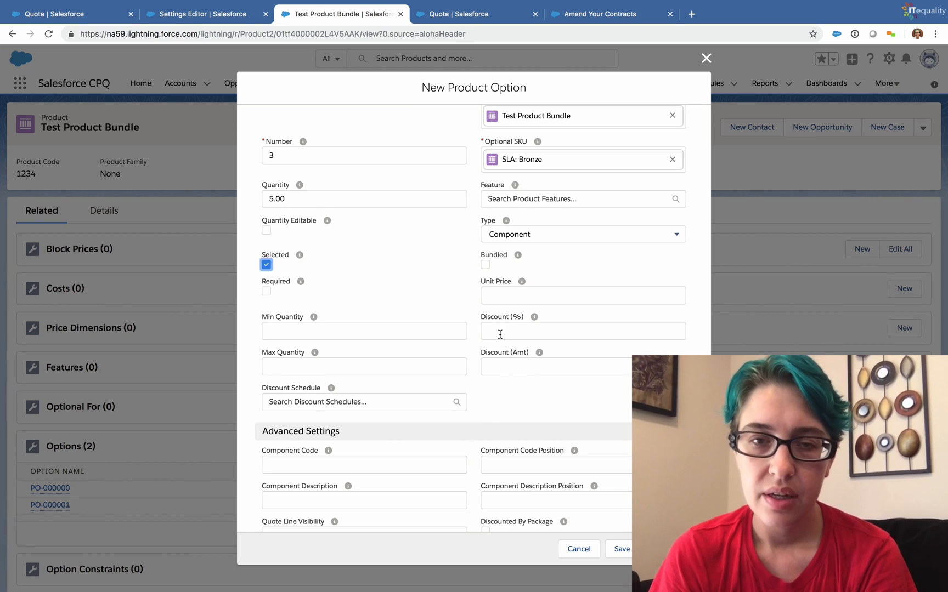
- Enter a 5% discount, mark the option Bundled, and save the SLA: Bronze option
{"action": "left_click", "coordinate": [582, 331]}
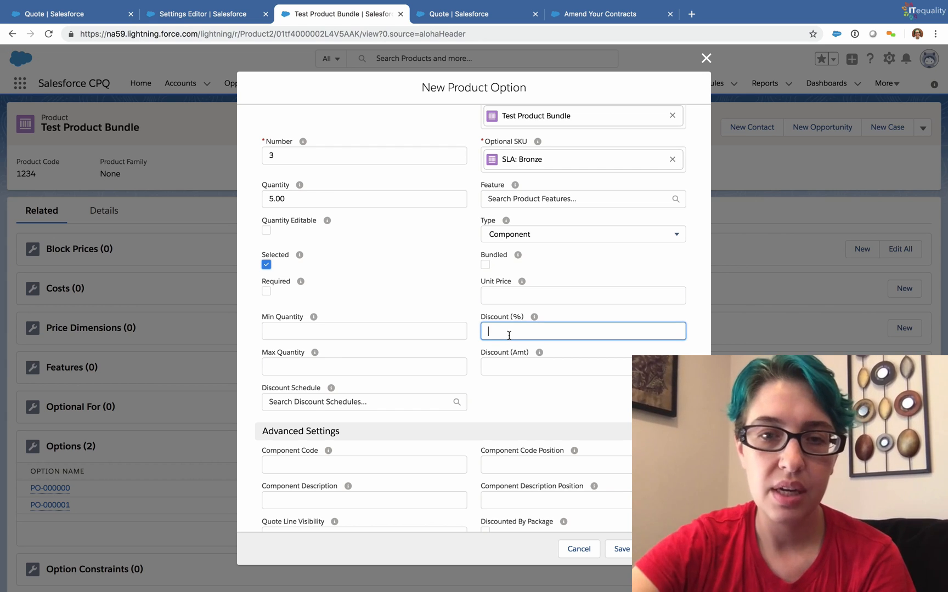
{"action": "type", "text": "5.0000%"}
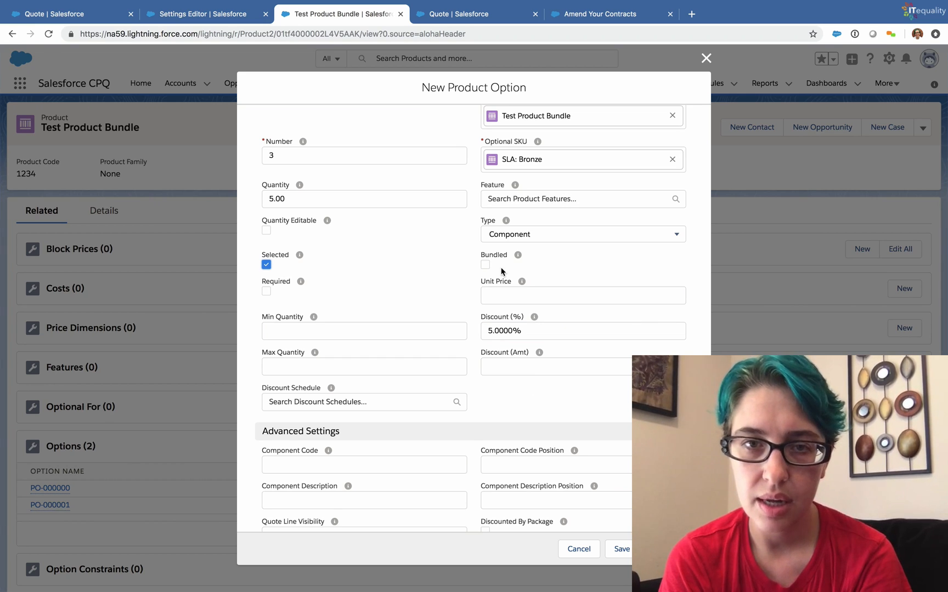
{"action": "mouse_move", "coordinate": [518, 256]}
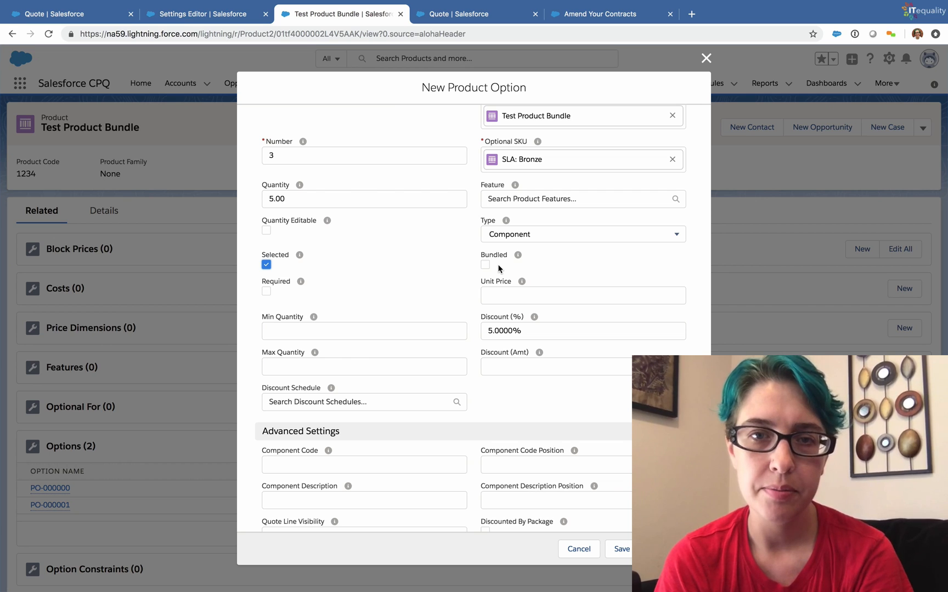
{"action": "mouse_move", "coordinate": [500, 270]}
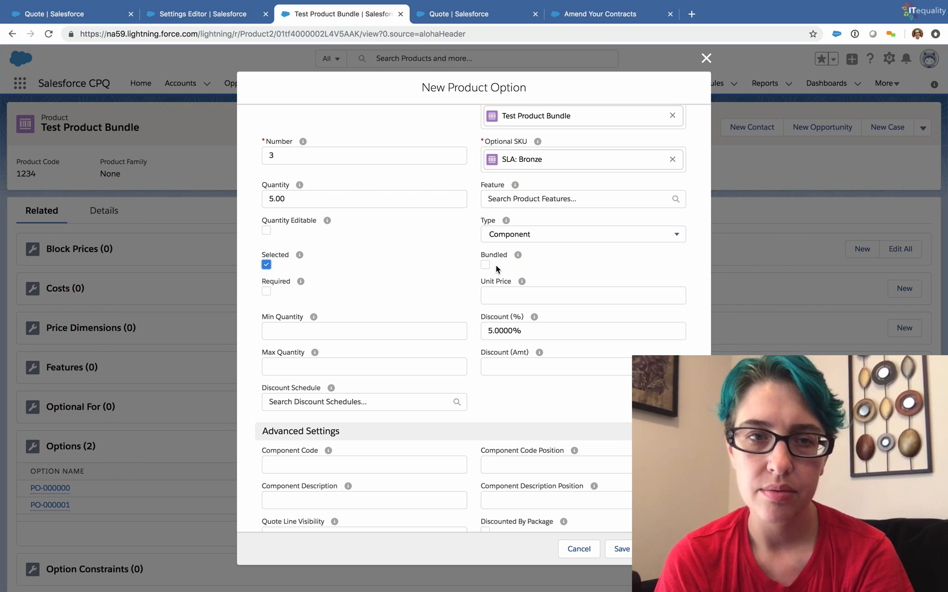
{"action": "left_click", "coordinate": [485, 265]}
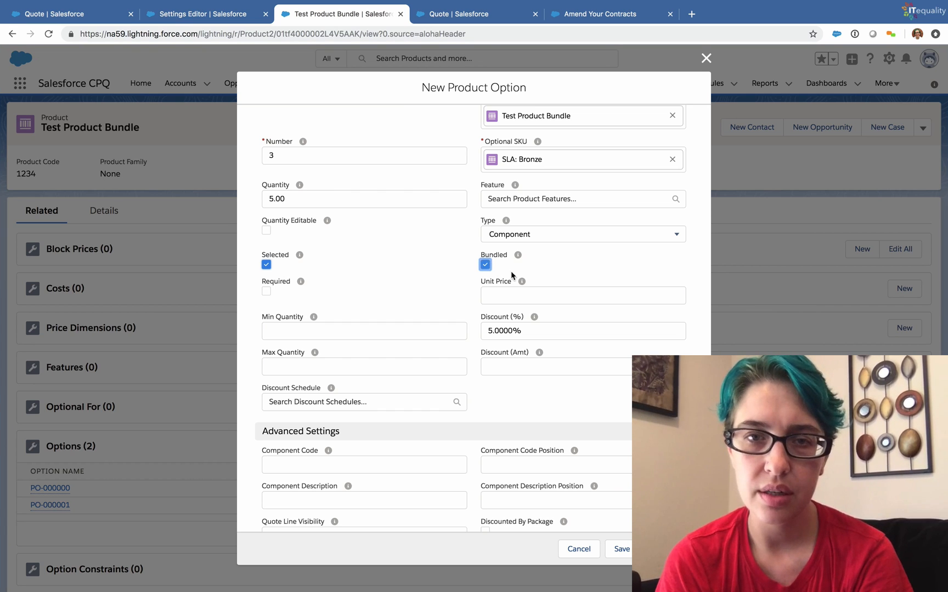
{"action": "mouse_move", "coordinate": [543, 272]}
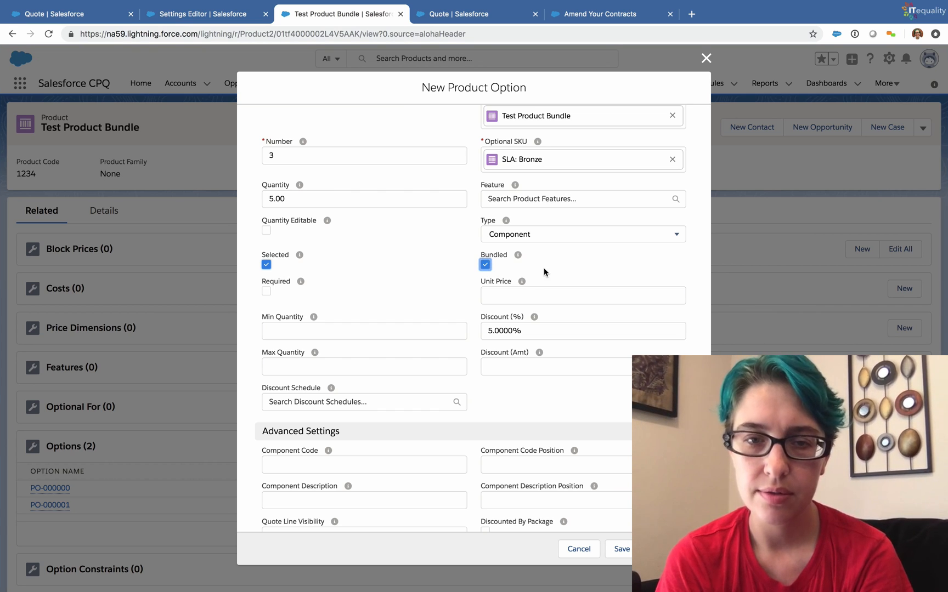
{"action": "scroll", "scroll_direction": "down", "scroll_amount": 3}
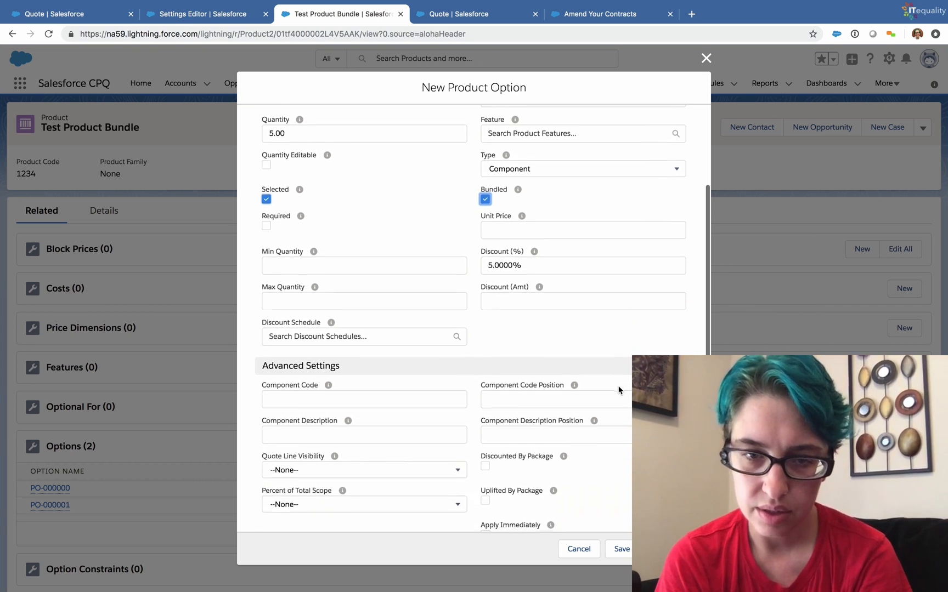
{"action": "scroll", "scroll_direction": "down", "scroll_amount": 3}
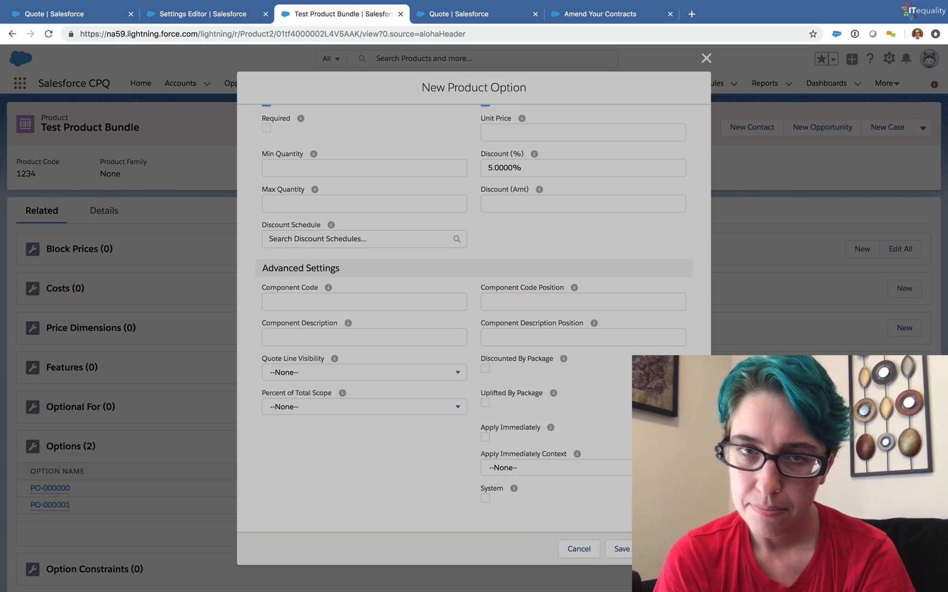
{"action": "left_click", "coordinate": [621, 548]}
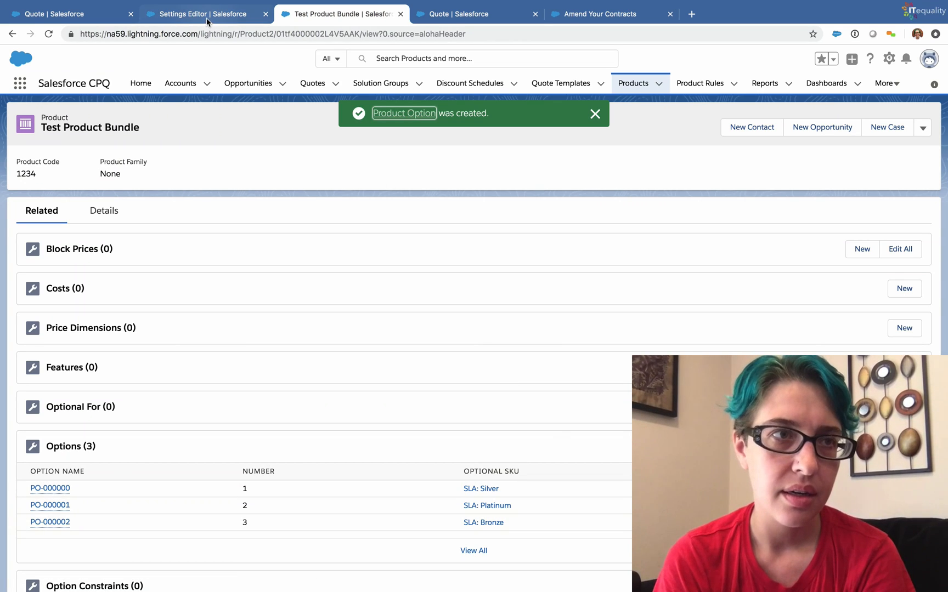
- Open quote Q-00030 from recent quotes and enter its empty line editor via Edit Lines
{"action": "left_click", "coordinate": [67, 14]}
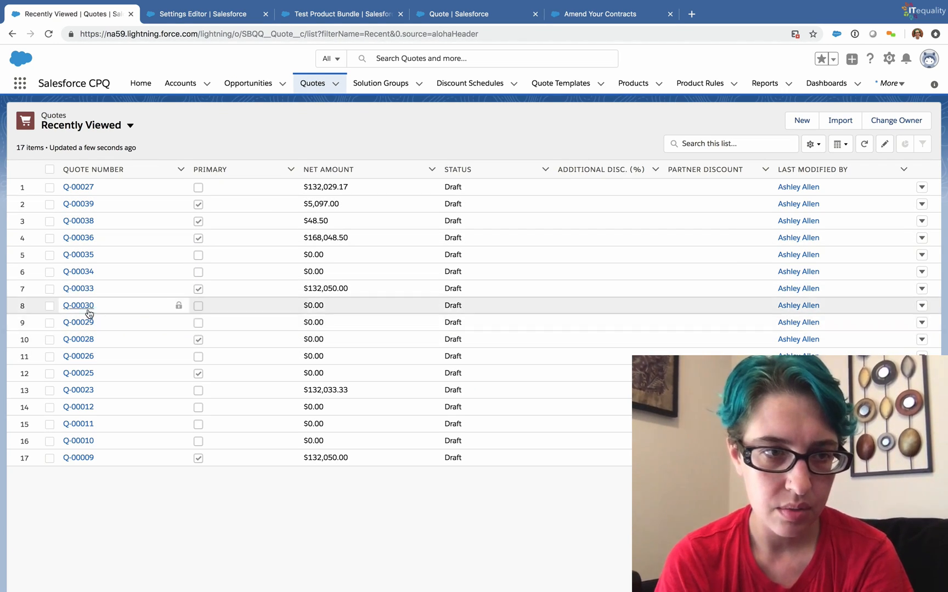
{"action": "left_click", "coordinate": [78, 305]}
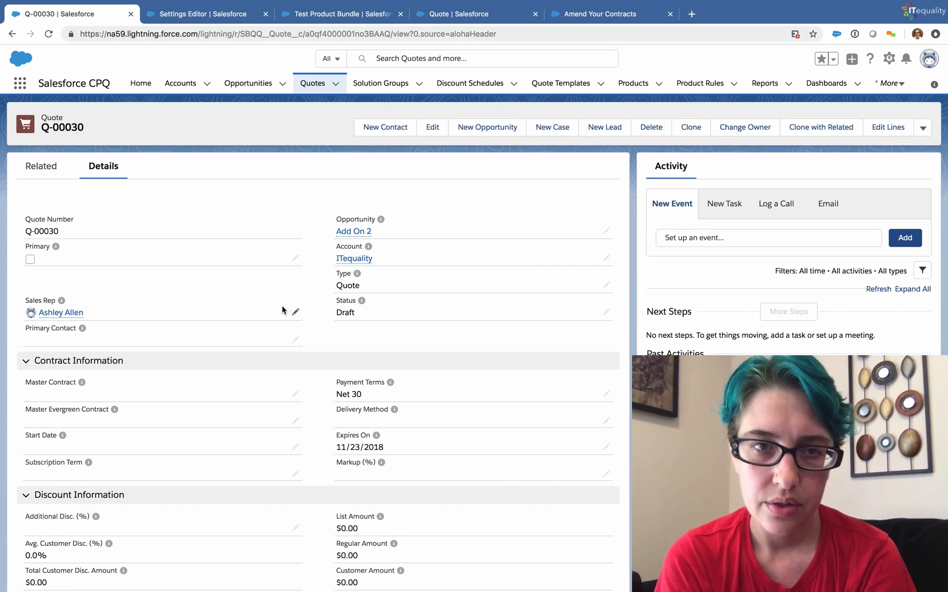
{"action": "mouse_move", "coordinate": [312, 206]}
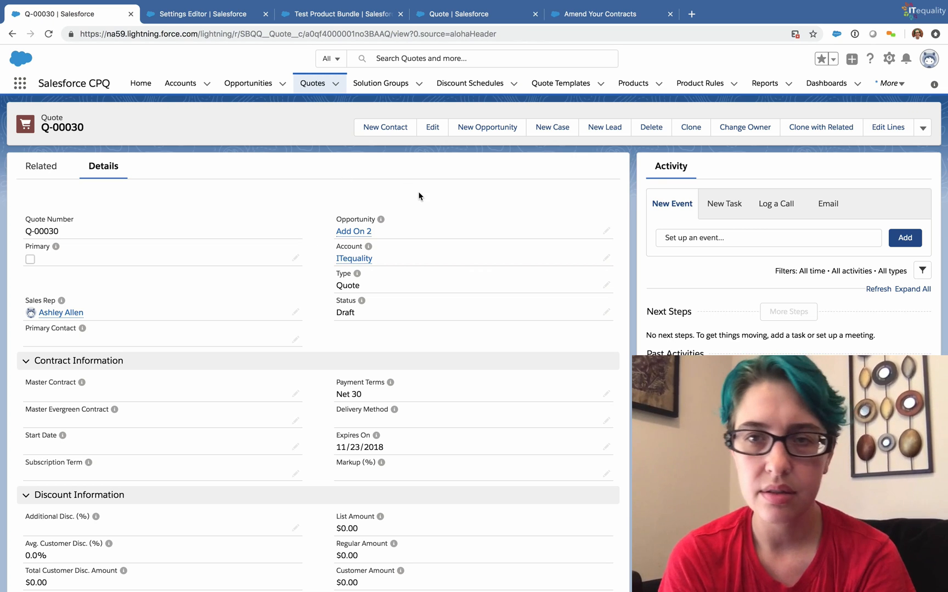
{"action": "mouse_move", "coordinate": [633, 197]}
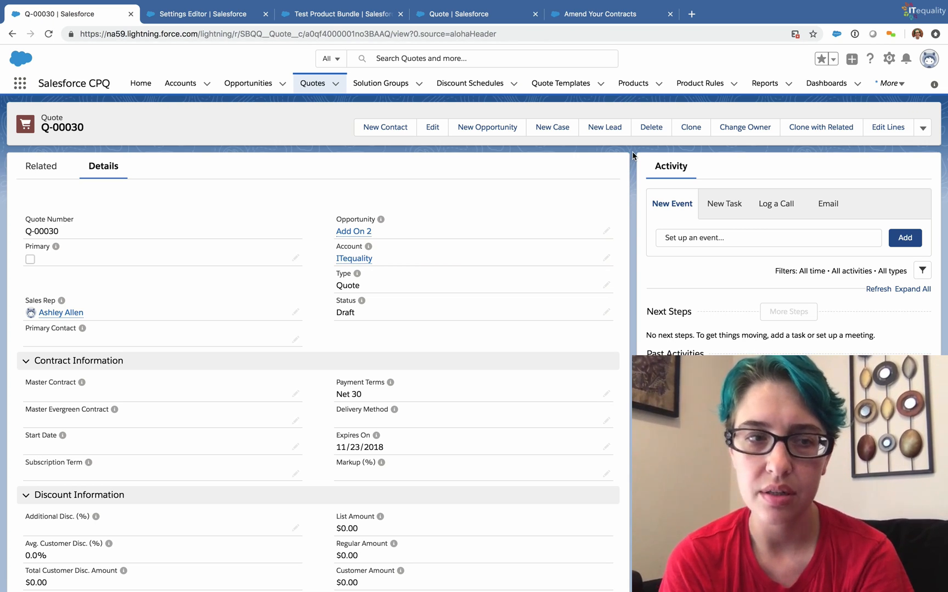
{"action": "mouse_move", "coordinate": [726, 156]}
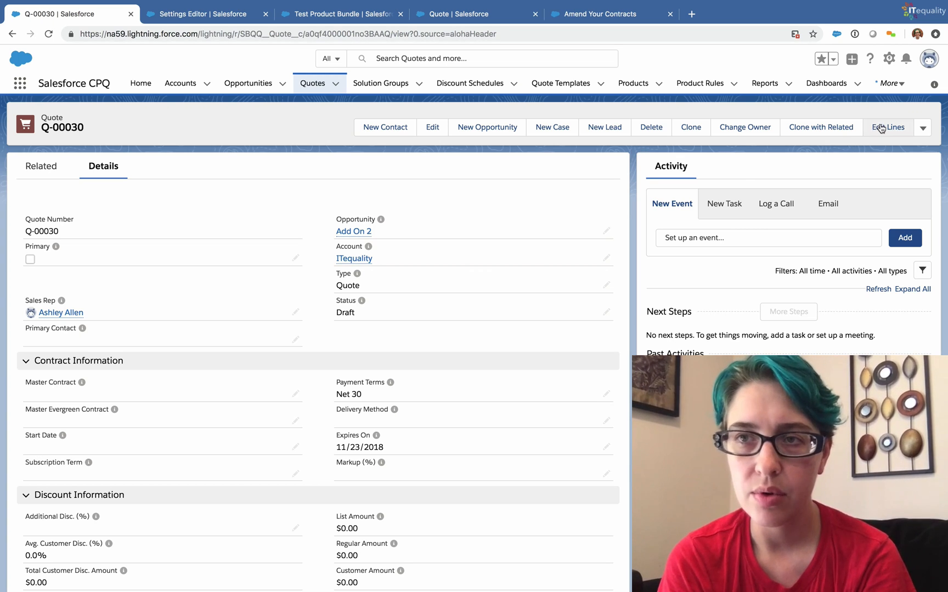
{"action": "left_click", "coordinate": [888, 127]}
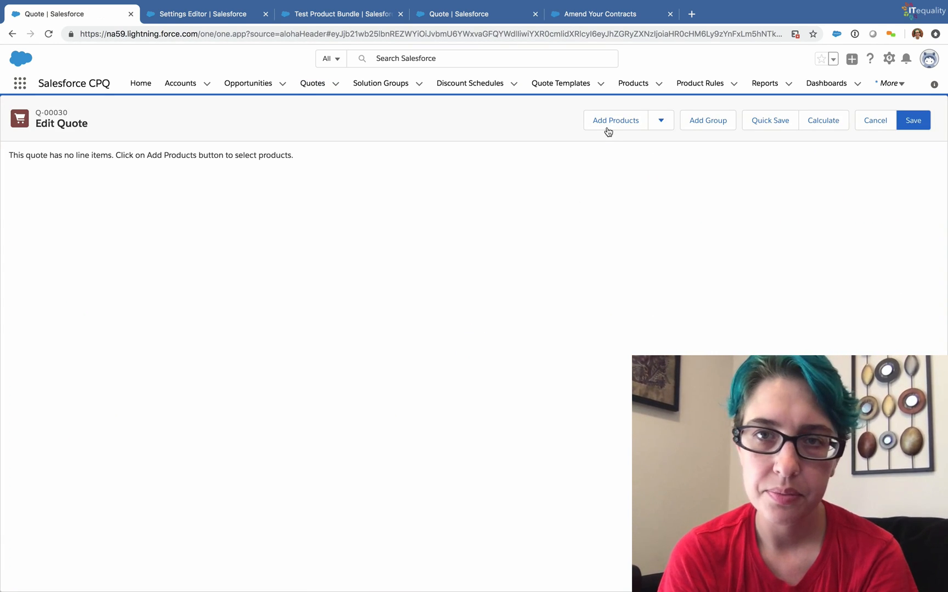
- Add Test Product Bundle with SLA Silver, Platinum and Bronze options, totaling $132,050.00
{"action": "left_click", "coordinate": [616, 120]}
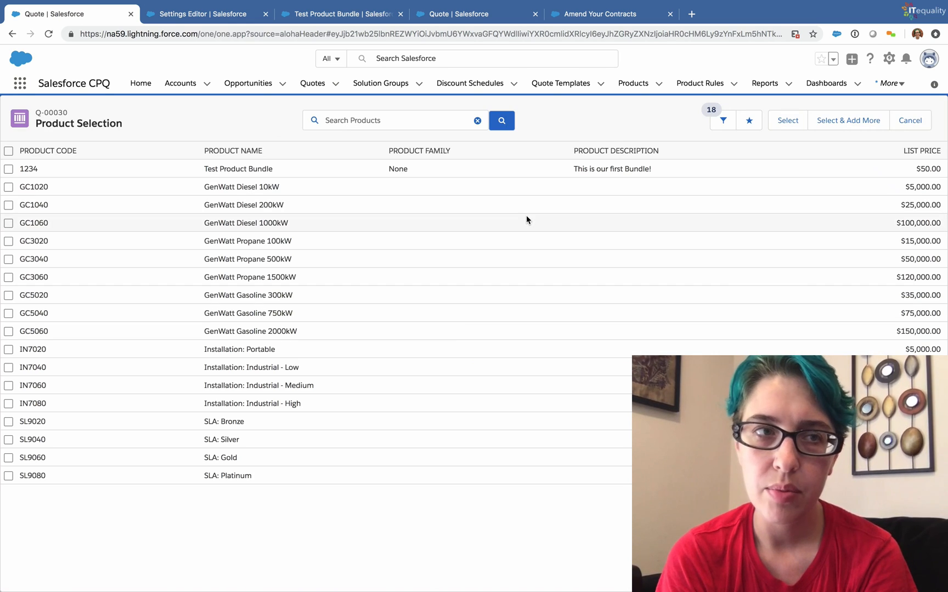
{"action": "left_click", "coordinate": [9, 169]}
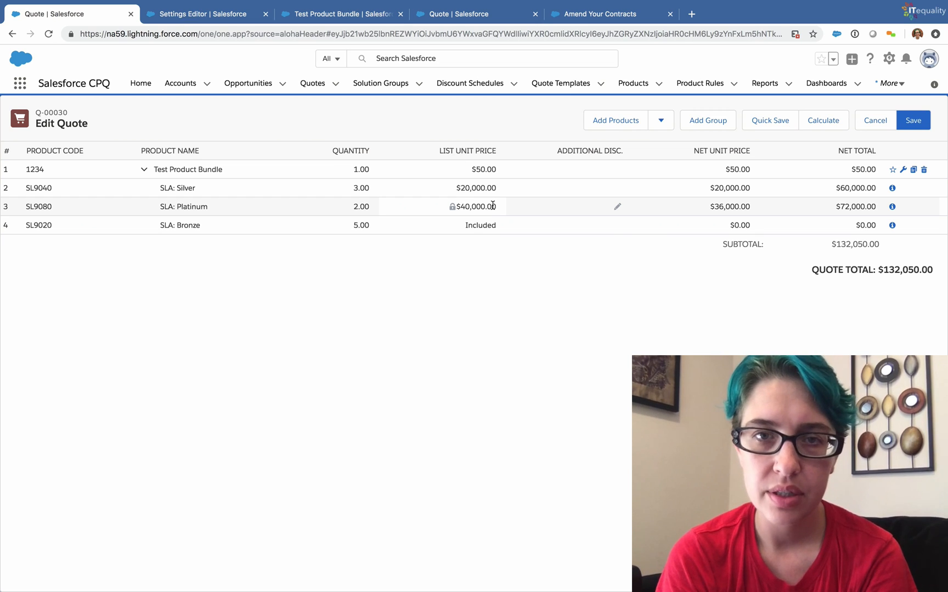
{"action": "mouse_move", "coordinate": [481, 206]}
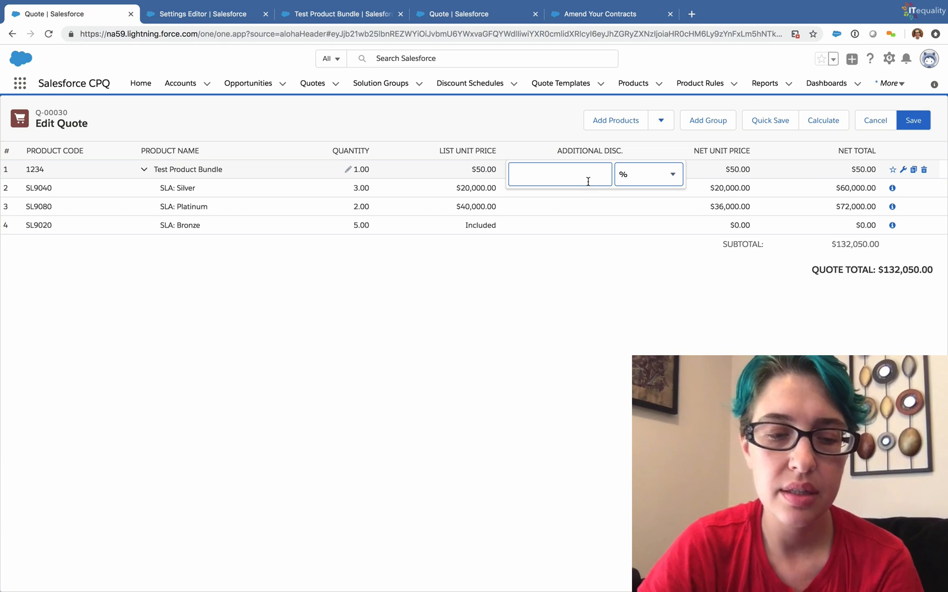
- Try a 23% additional discount, dismiss the 20% limit error, then recalculate at 5%
{"action": "type", "text": "23.00 %"}
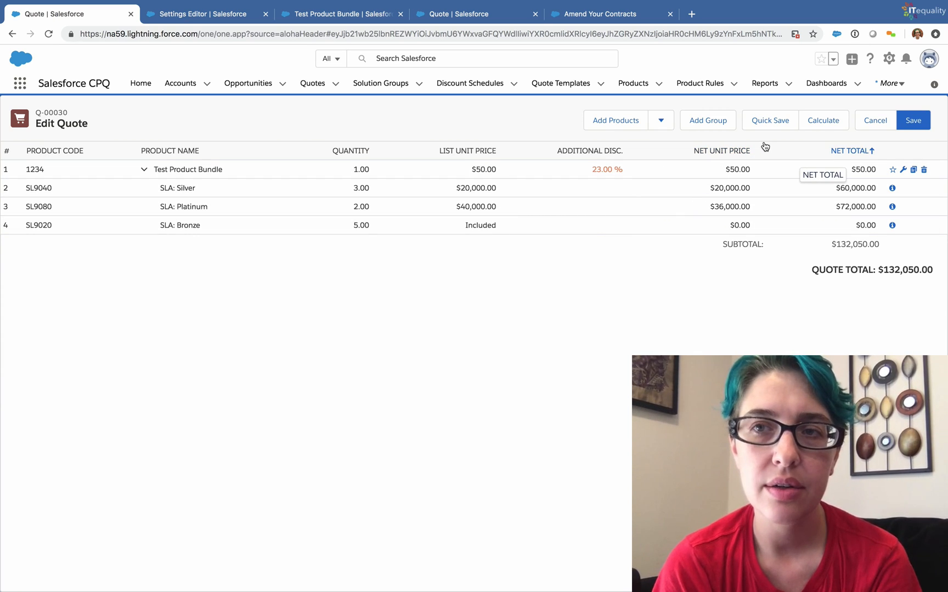
{"action": "left_click", "coordinate": [912, 121]}
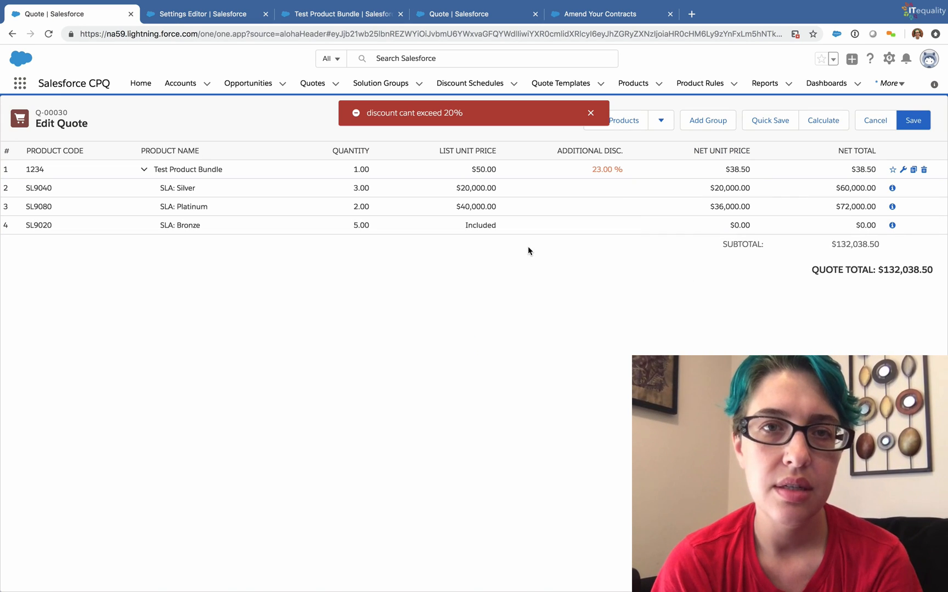
{"action": "mouse_move", "coordinate": [501, 119]}
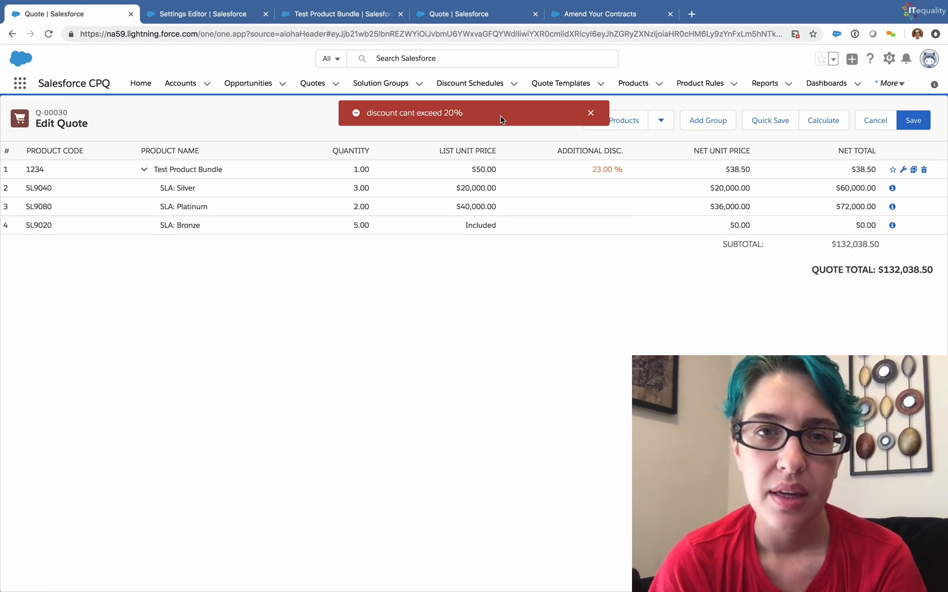
{"action": "mouse_move", "coordinate": [484, 123]}
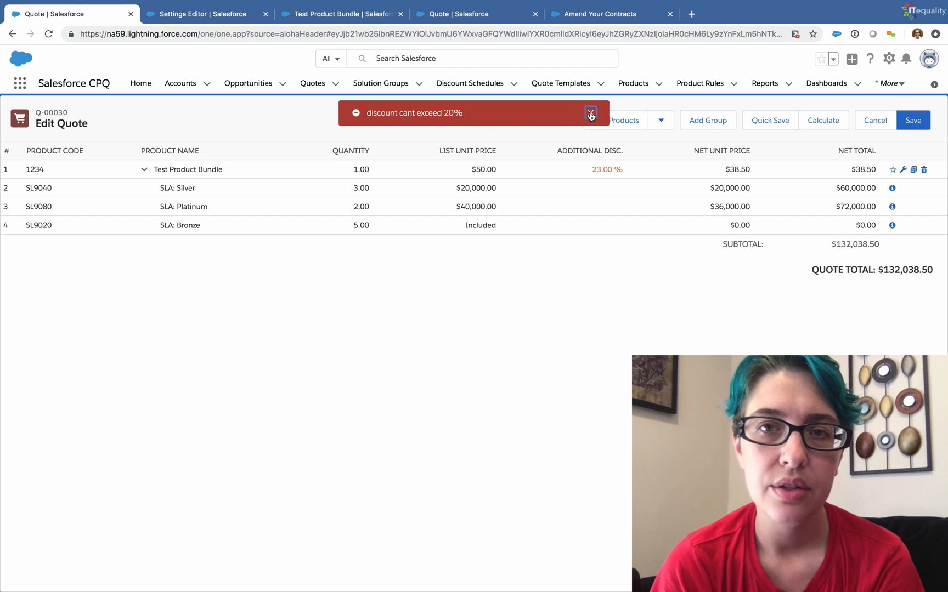
{"action": "left_click", "coordinate": [591, 115]}
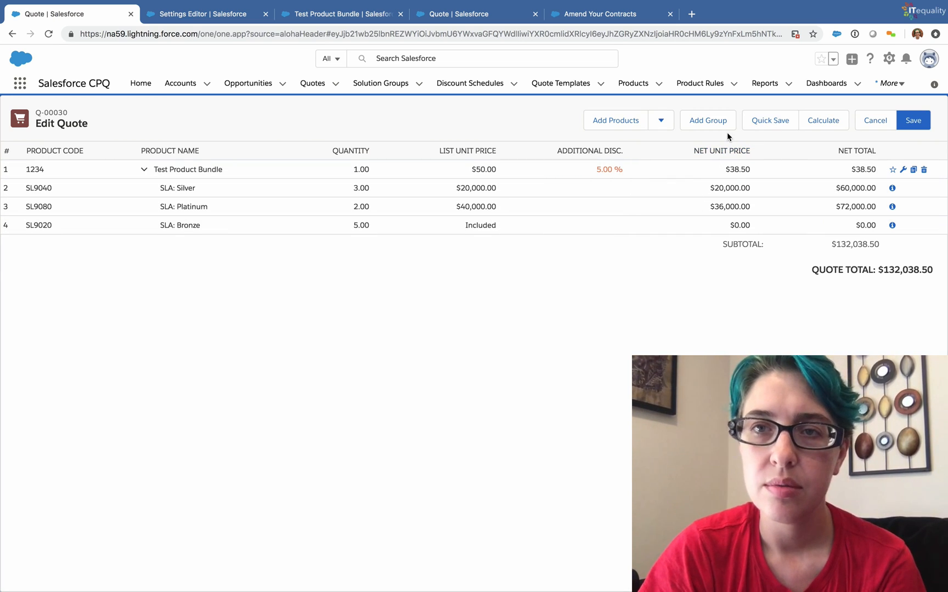
{"action": "left_click", "coordinate": [913, 121]}
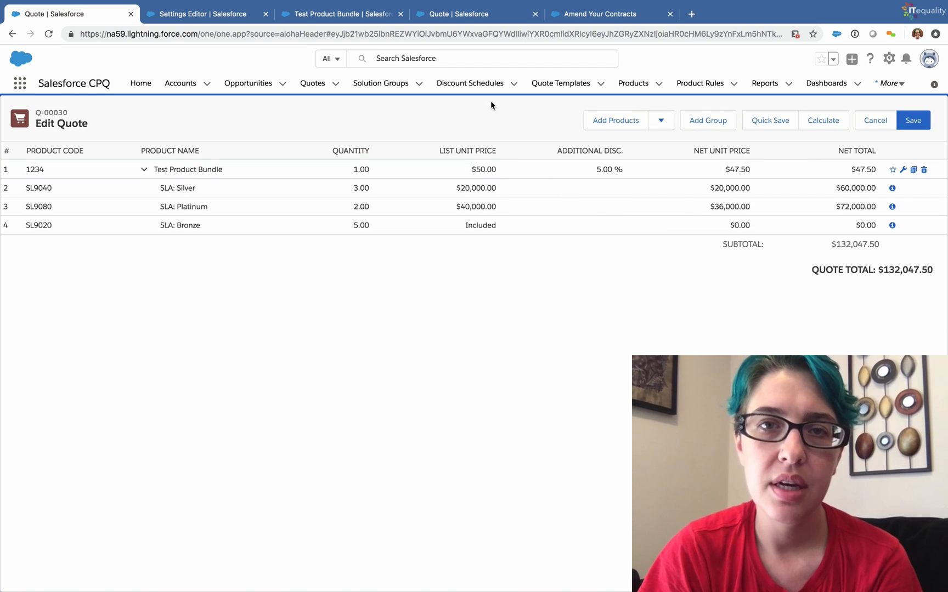
{"action": "mouse_move", "coordinate": [550, 129]}
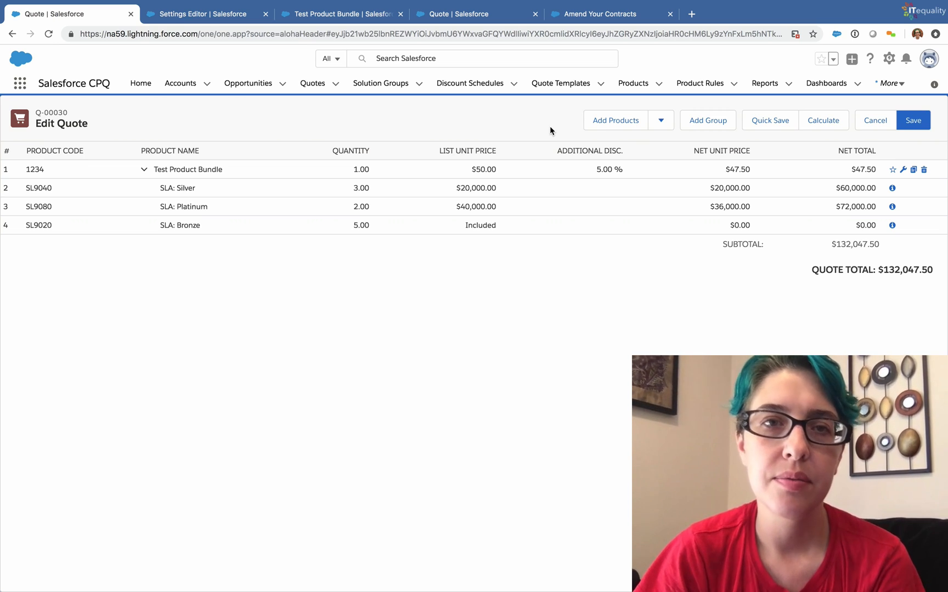
{"action": "mouse_move", "coordinate": [381, 116]}
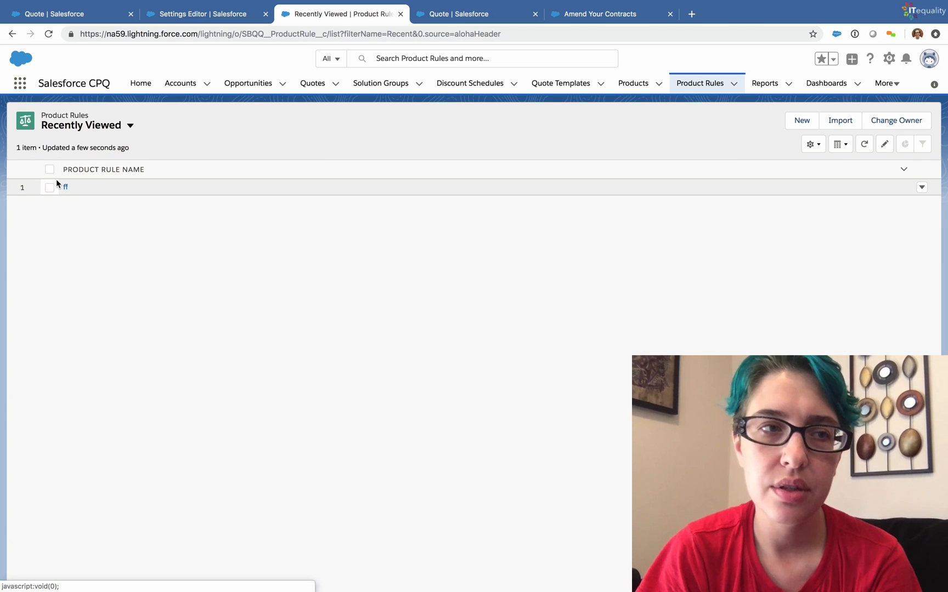
- Edit product rule ff and rename it to Discount beyond 20%
{"action": "left_click", "coordinate": [65, 187]}
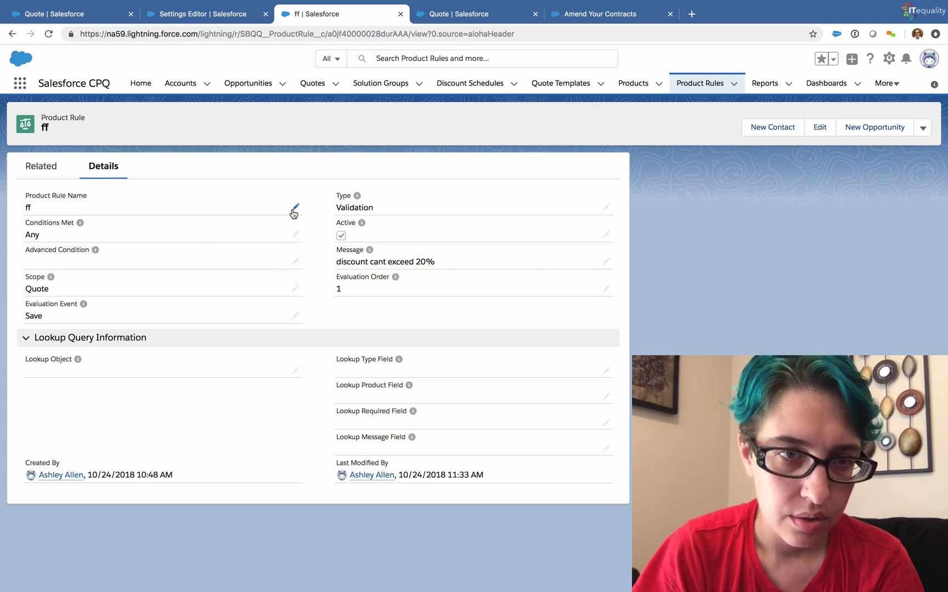
{"action": "left_click", "coordinate": [294, 208]}
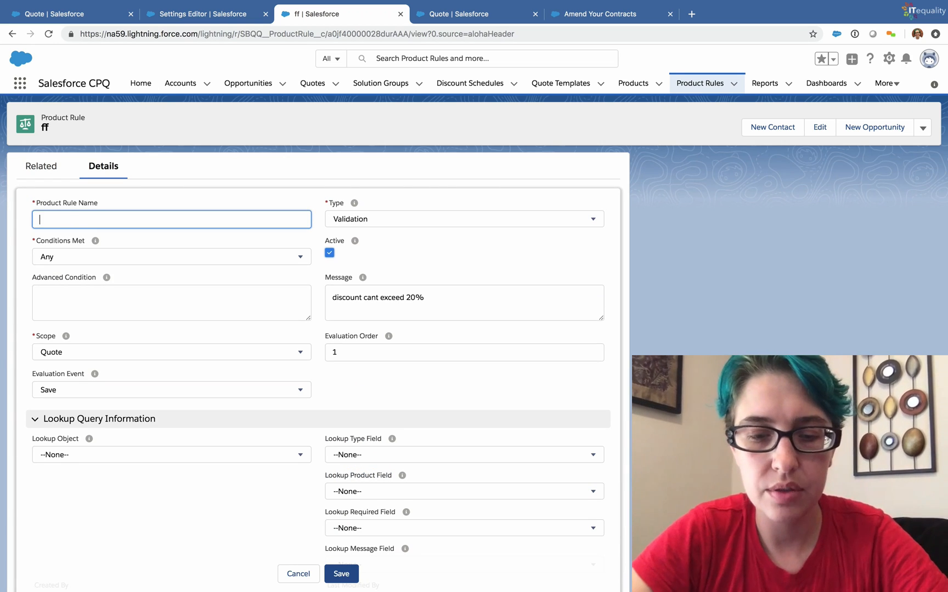
{"action": "type", "text": "Discount beyond"}
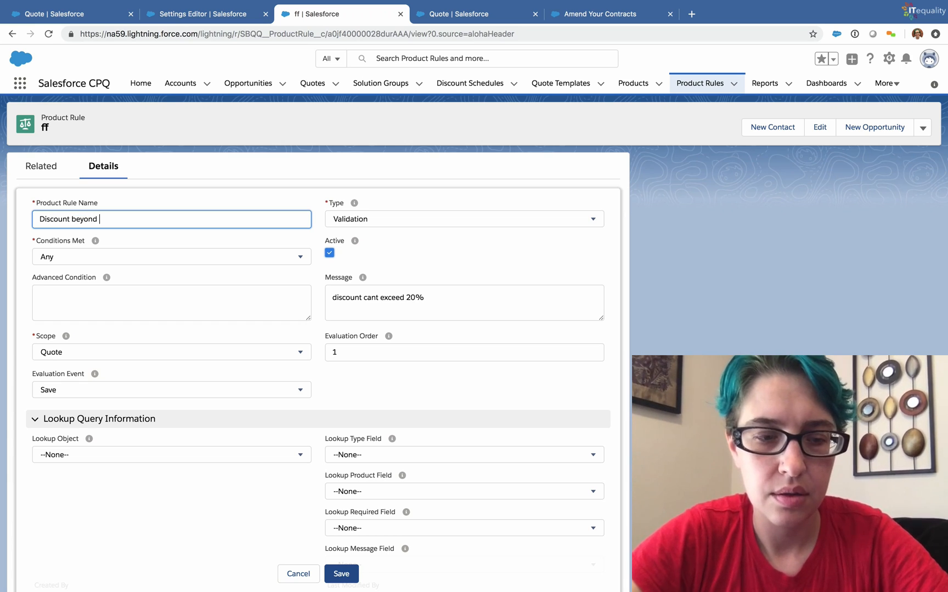
{"action": "type", "text": "20%"}
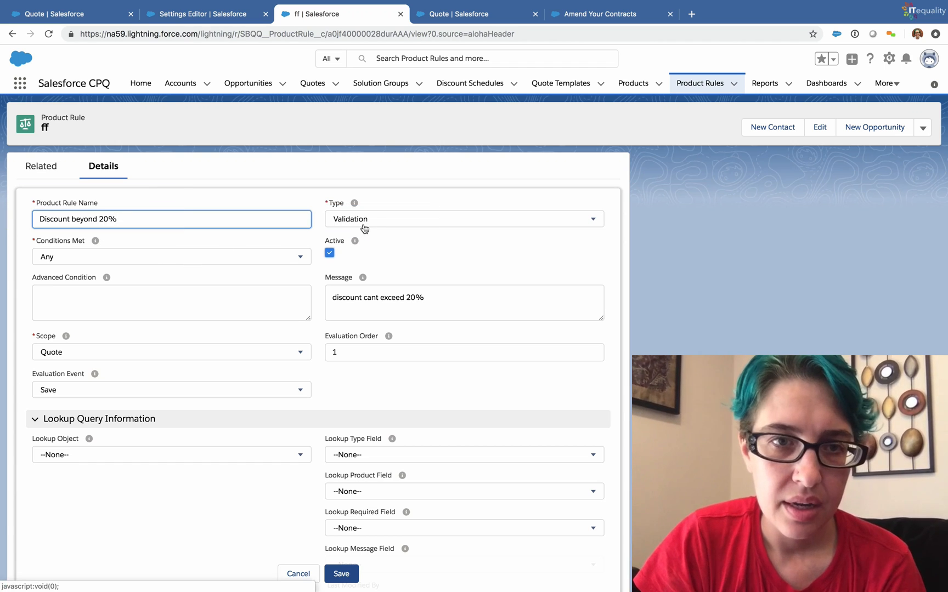
- Set the rule type to Alert, save it, and return to the CPQ settings page
{"action": "left_click", "coordinate": [463, 218]}
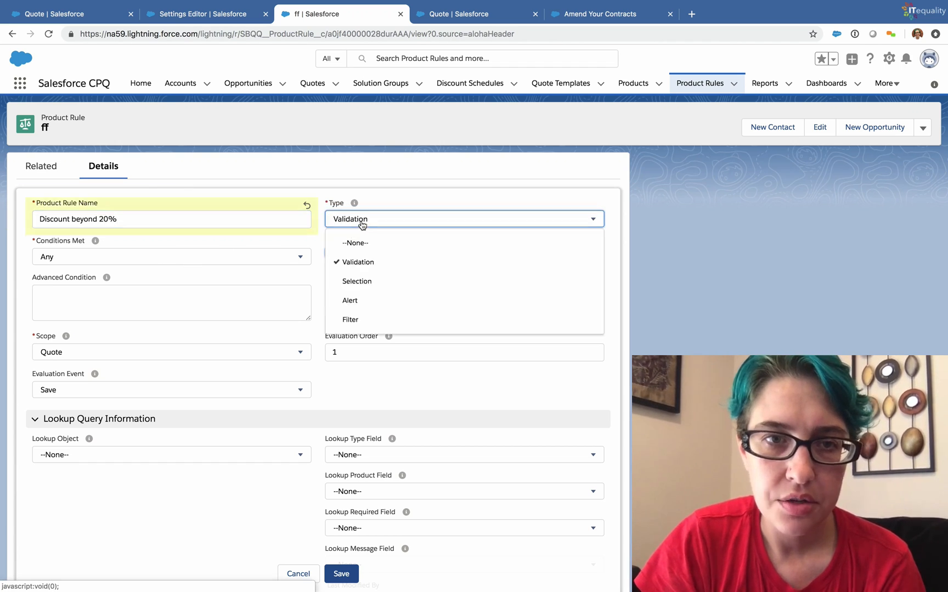
{"action": "mouse_move", "coordinate": [365, 281]}
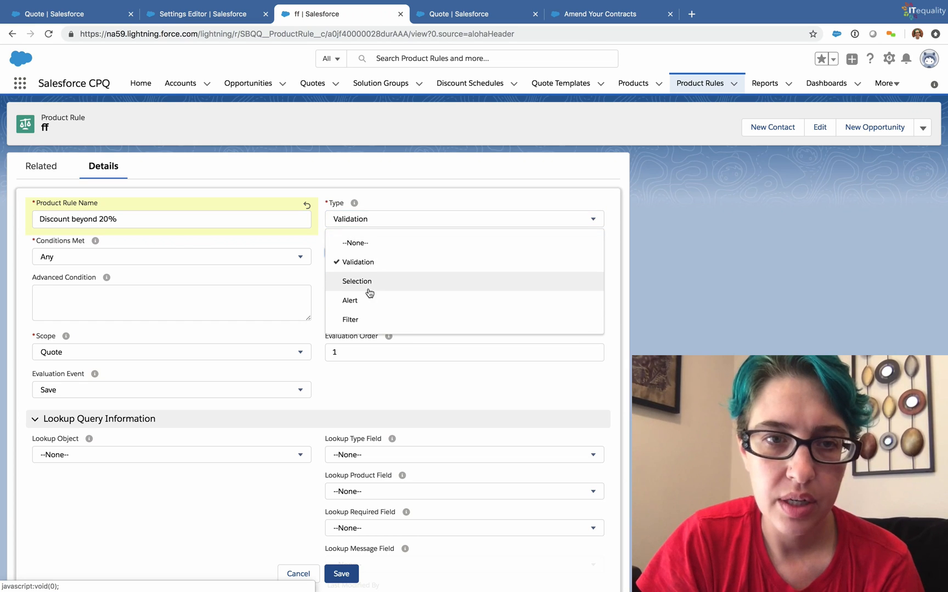
{"action": "left_click", "coordinate": [349, 301]}
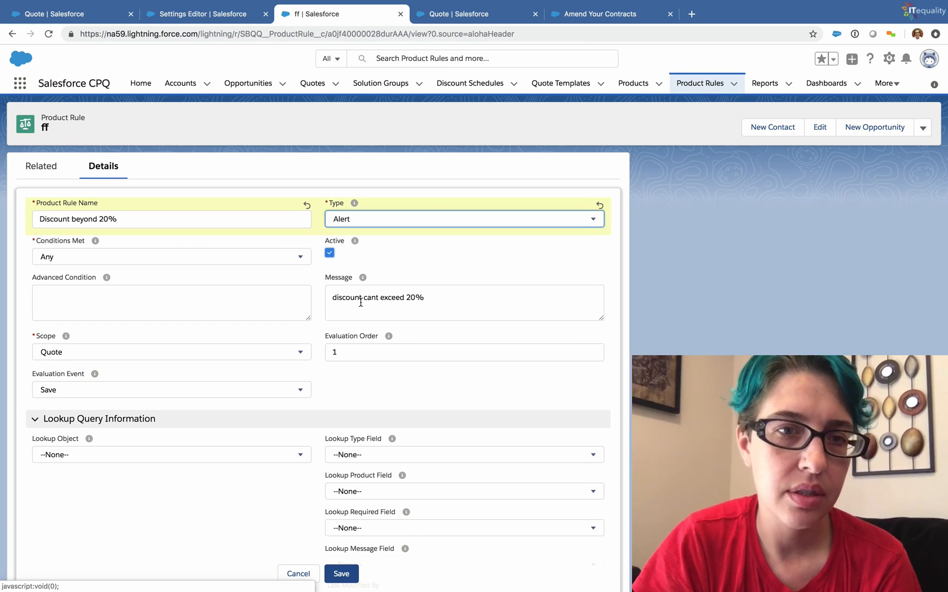
{"action": "mouse_move", "coordinate": [355, 203]}
{"action": "type", "text": "D"}
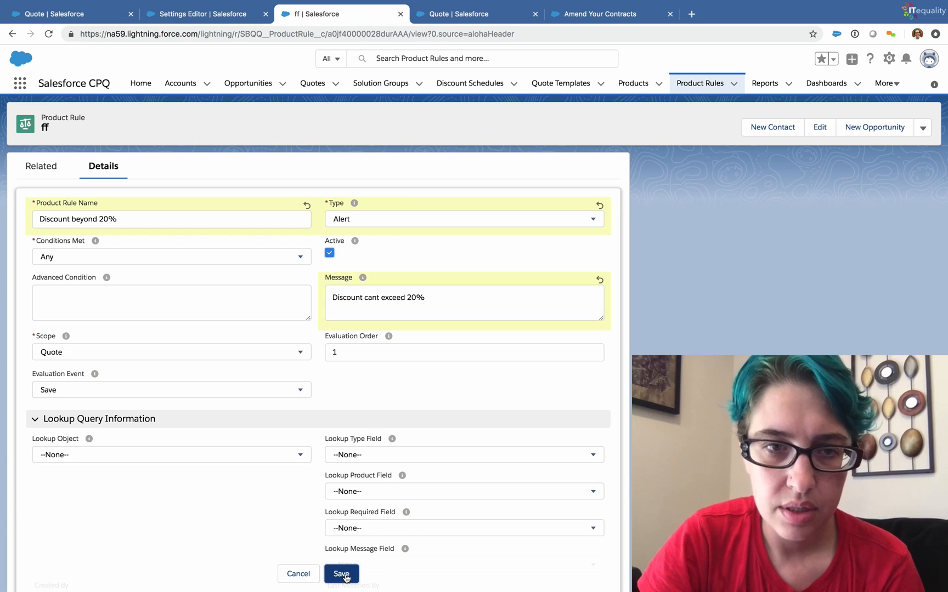
{"action": "left_click", "coordinate": [341, 573]}
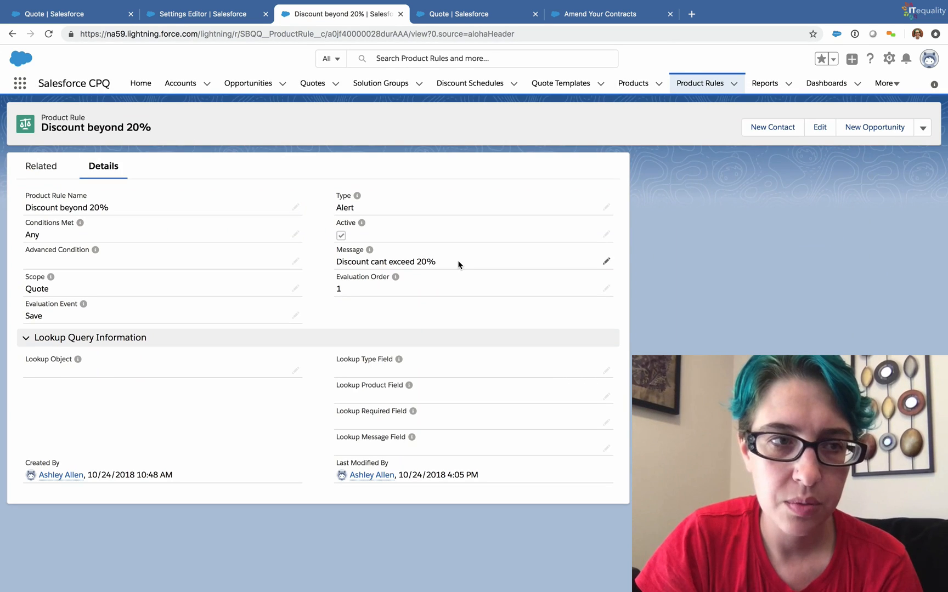
{"action": "left_click", "coordinate": [203, 13]}
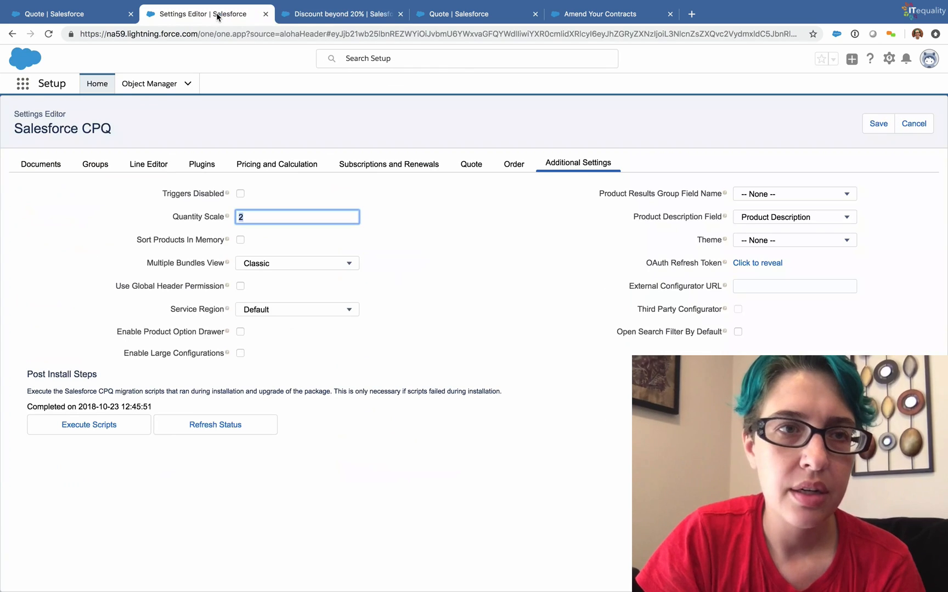
- Set line 1 discount to 34.00, recalculate, and cancel the 'Discount cant exceed 20%' alert
{"action": "left_click", "coordinate": [67, 14]}
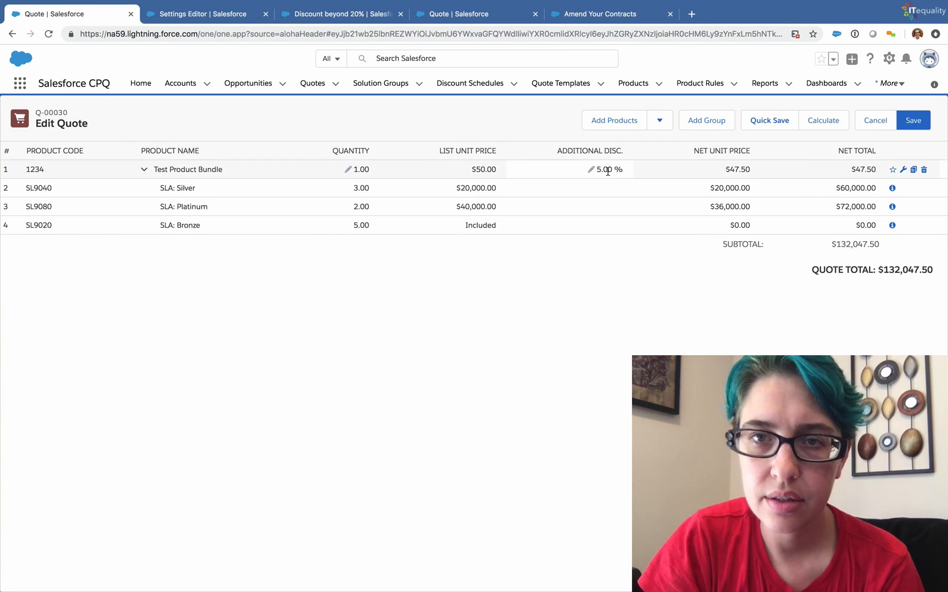
{"action": "left_click", "coordinate": [608, 169]}
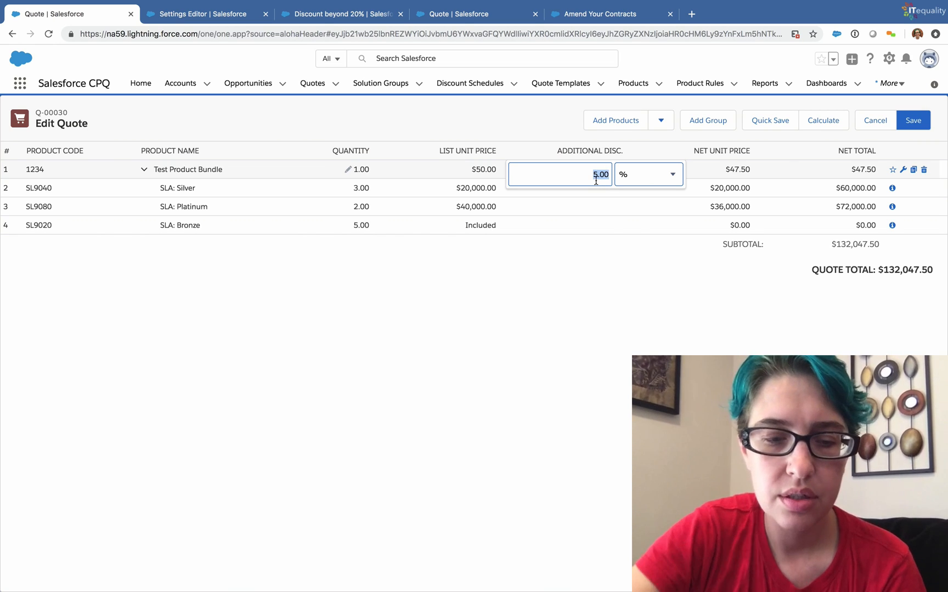
{"action": "type", "text": "34.00"}
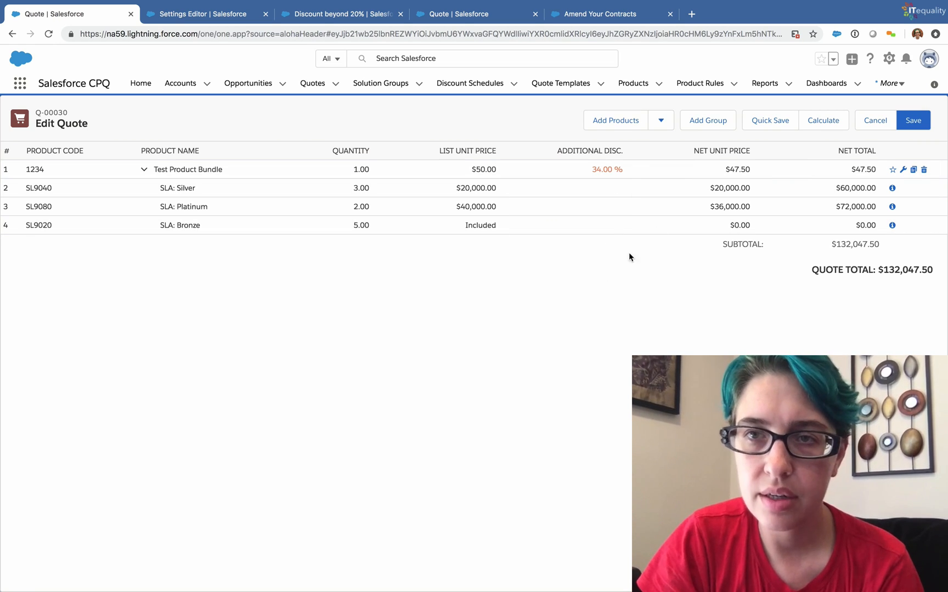
{"action": "mouse_move", "coordinate": [823, 121]}
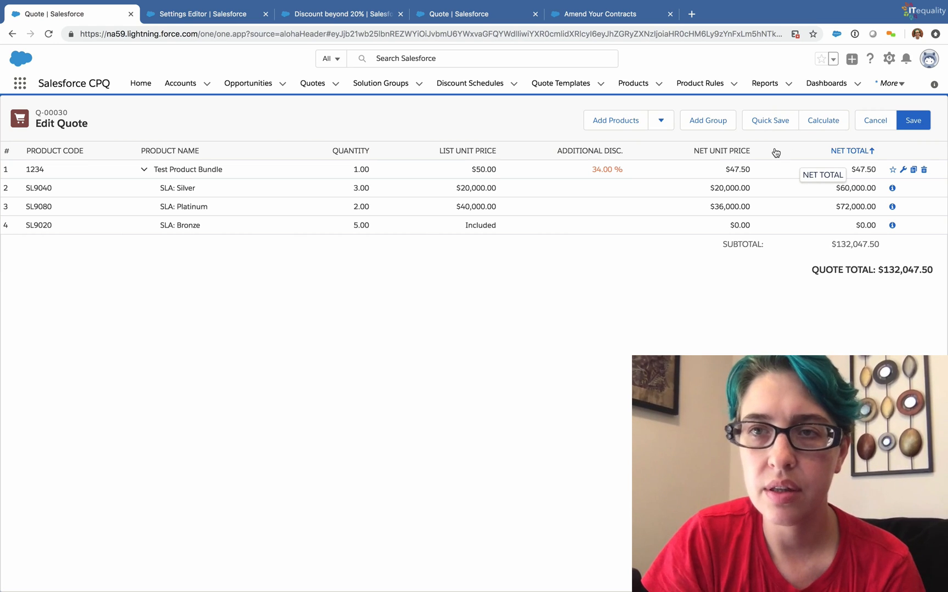
{"action": "left_click", "coordinate": [913, 121]}
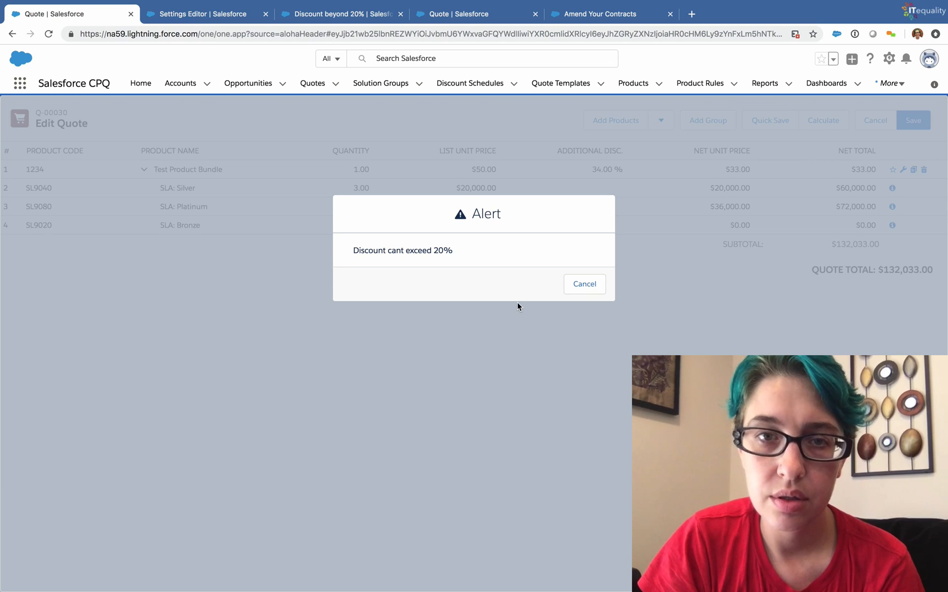
{"action": "mouse_move", "coordinate": [485, 229]}
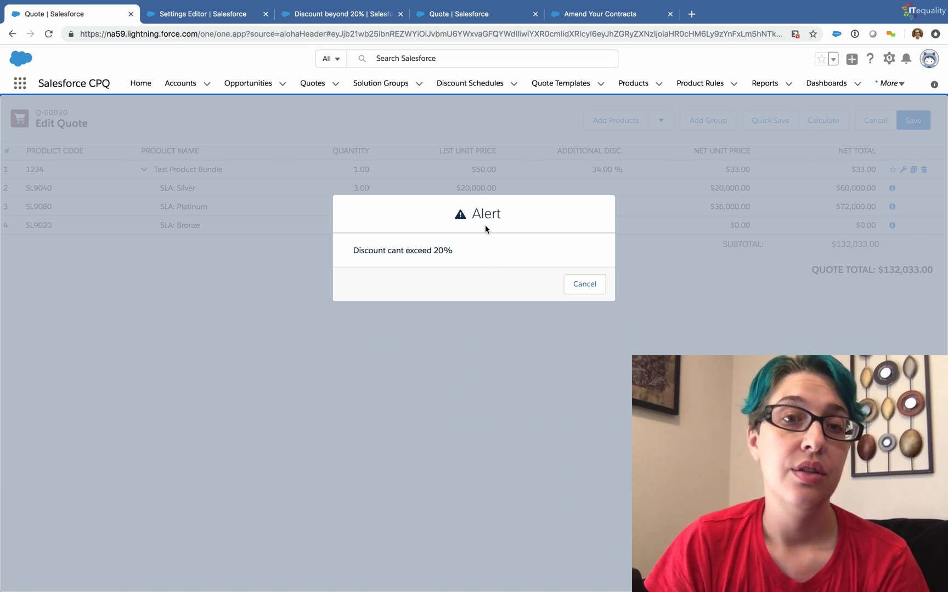
{"action": "mouse_move", "coordinate": [584, 284]}
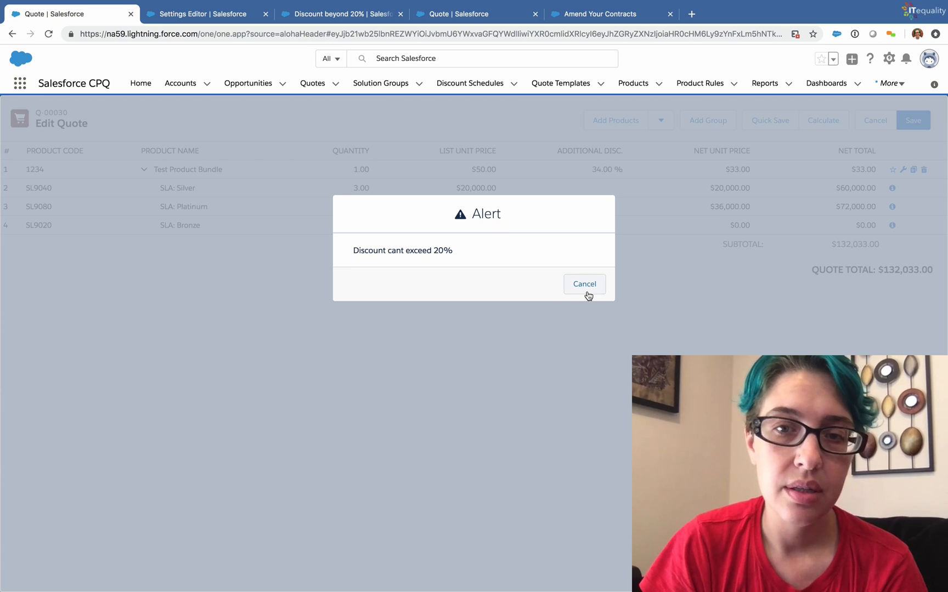
{"action": "left_click", "coordinate": [584, 285]}
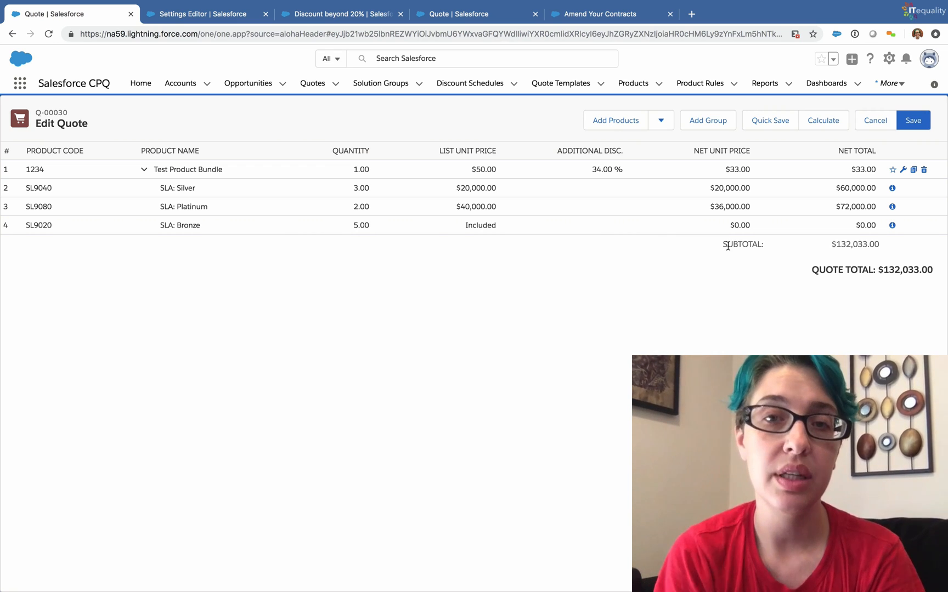
{"action": "mouse_move", "coordinate": [628, 311]}
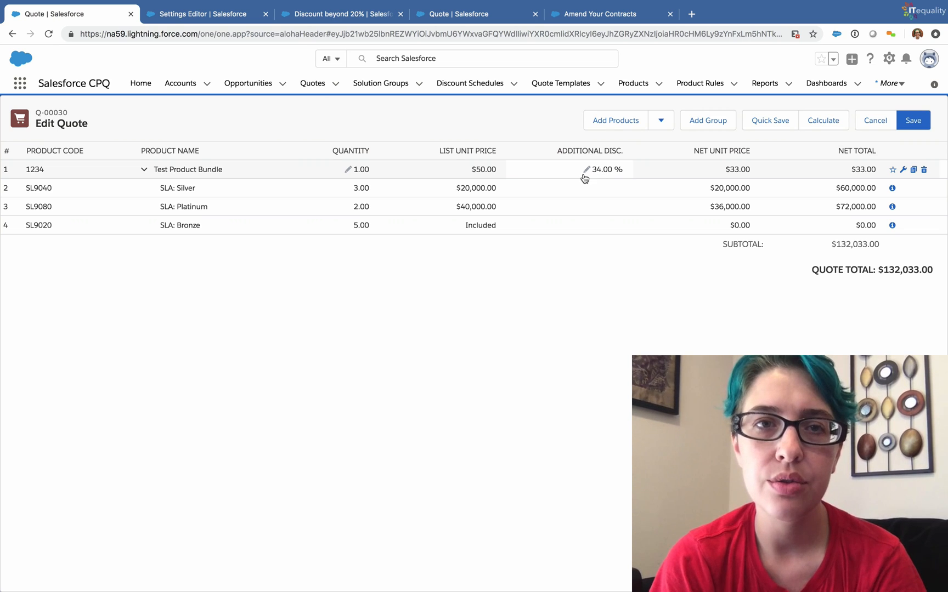
{"action": "left_click", "coordinate": [461, 150]}
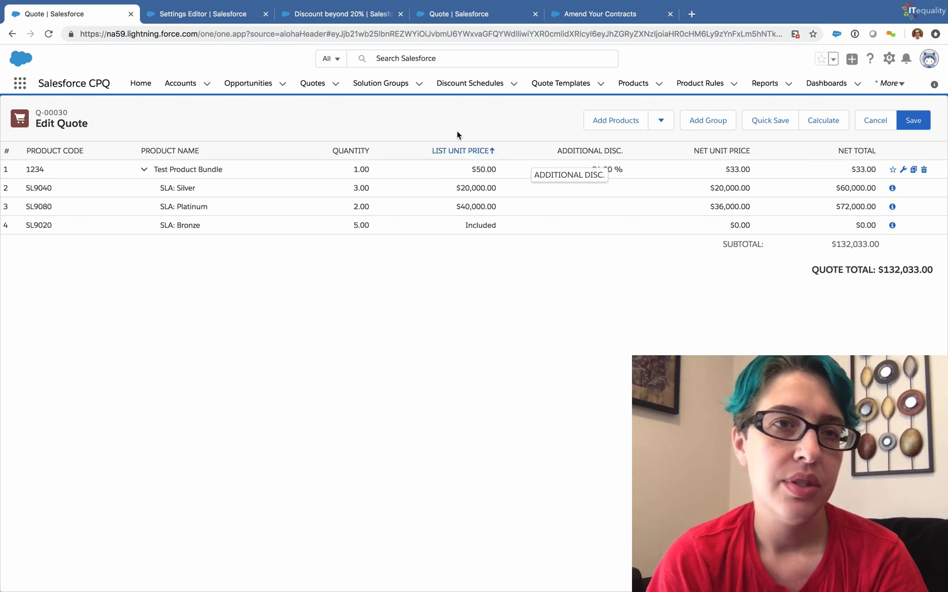
- Open error condition 000001 under the Discount beyond 20% rule's related records
{"action": "left_click", "coordinate": [340, 15]}
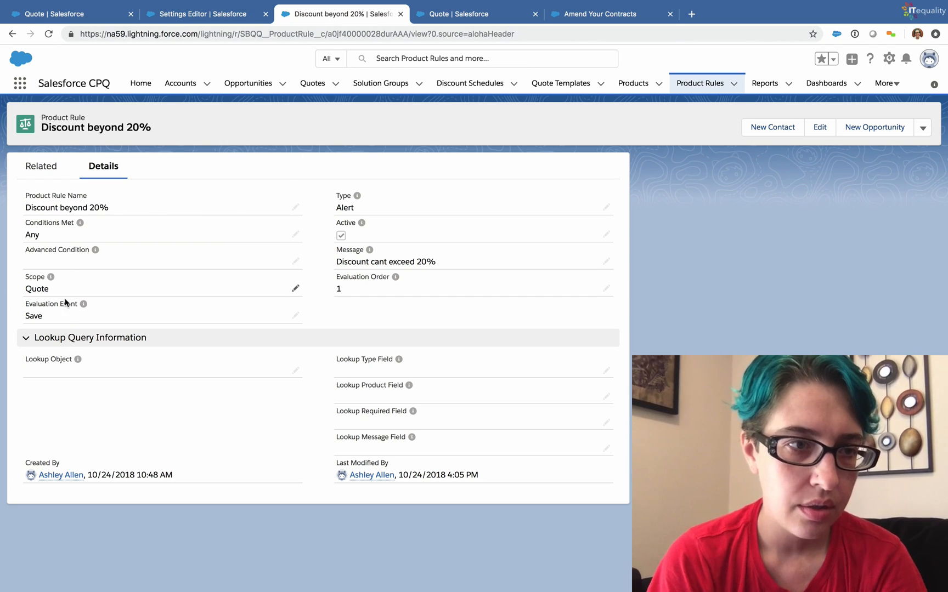
{"action": "mouse_move", "coordinate": [379, 327]}
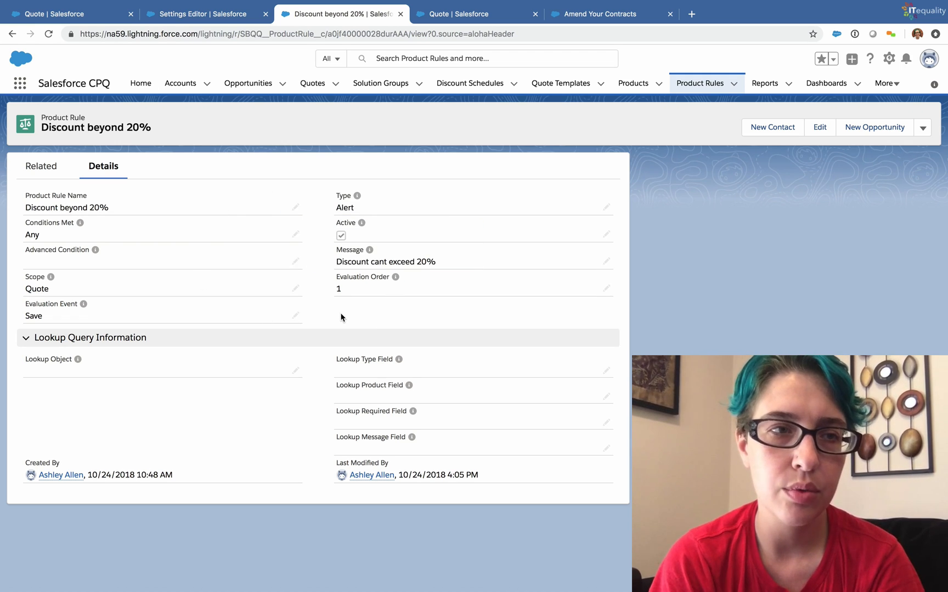
{"action": "left_click", "coordinate": [41, 166]}
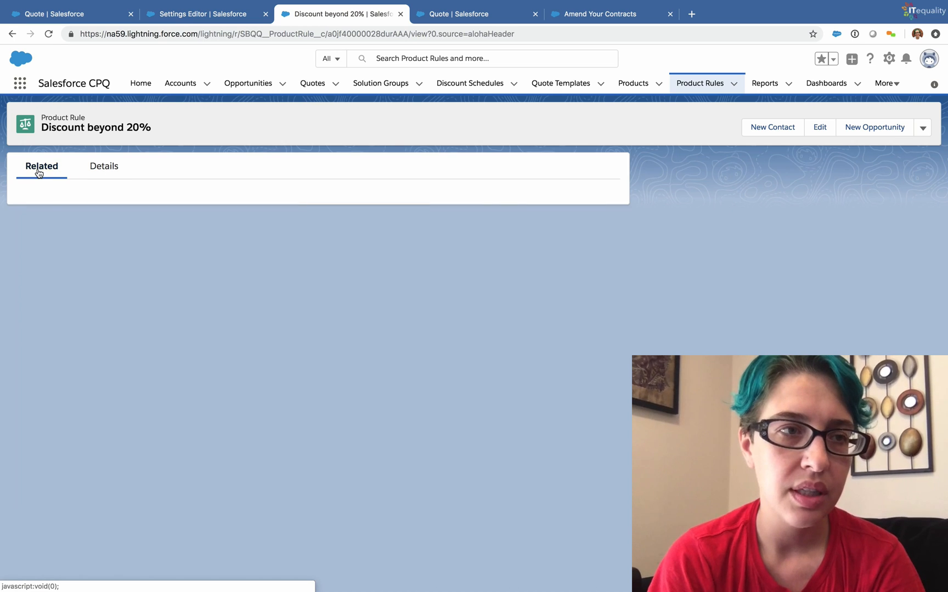
{"action": "left_click", "coordinate": [40, 167]}
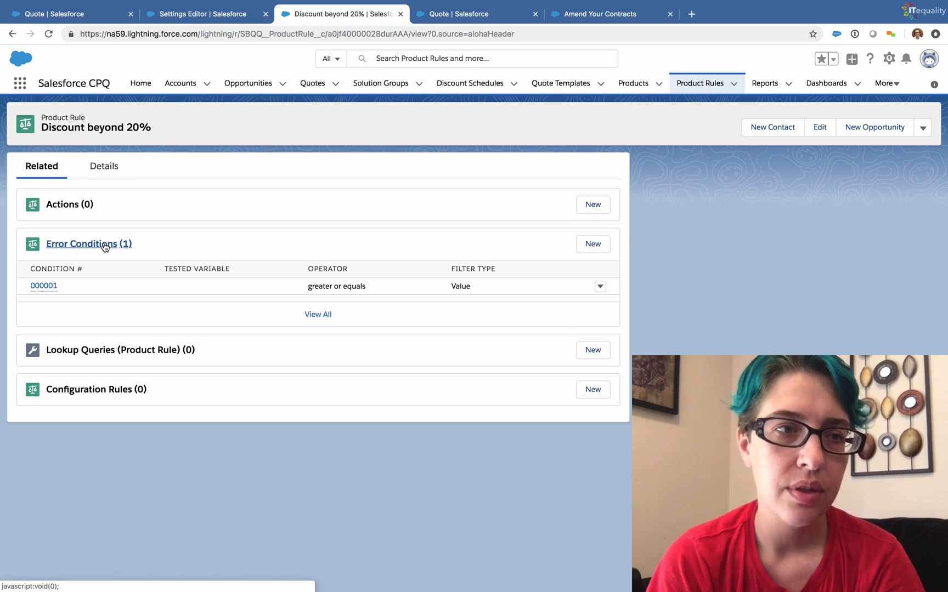
{"action": "mouse_move", "coordinate": [81, 243]}
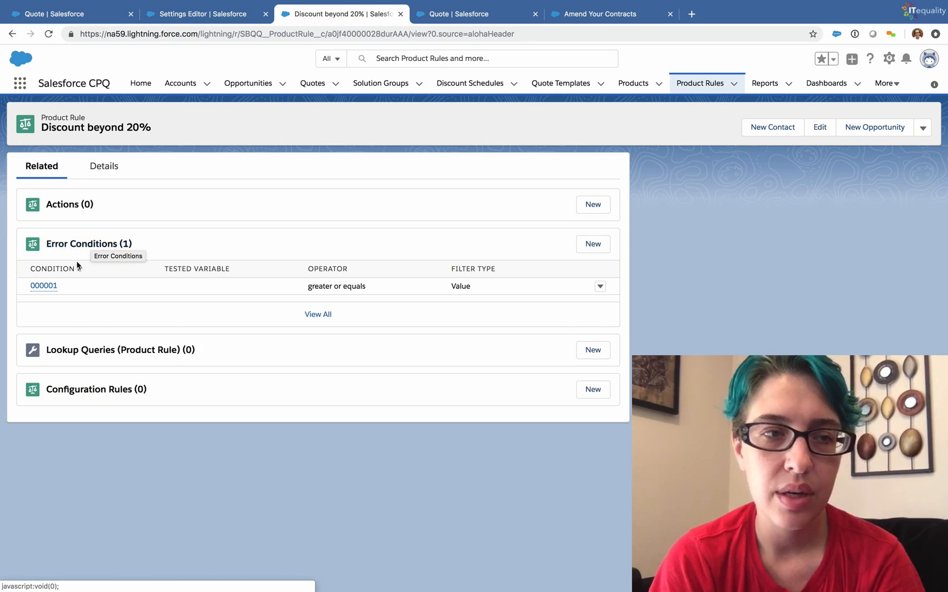
{"action": "mouse_move", "coordinate": [43, 285]}
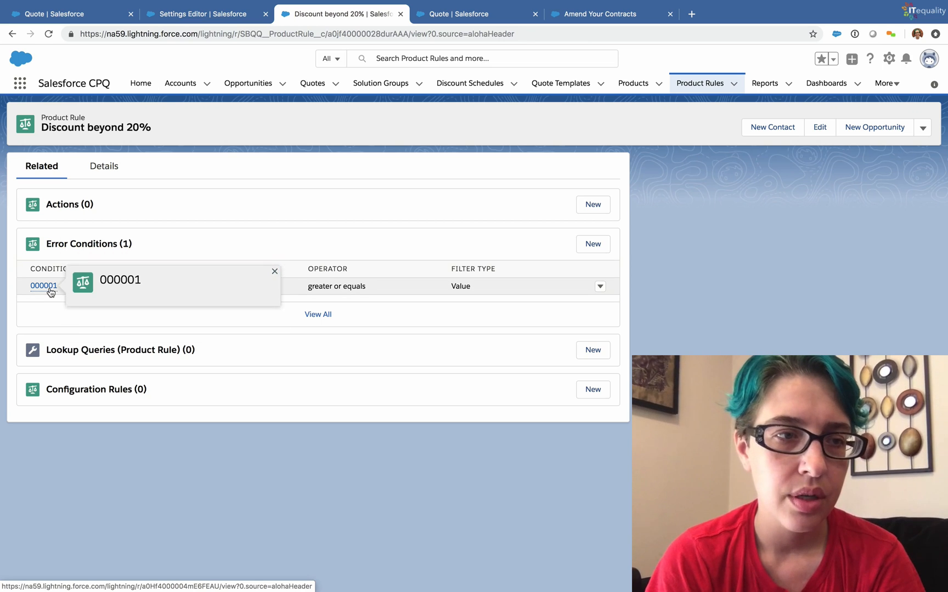
{"action": "left_click", "coordinate": [44, 285]}
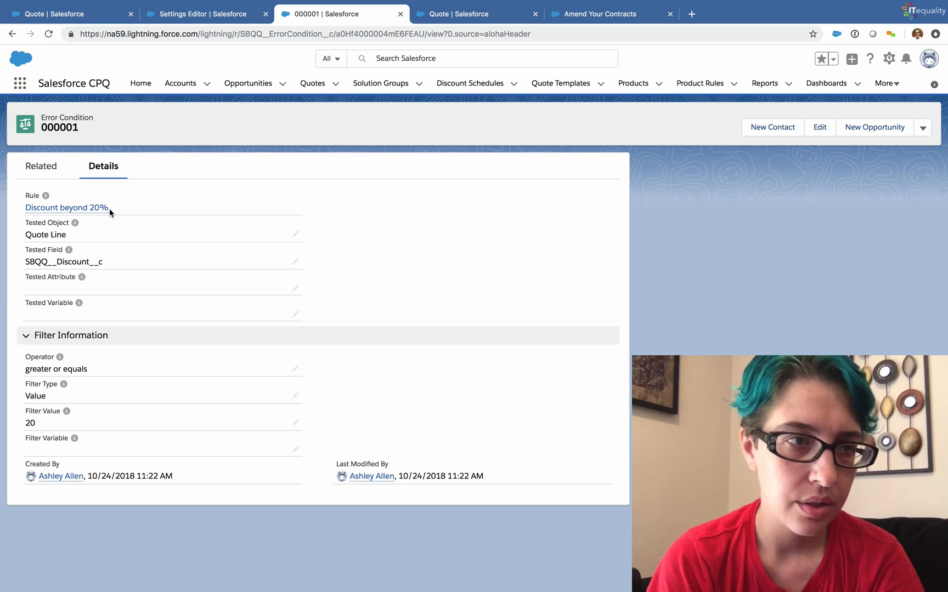
{"action": "mouse_move", "coordinate": [109, 227]}
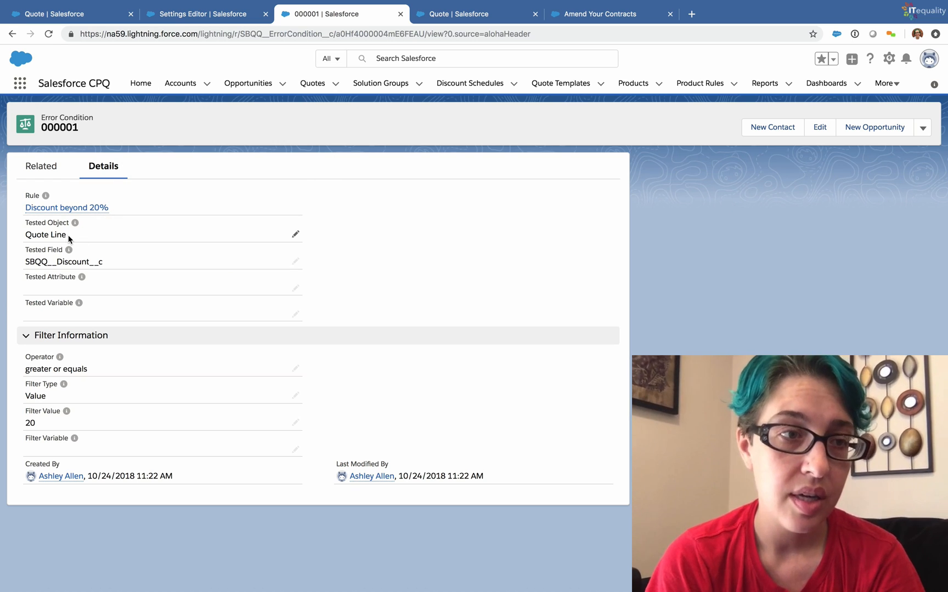
{"action": "mouse_move", "coordinate": [76, 240]}
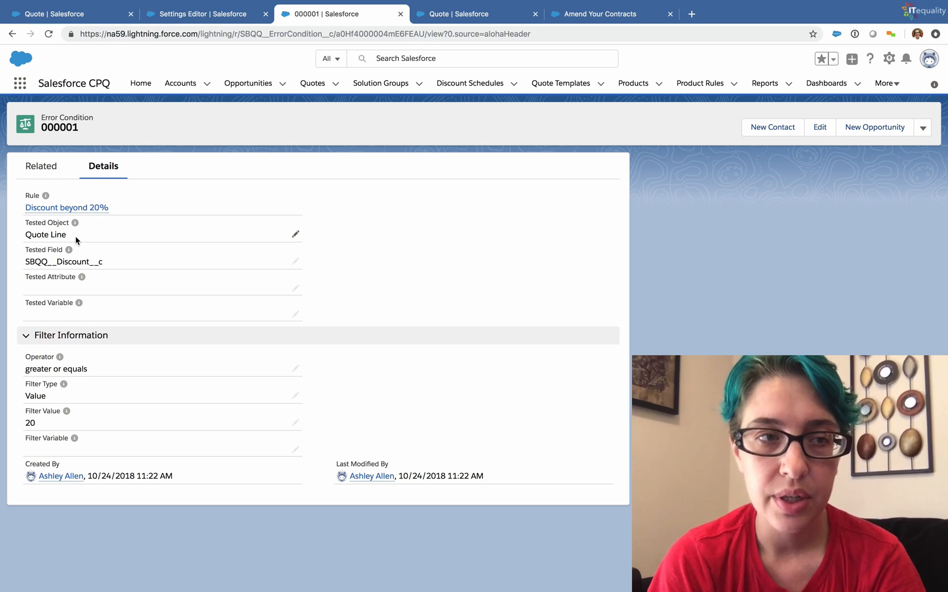
{"action": "mouse_move", "coordinate": [79, 262]}
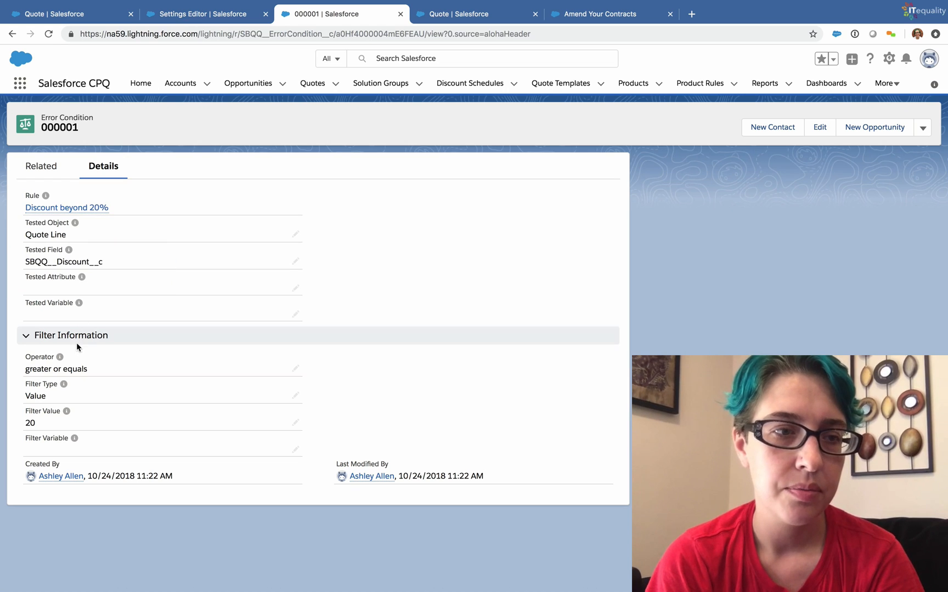
{"action": "mouse_move", "coordinate": [56, 391]}
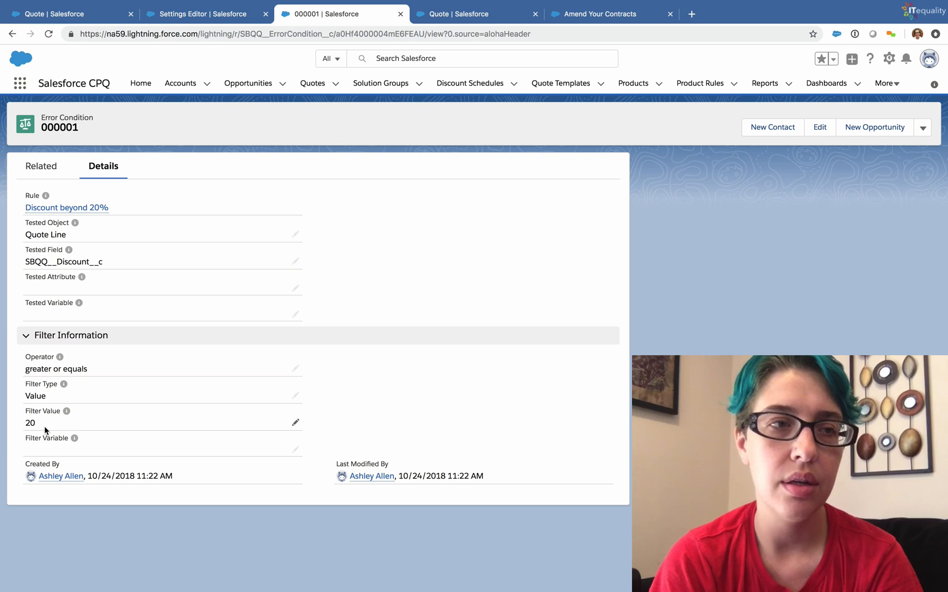
{"action": "mouse_move", "coordinate": [107, 349]}
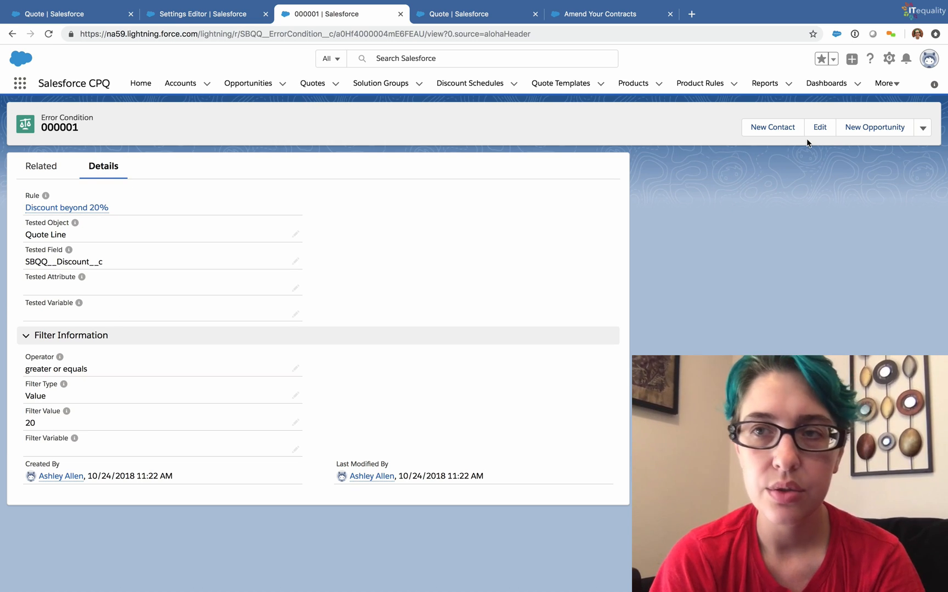
- Begin editing error condition 000001 (Quote Line discount greater or equals 20)
{"action": "left_click", "coordinate": [819, 127]}
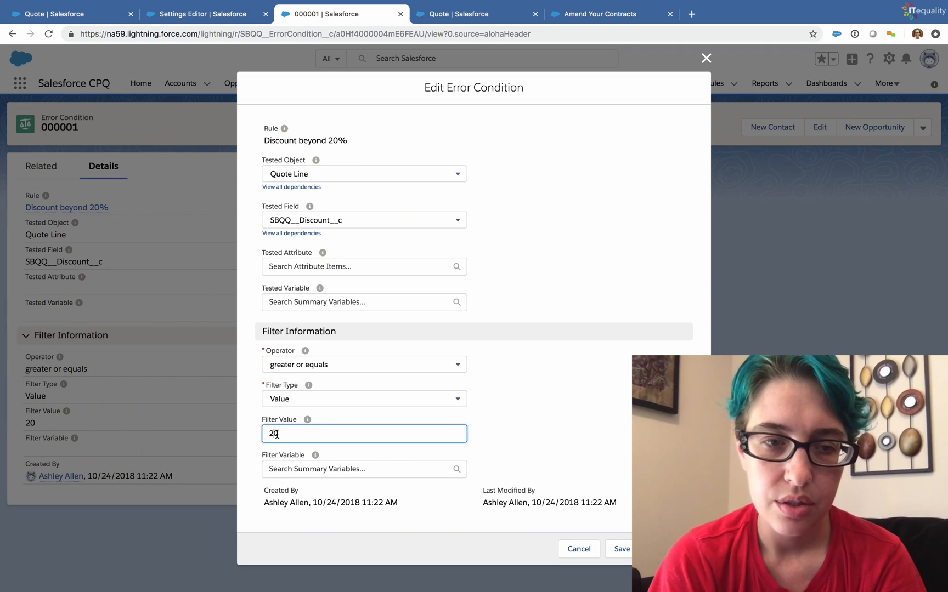
- Change the error condition's Filter Value from 20 to 16
{"action": "type", "text": "1"}
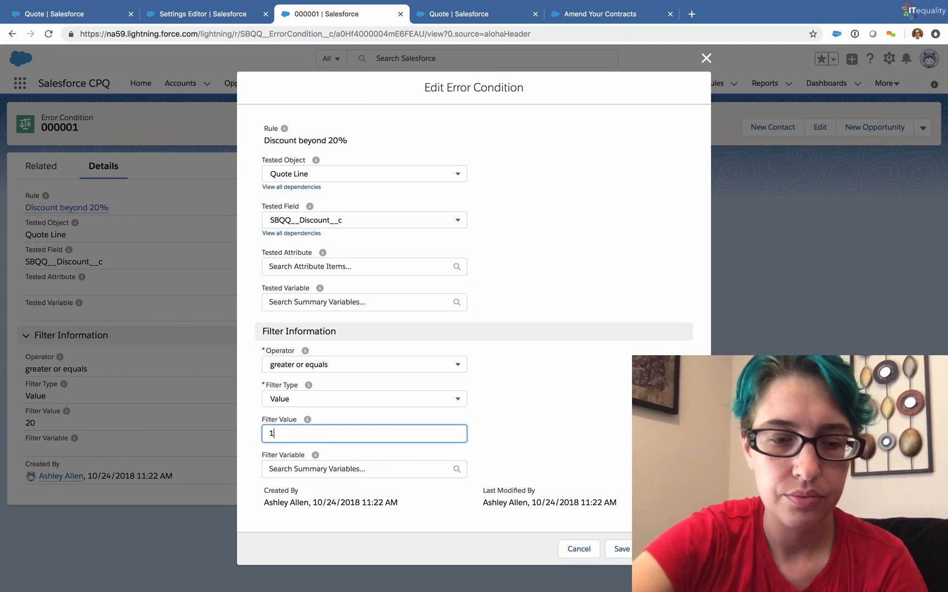
{"action": "type", "text": "6"}
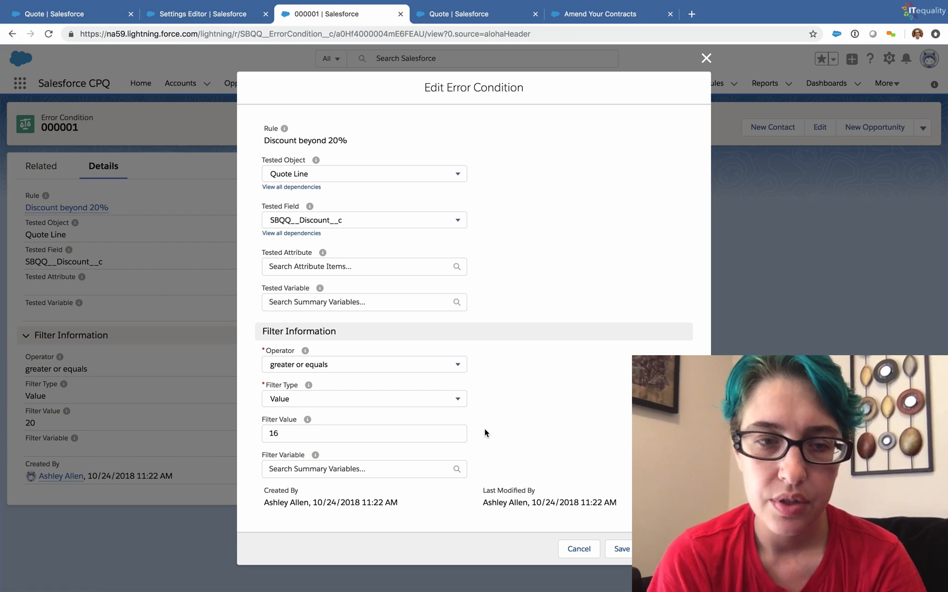
{"action": "mouse_move", "coordinate": [330, 174]}
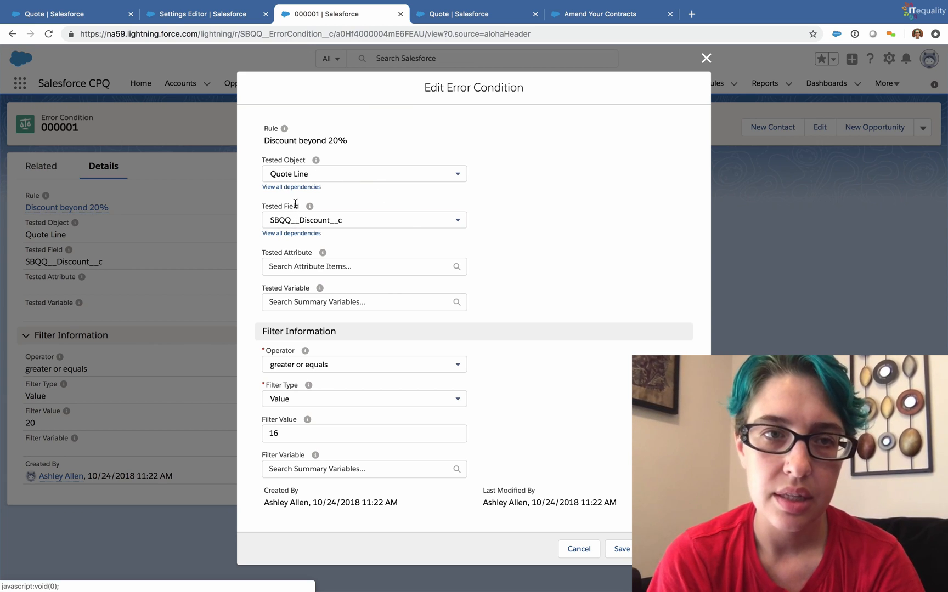
{"action": "mouse_move", "coordinate": [290, 186]}
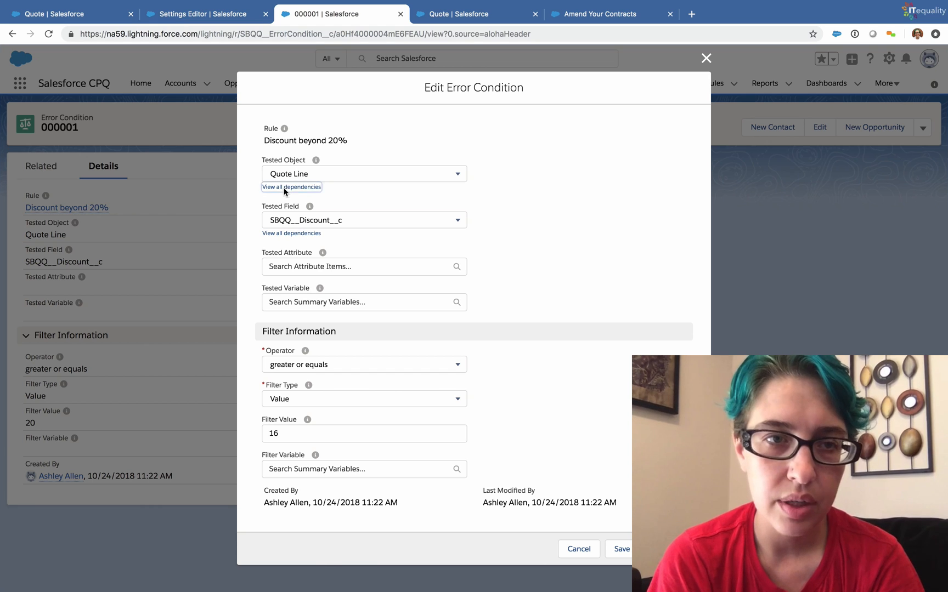
- Browse tested object and field choices in Edit Dependencies, trying Upgraded Asset then restoring Quote Line
{"action": "left_click", "coordinate": [291, 186]}
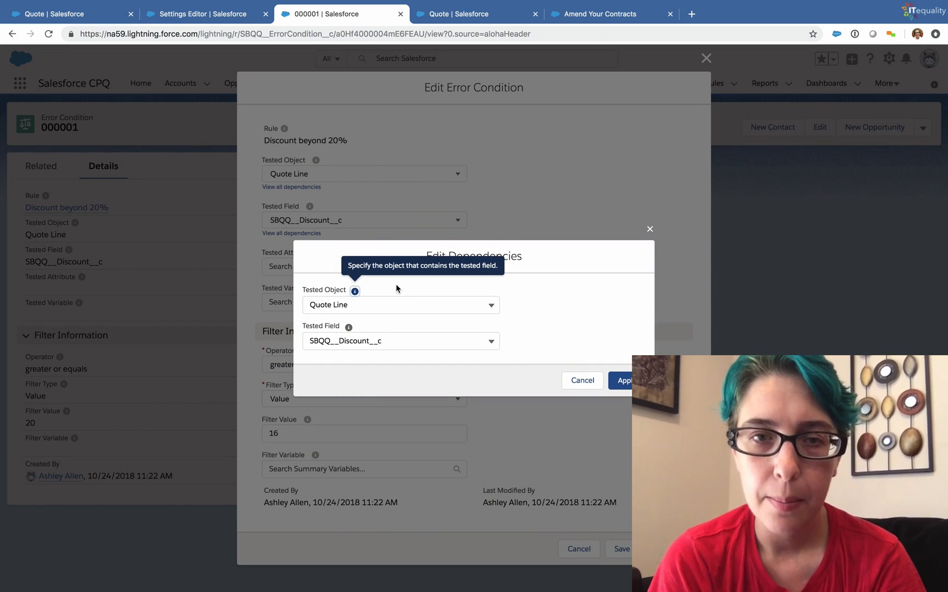
{"action": "mouse_move", "coordinate": [366, 310]}
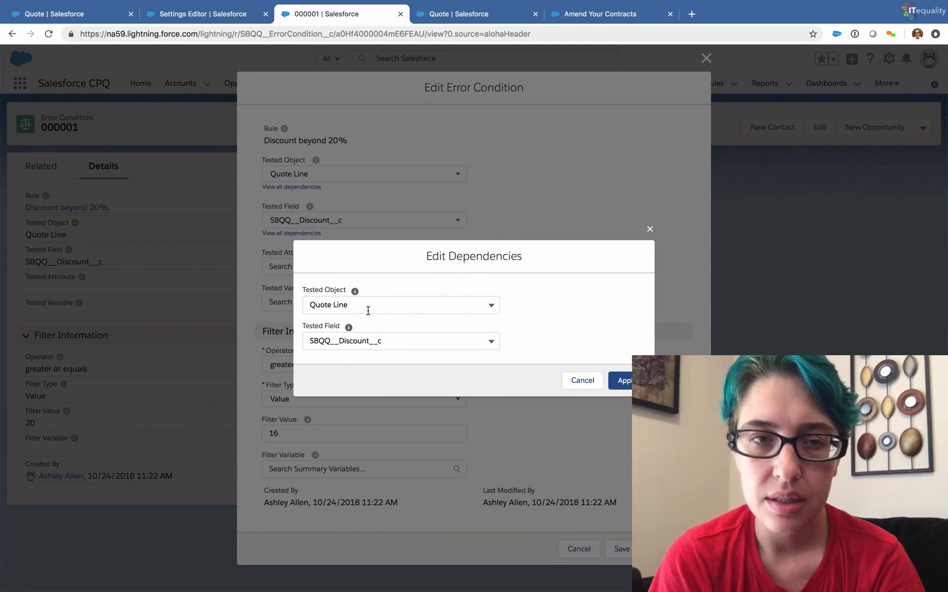
{"action": "left_click", "coordinate": [400, 305]}
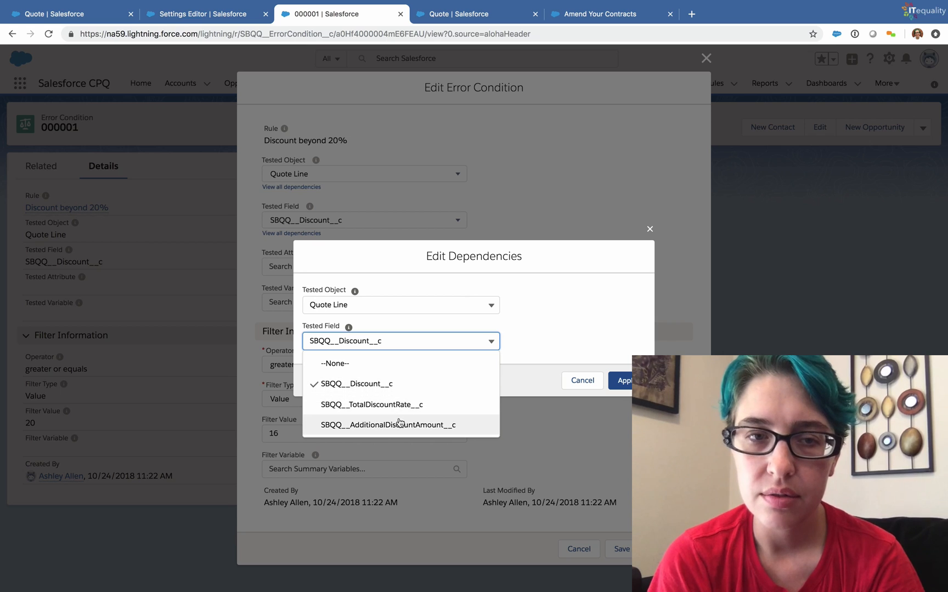
{"action": "left_click", "coordinate": [401, 305]}
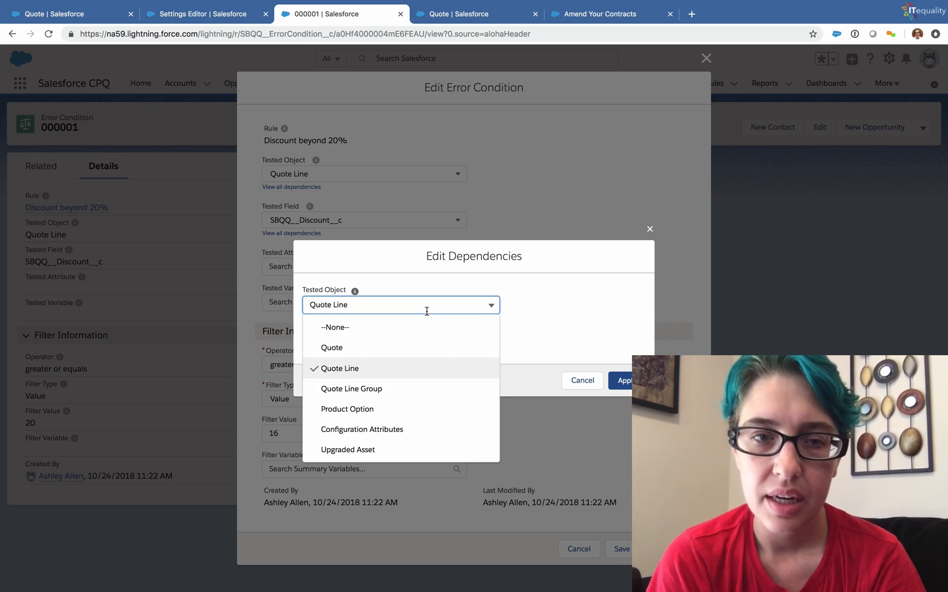
{"action": "left_click", "coordinate": [331, 348]}
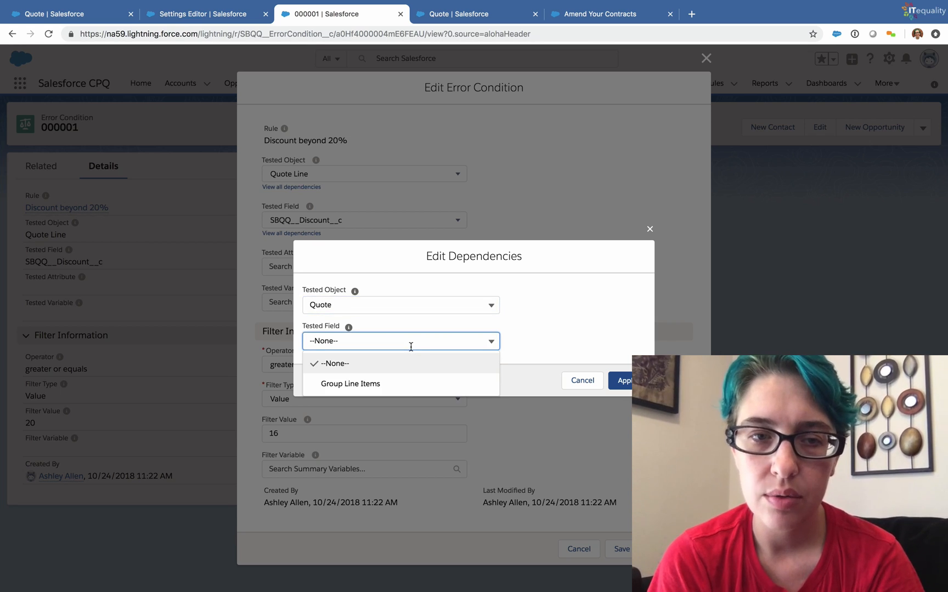
{"action": "left_click", "coordinate": [399, 305]}
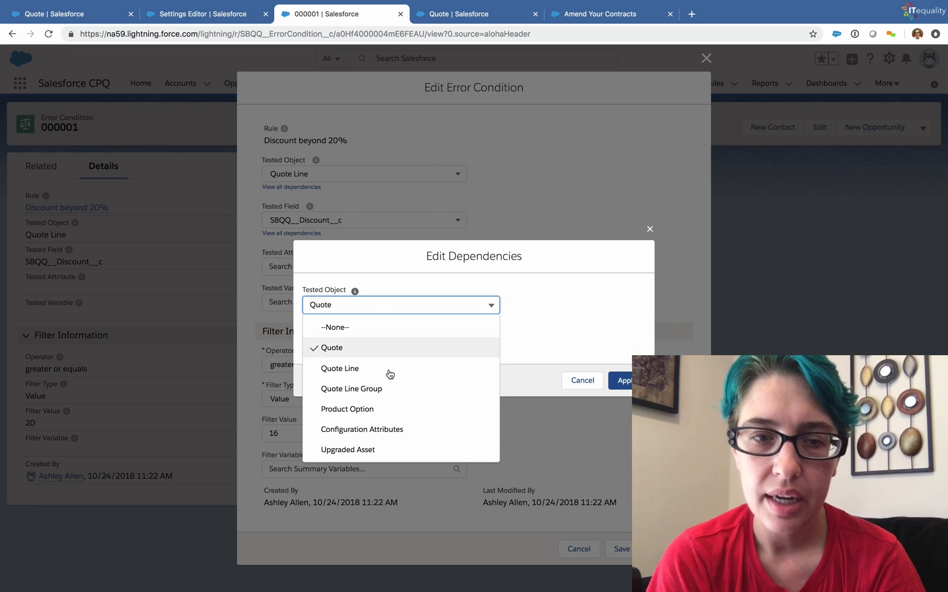
{"action": "left_click", "coordinate": [346, 448]}
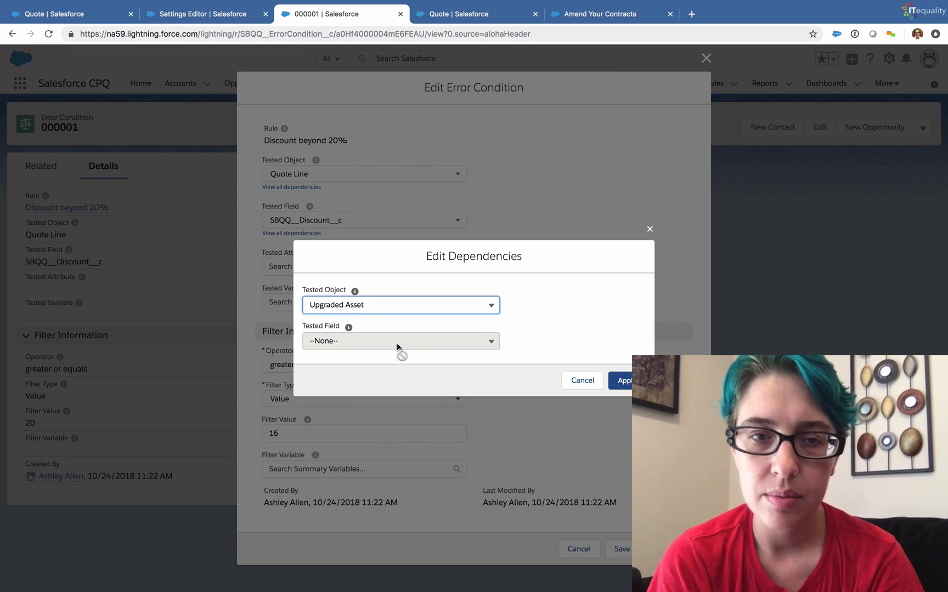
{"action": "left_click", "coordinate": [399, 305]}
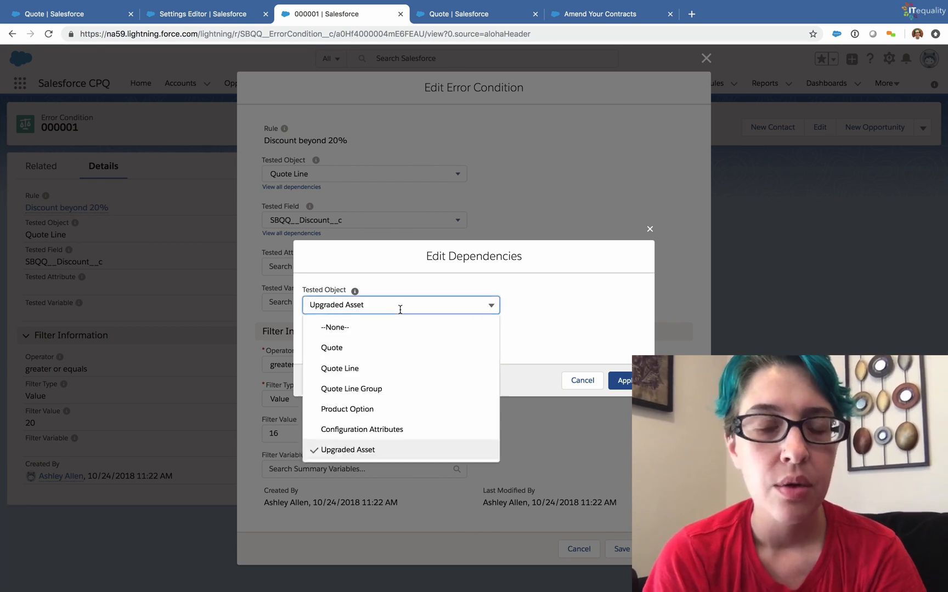
{"action": "mouse_move", "coordinate": [410, 331]}
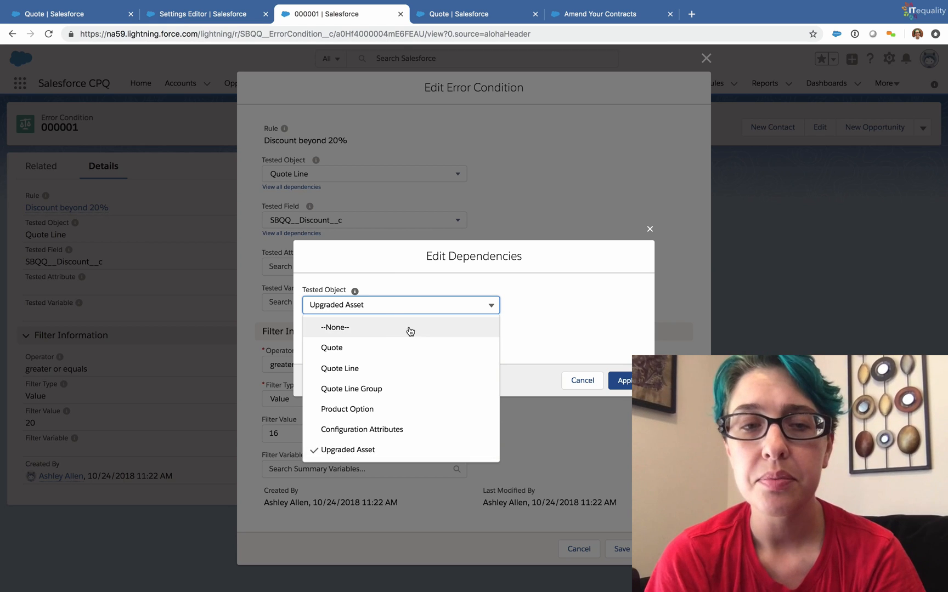
{"action": "left_click", "coordinate": [339, 368]}
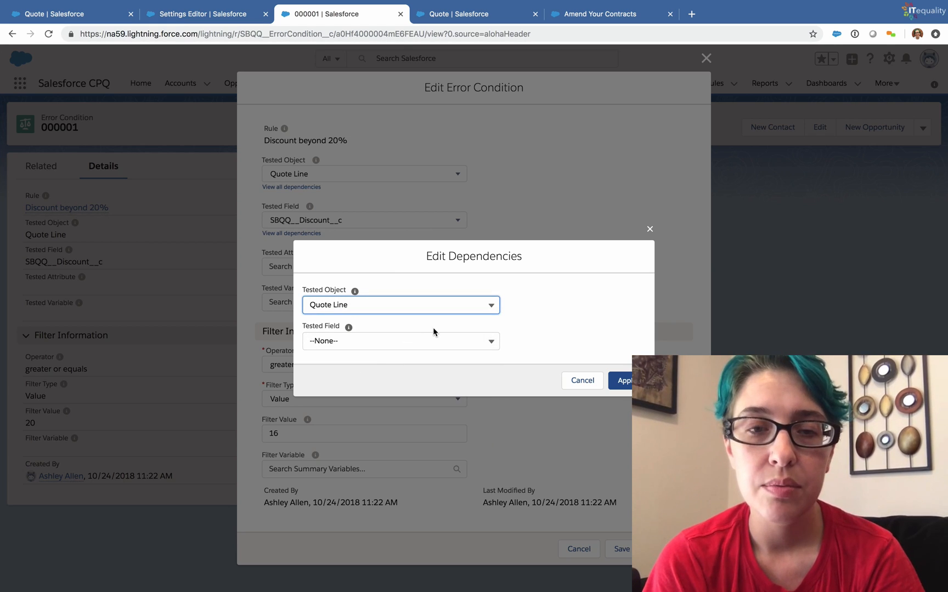
{"action": "left_click", "coordinate": [400, 341]}
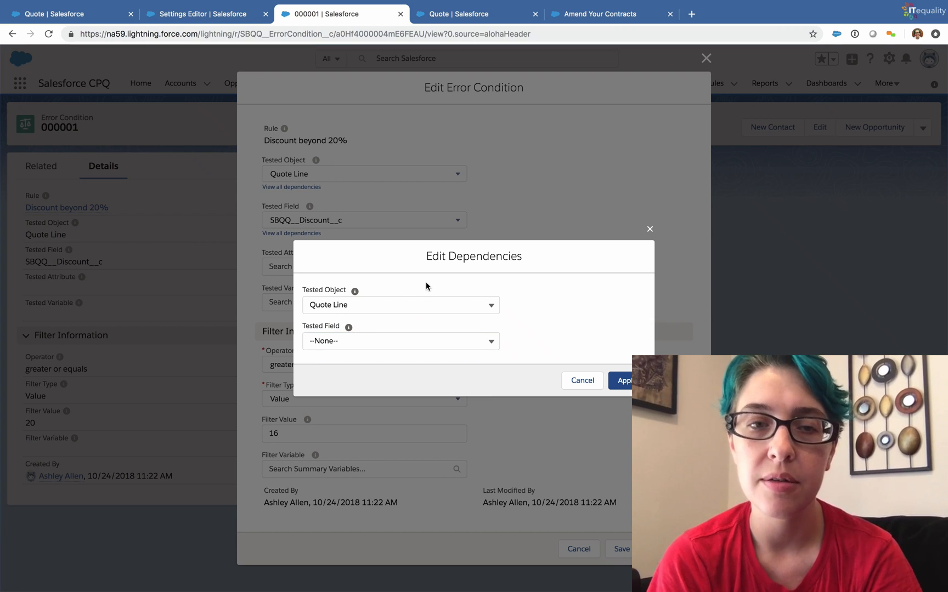
{"action": "mouse_move", "coordinate": [649, 236]}
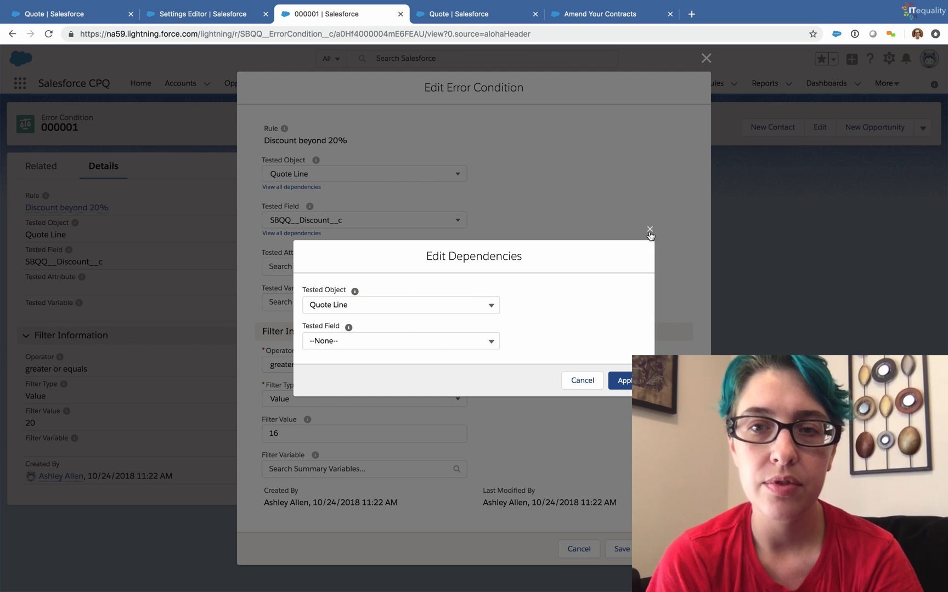
- Discard the dependency changes, save the condition with threshold 16, and open Discount beyond 20%
{"action": "left_click", "coordinate": [649, 230]}
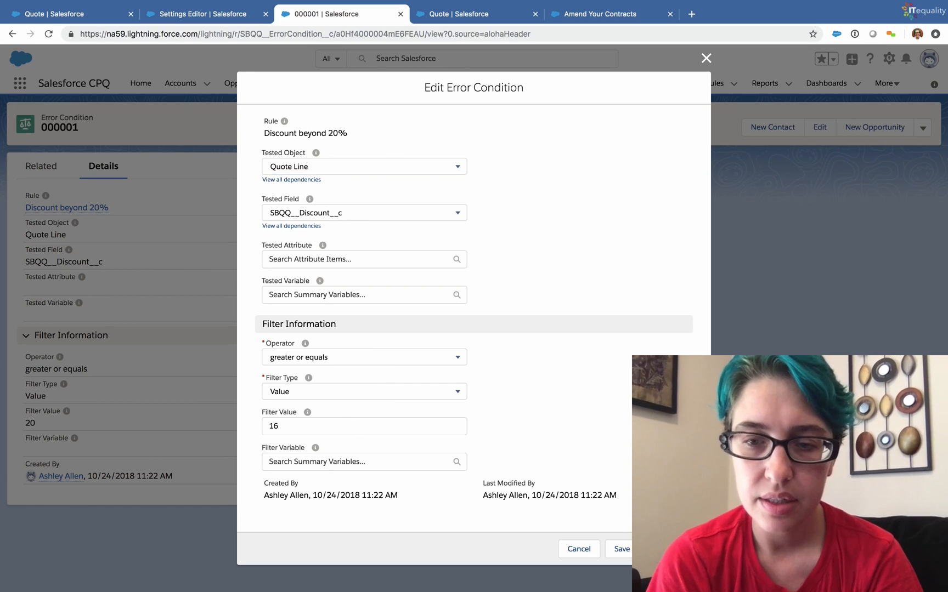
{"action": "left_click", "coordinate": [620, 548]}
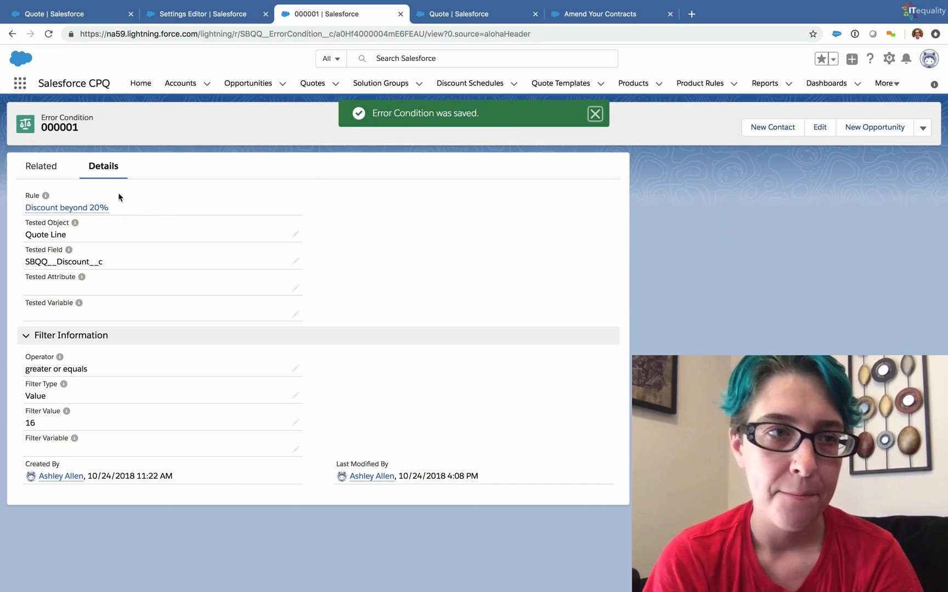
{"action": "left_click", "coordinate": [67, 207]}
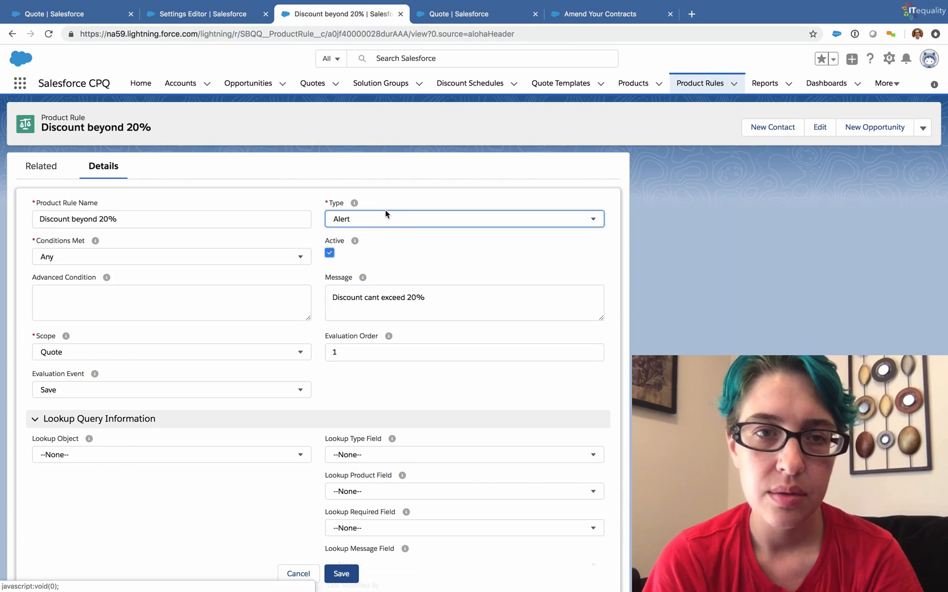
- Change the rule type to Validation and save the product rule
{"action": "left_click", "coordinate": [464, 219]}
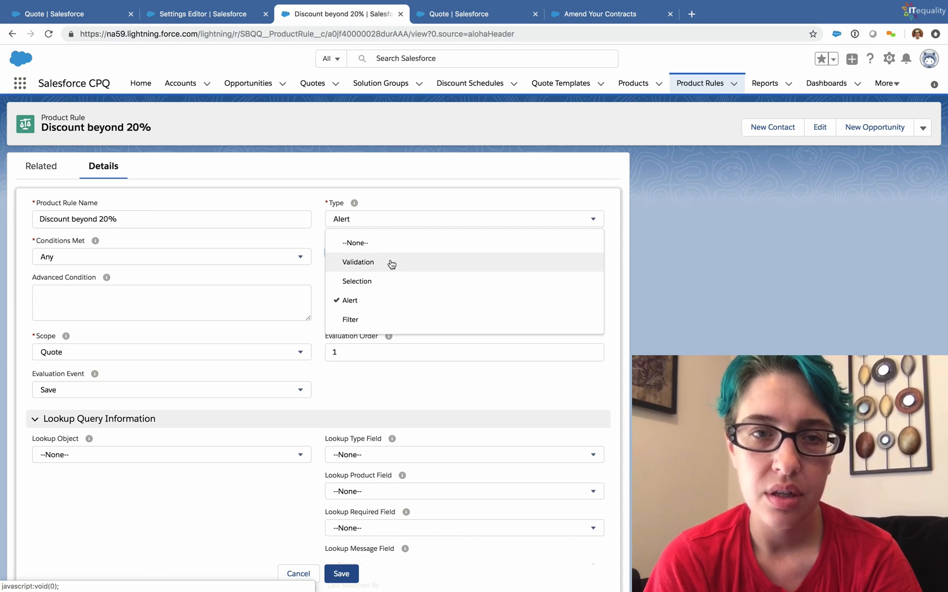
{"action": "left_click", "coordinate": [358, 262]}
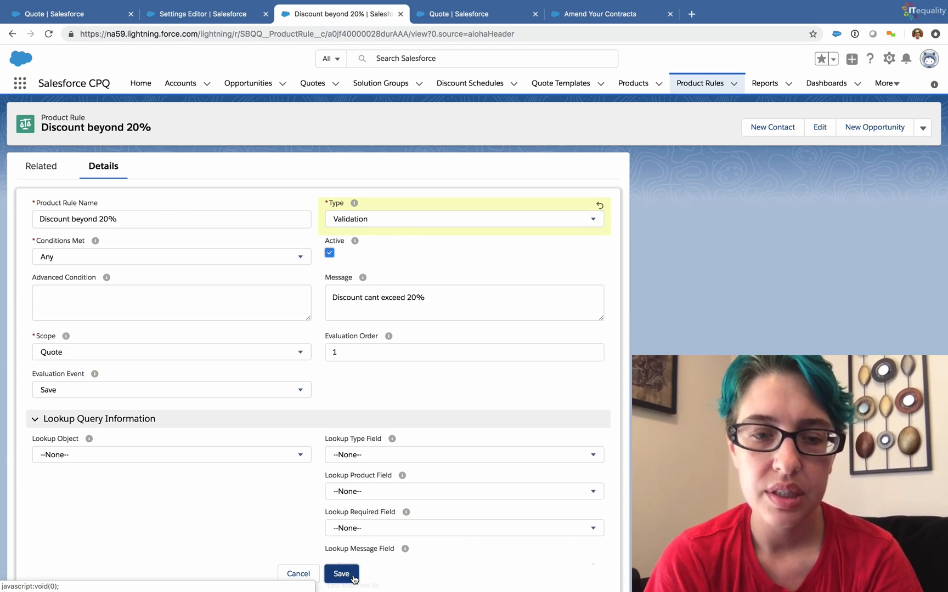
{"action": "left_click", "coordinate": [341, 574]}
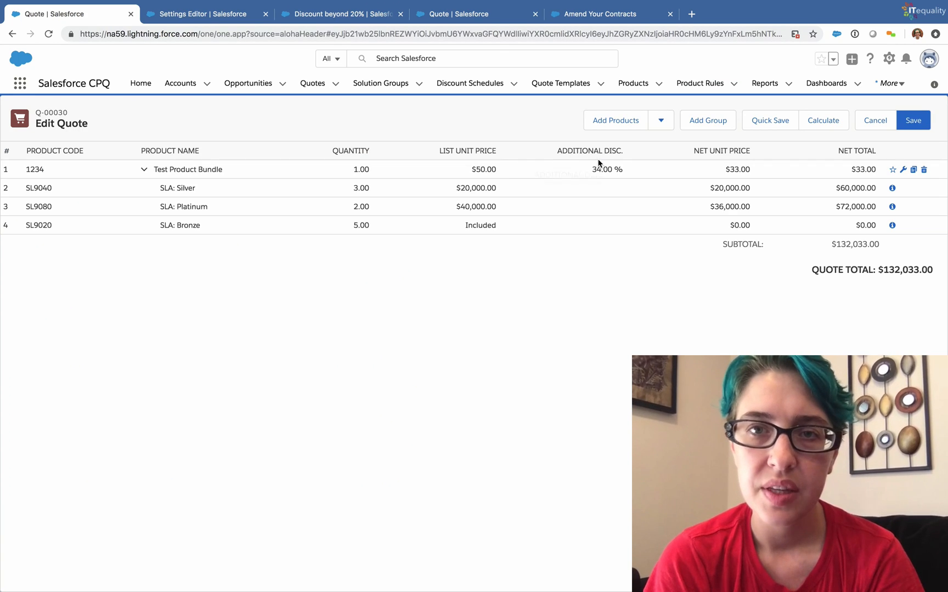
- Enter a lower Additional Disc. on the Test Product Bundle line and Quick Save, landing at 15% ($132,042.50)
{"action": "left_click", "coordinate": [604, 169]}
{"action": "type", "text": "23"}
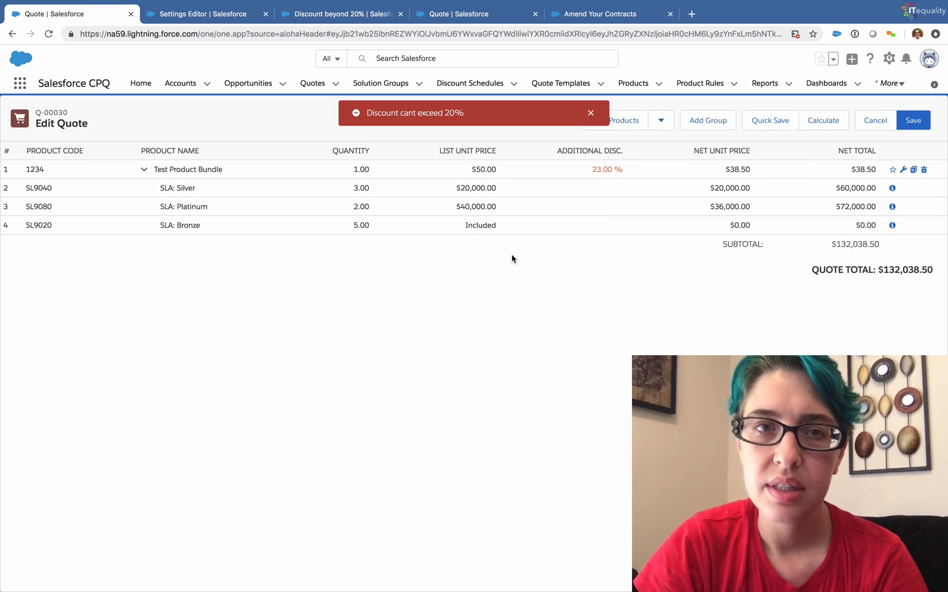
{"action": "mouse_move", "coordinate": [604, 177]}
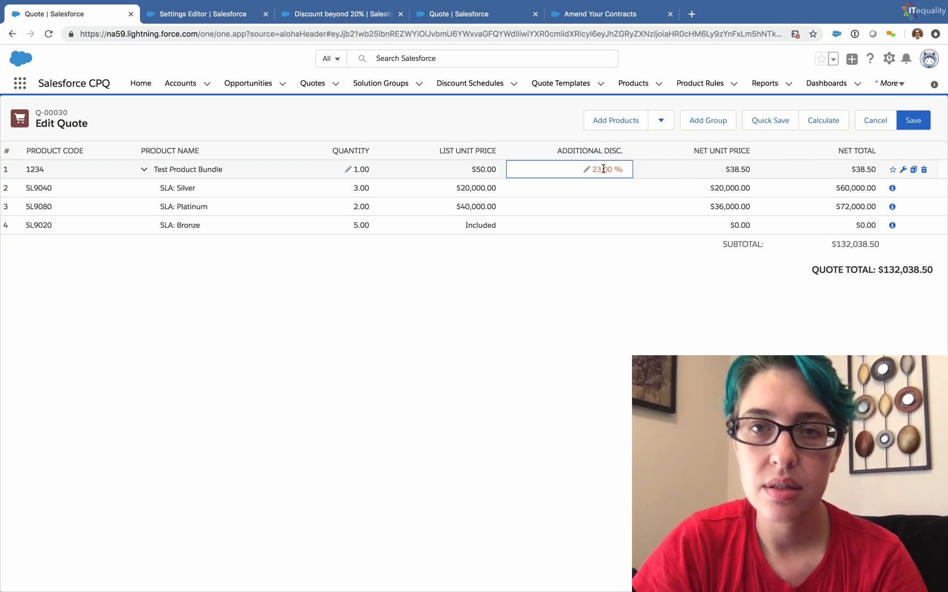
{"action": "left_click", "coordinate": [600, 169]}
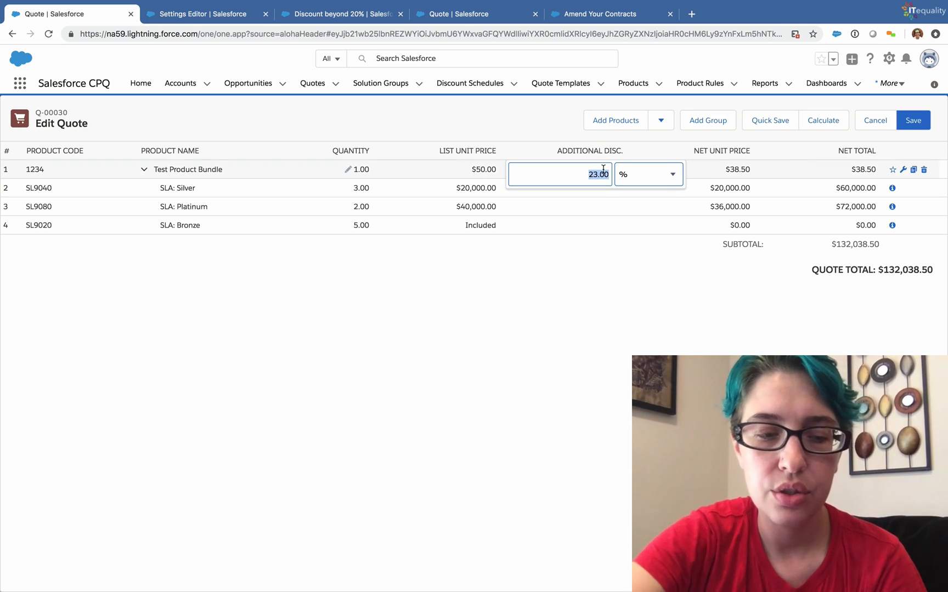
{"action": "type", "text": "17"}
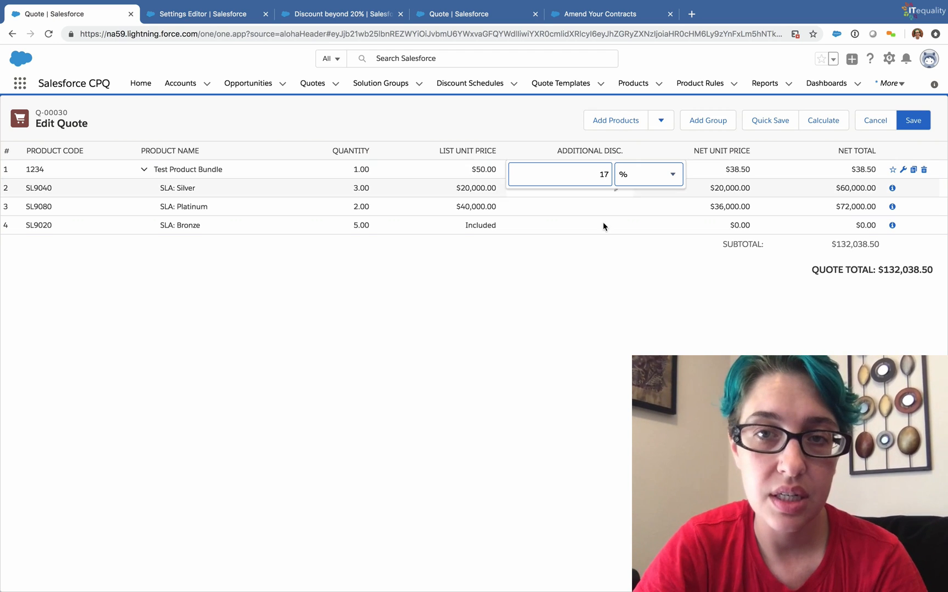
{"action": "left_click", "coordinate": [769, 121]}
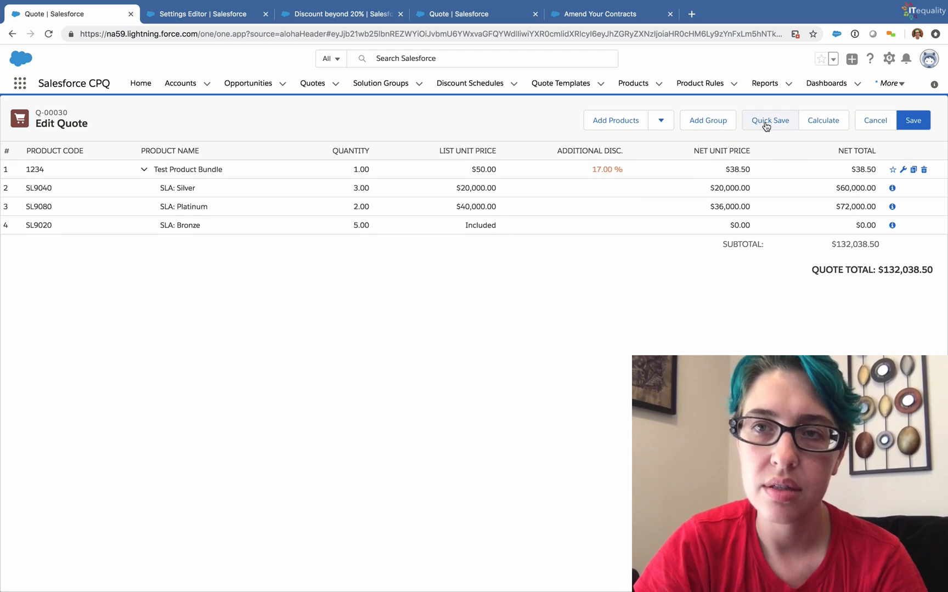
{"action": "left_click", "coordinate": [769, 119]}
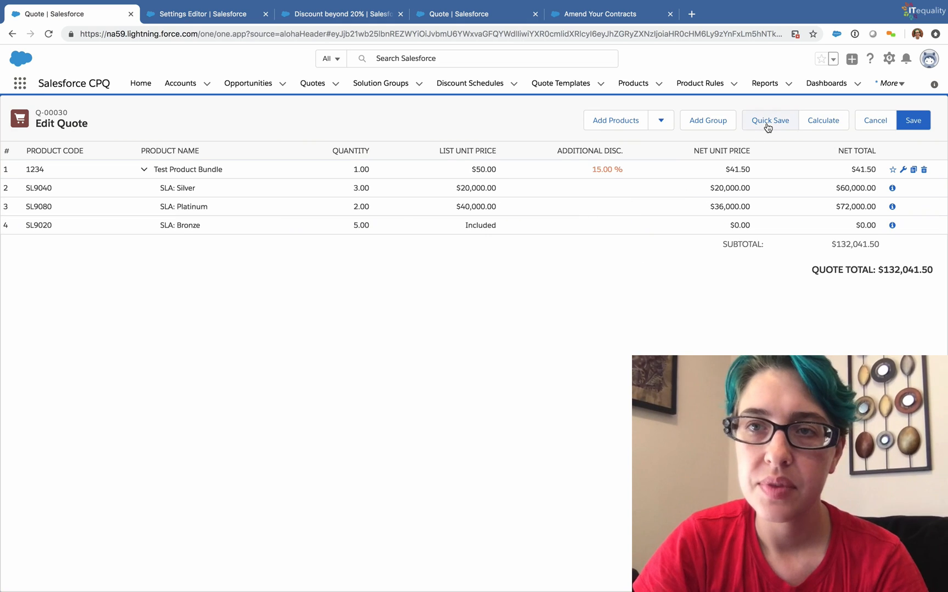
{"action": "left_click", "coordinate": [769, 121]}
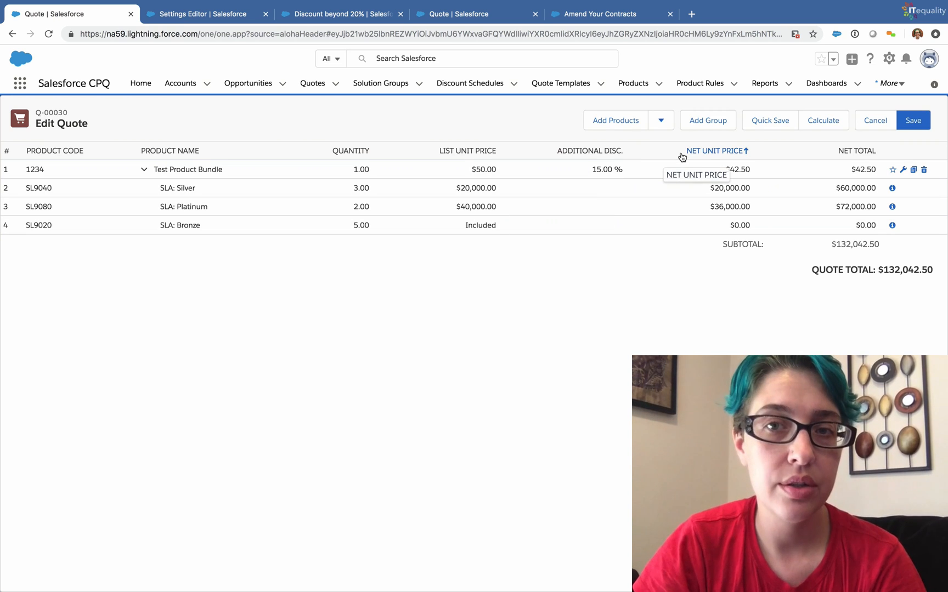
{"action": "mouse_move", "coordinate": [667, 156]}
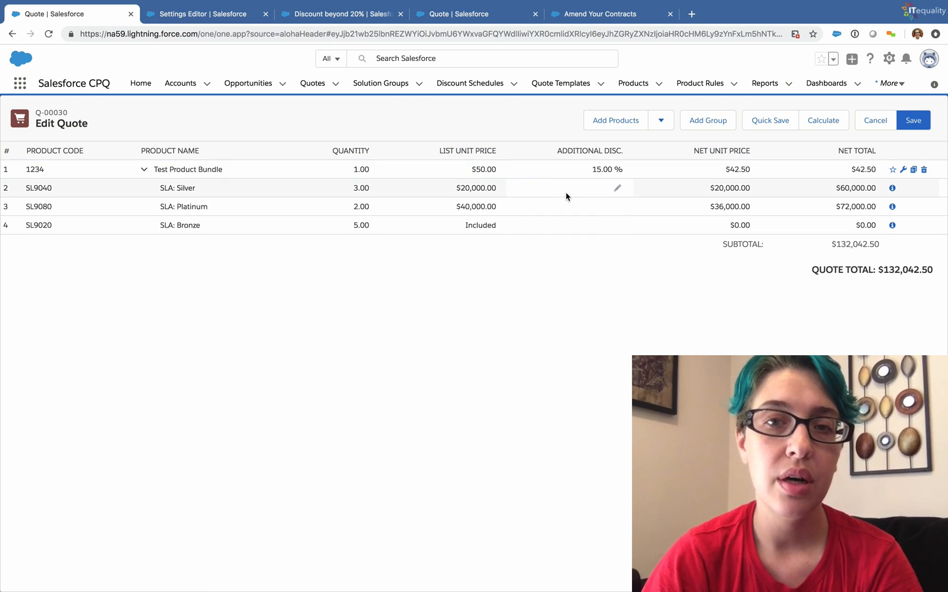
{"action": "mouse_move", "coordinate": [499, 271]}
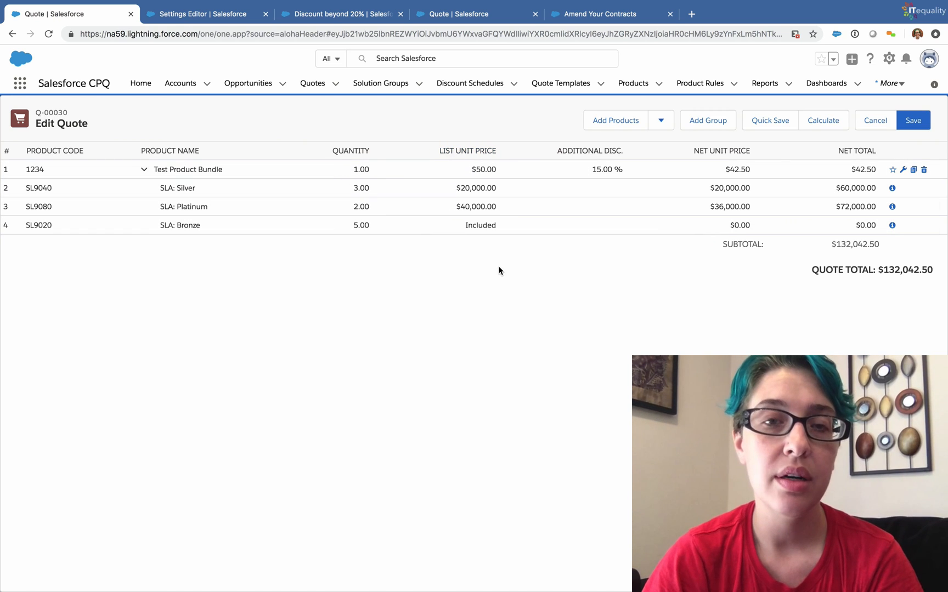
{"action": "mouse_move", "coordinate": [602, 278]}
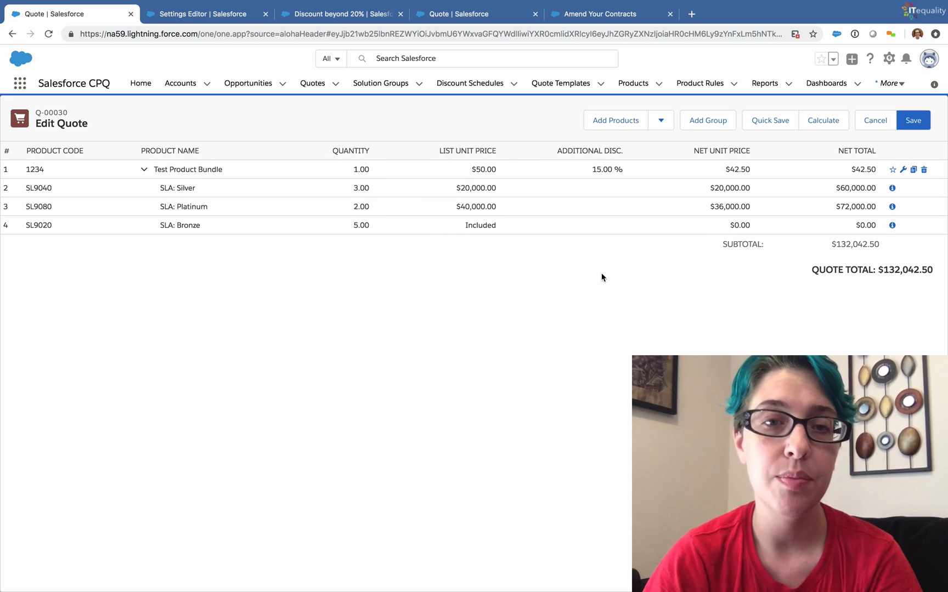
{"action": "mouse_move", "coordinate": [497, 280]}
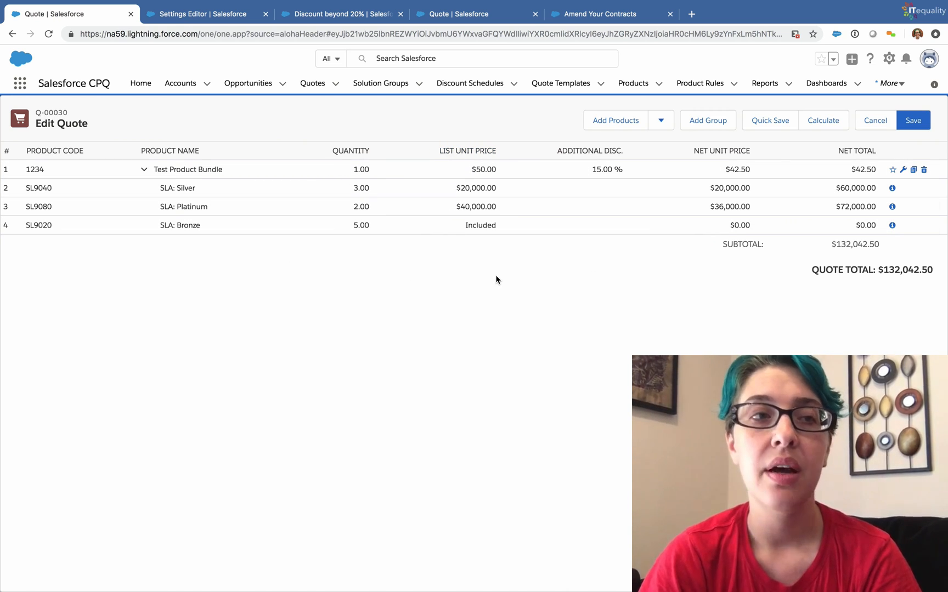